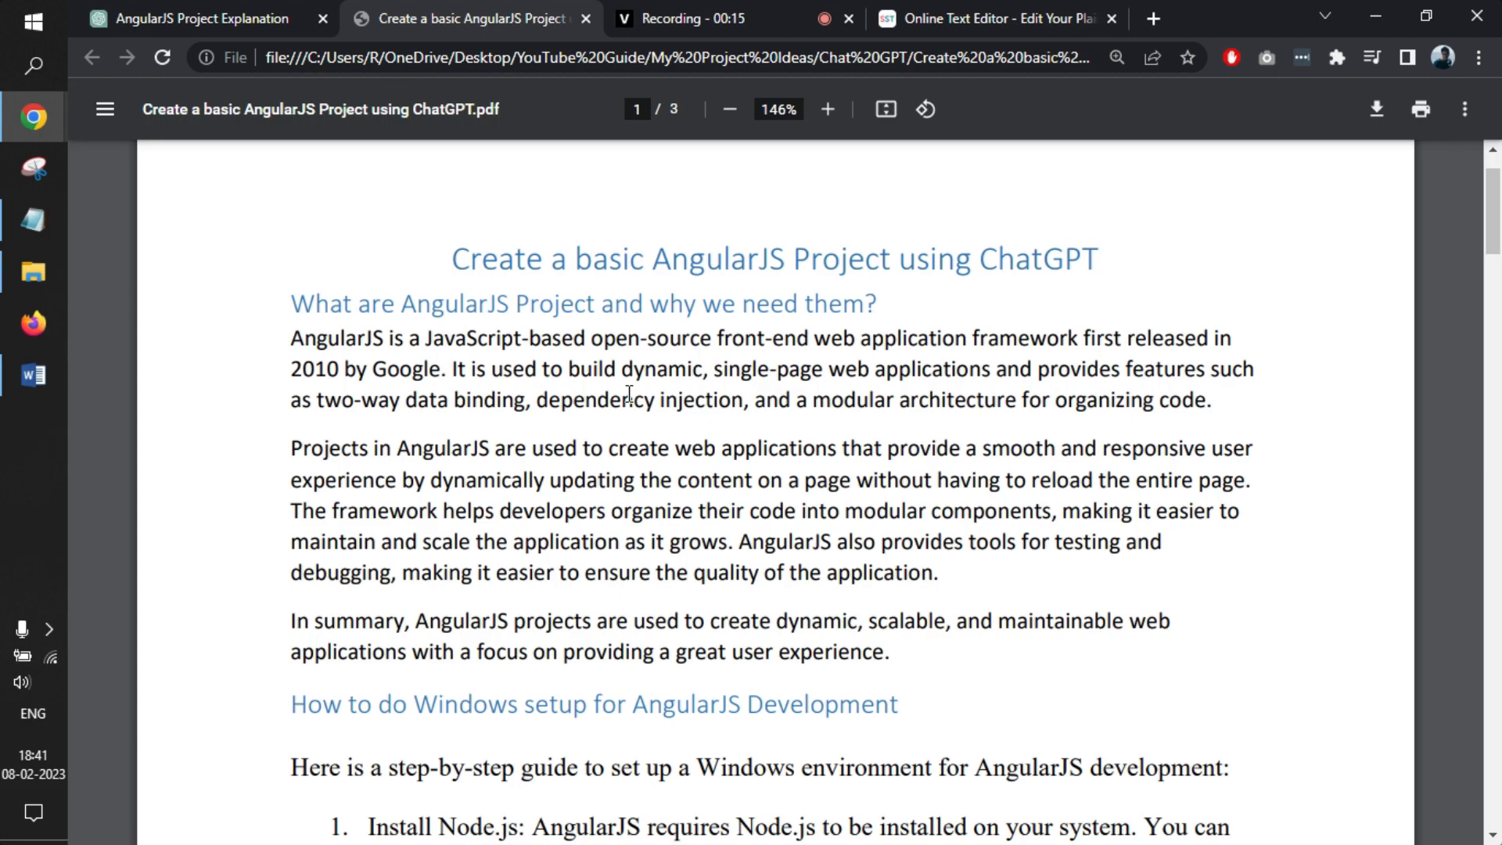
- Open a command prompt inside the empty Angular folder from its address bar
scroll(down, 3)
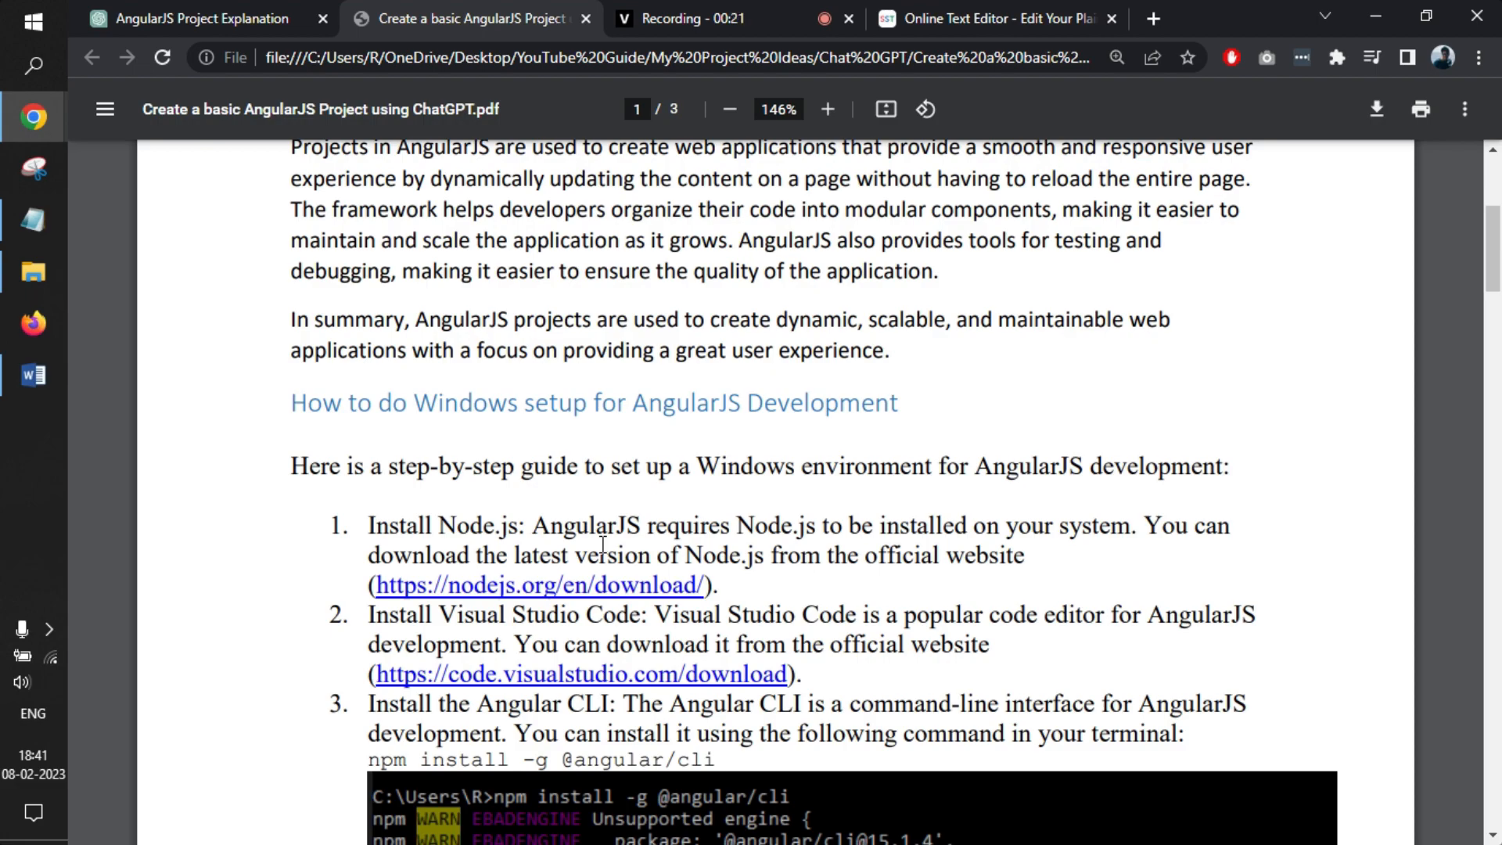
scroll(down, 3)
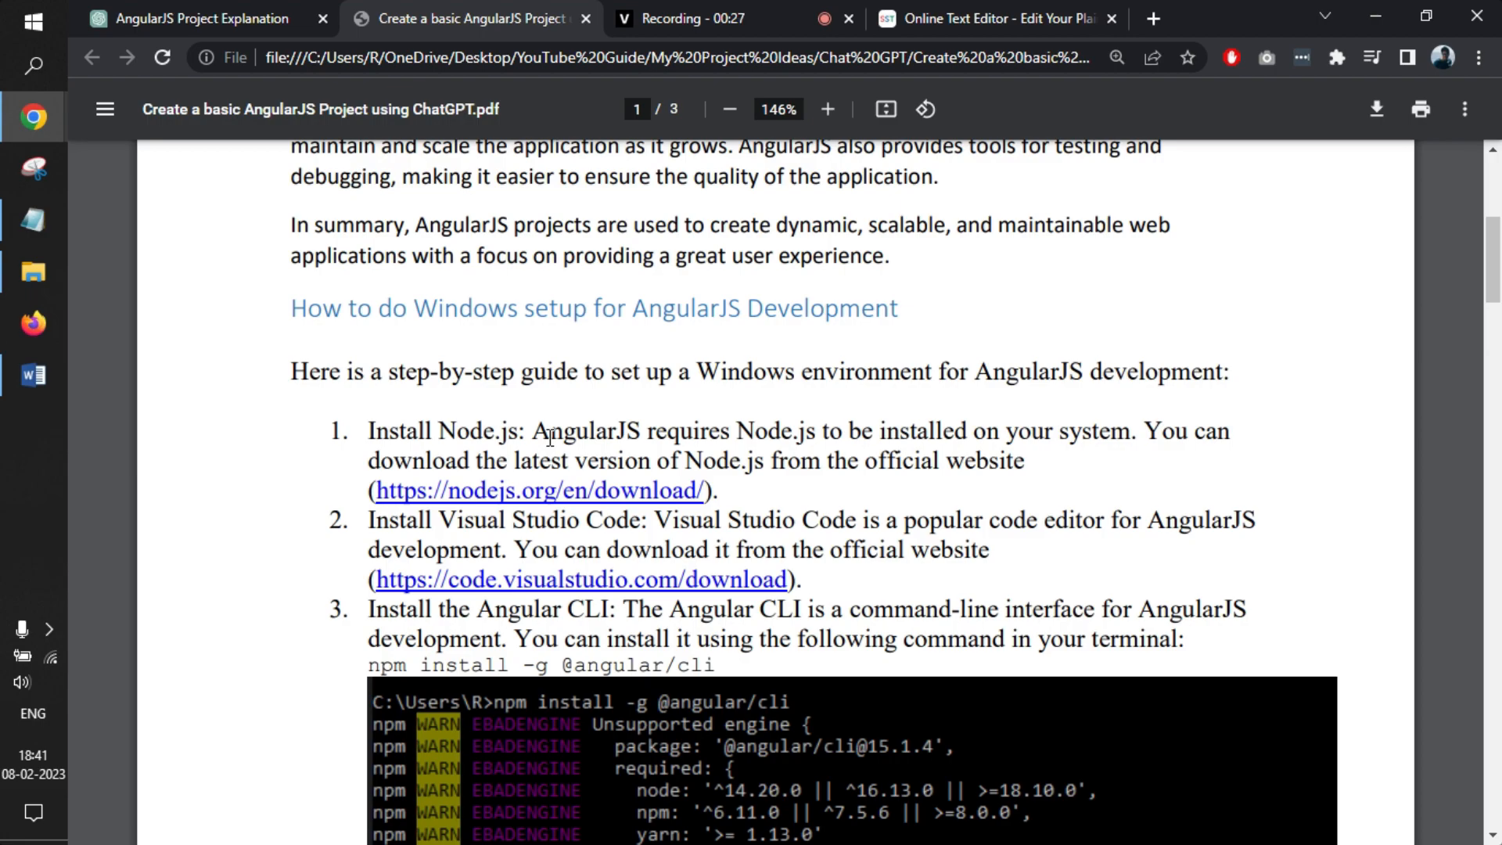
scroll(down, 3)
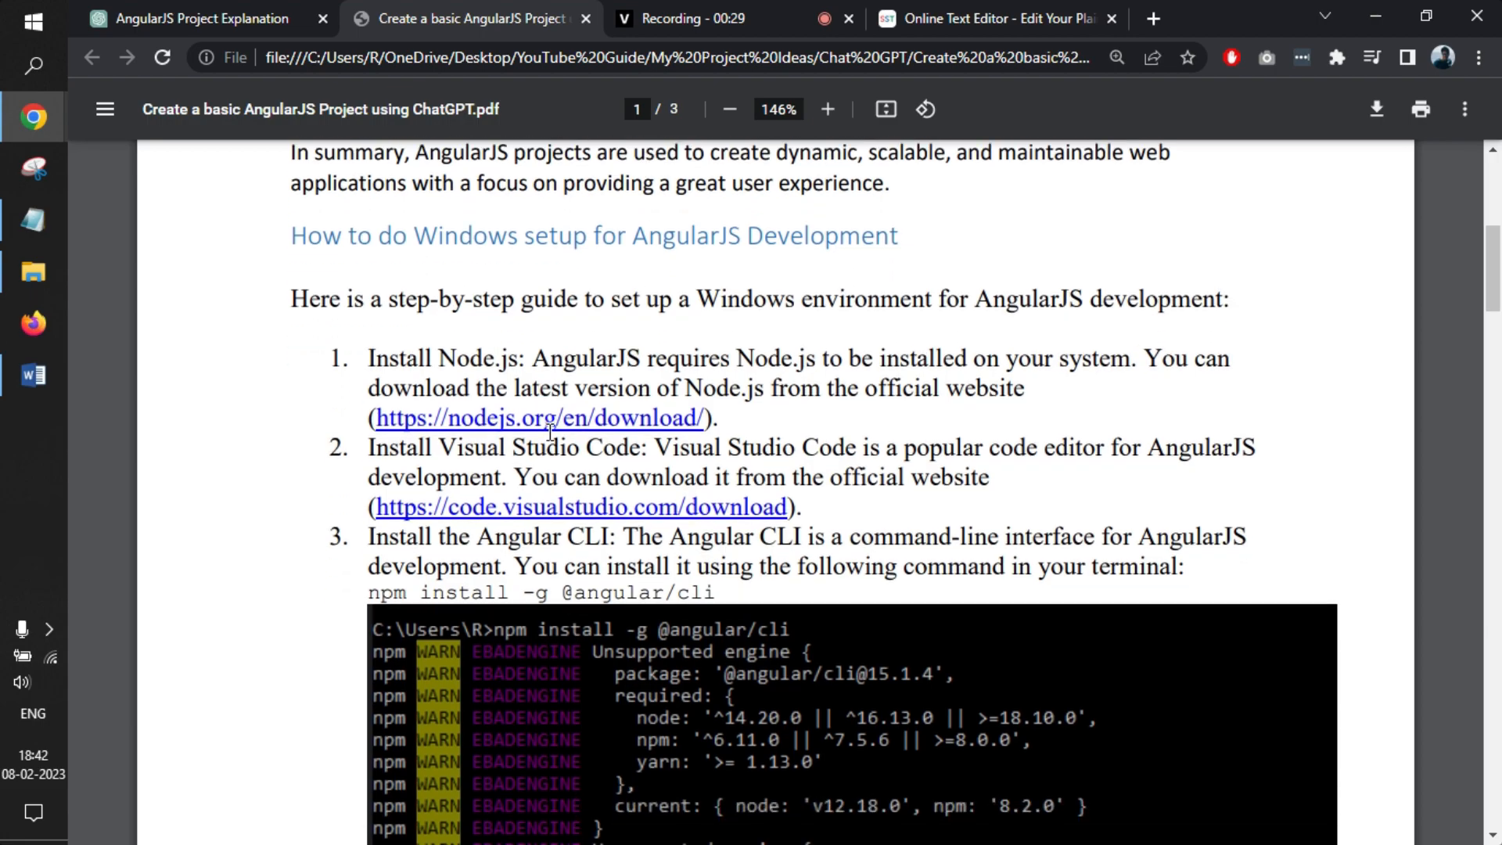
scroll(down, 3)
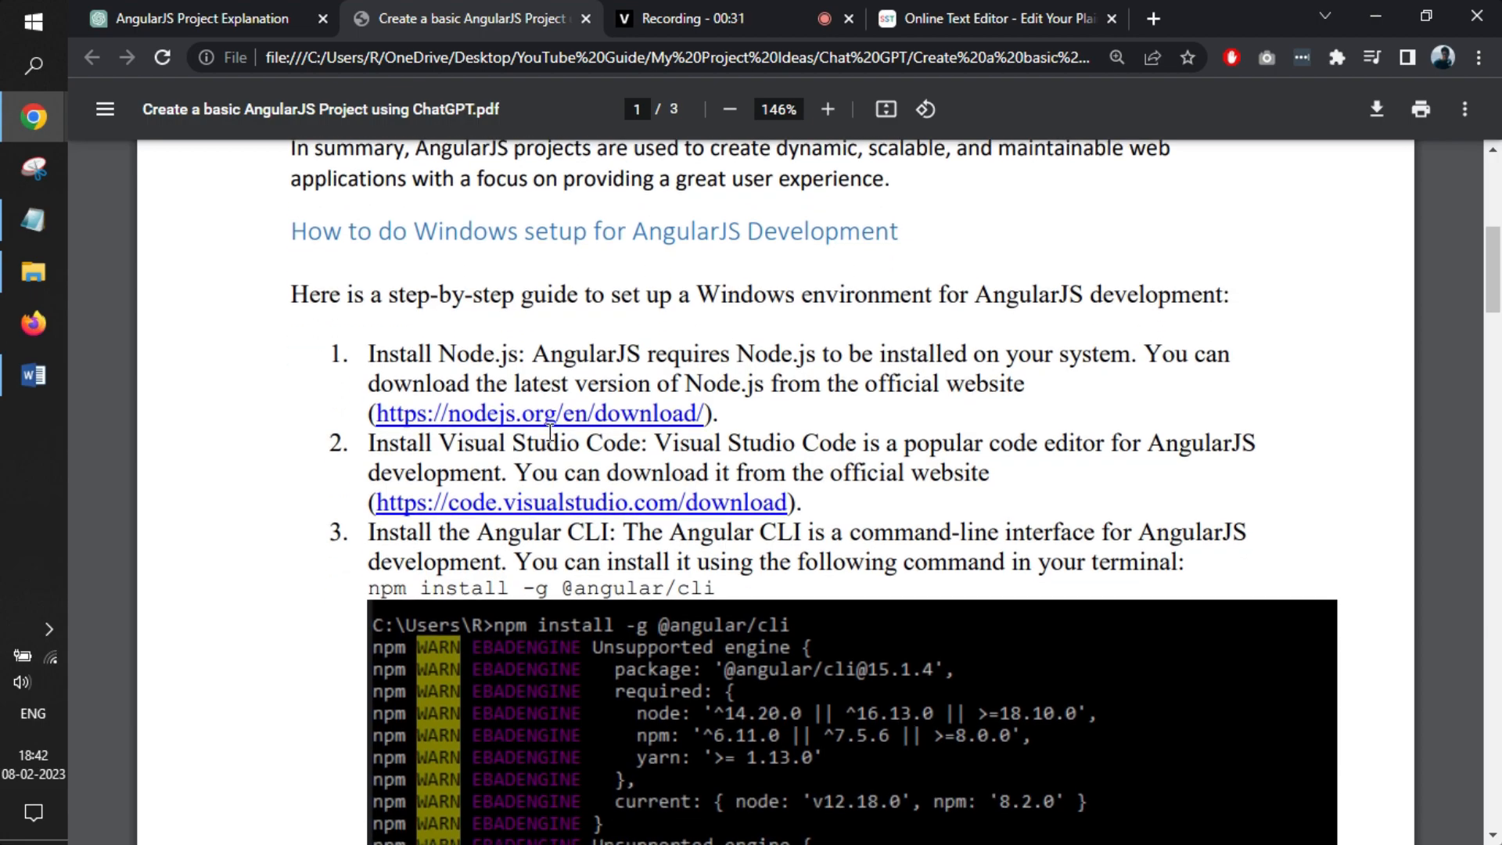
mouse_move(544, 426)
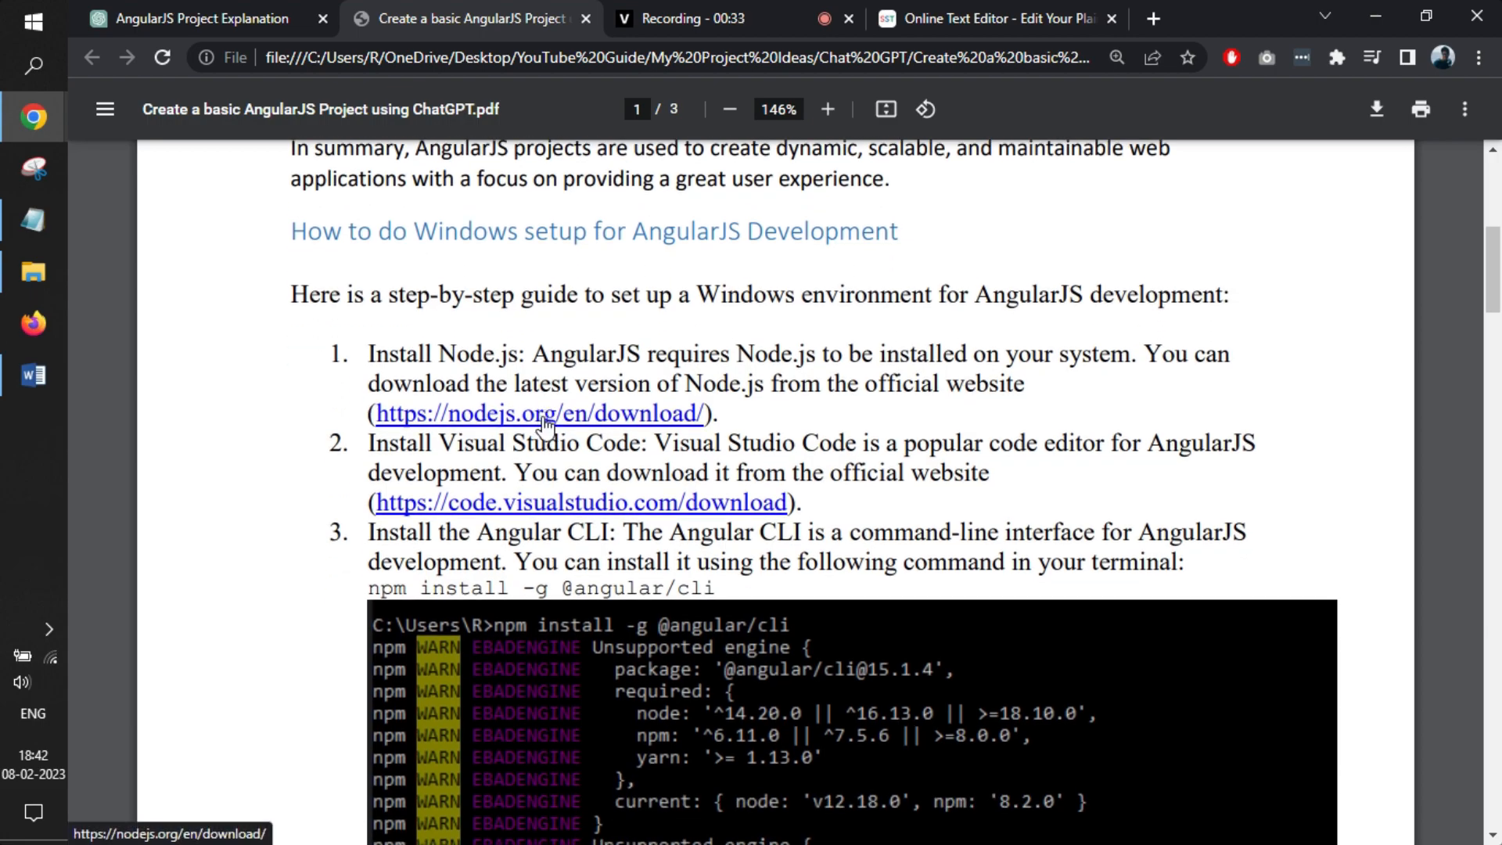
mouse_move(877, 436)
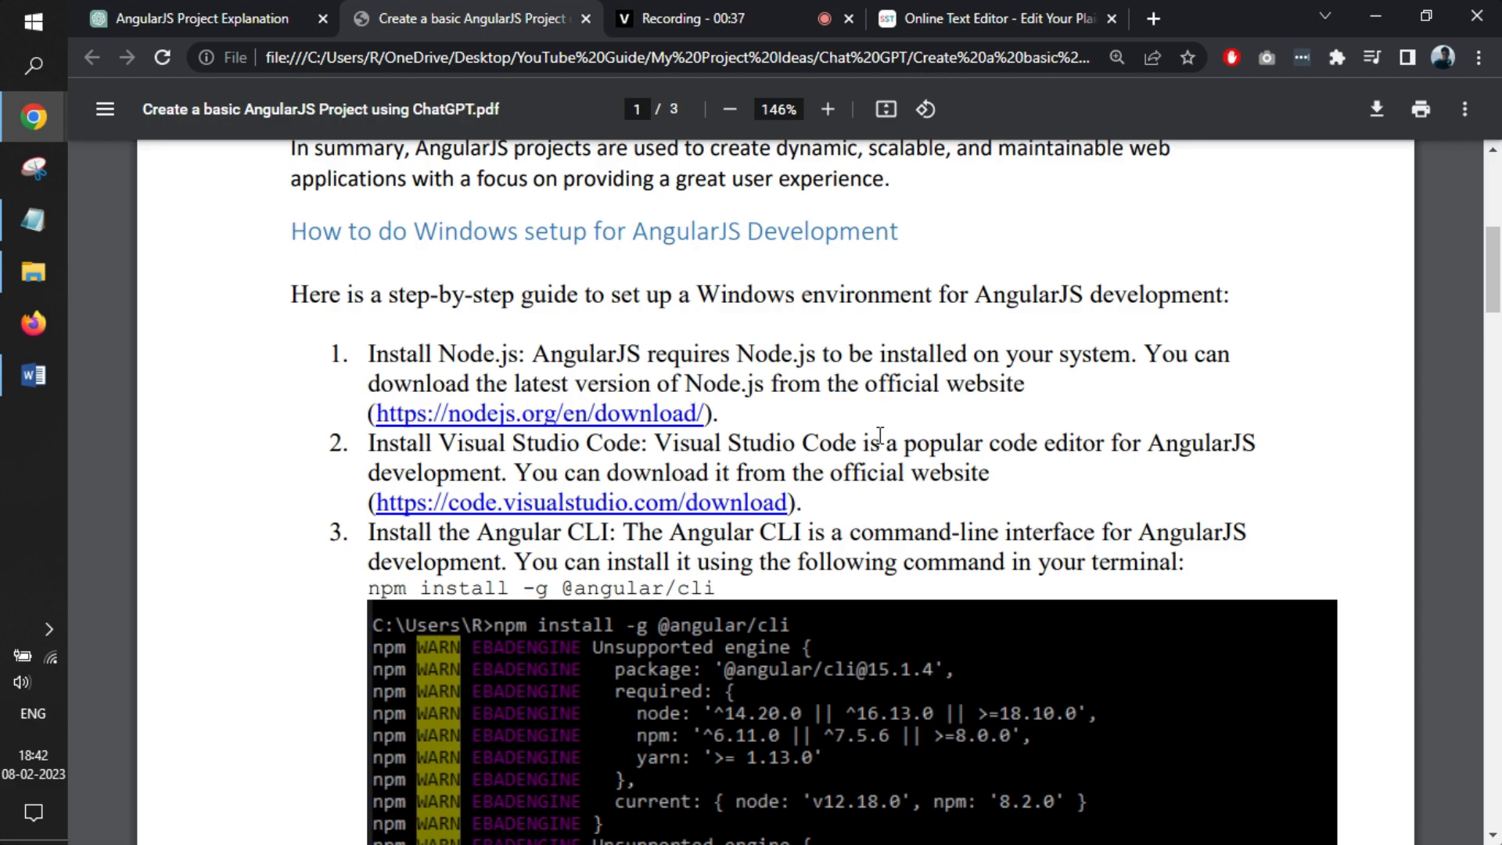
mouse_move(859, 434)
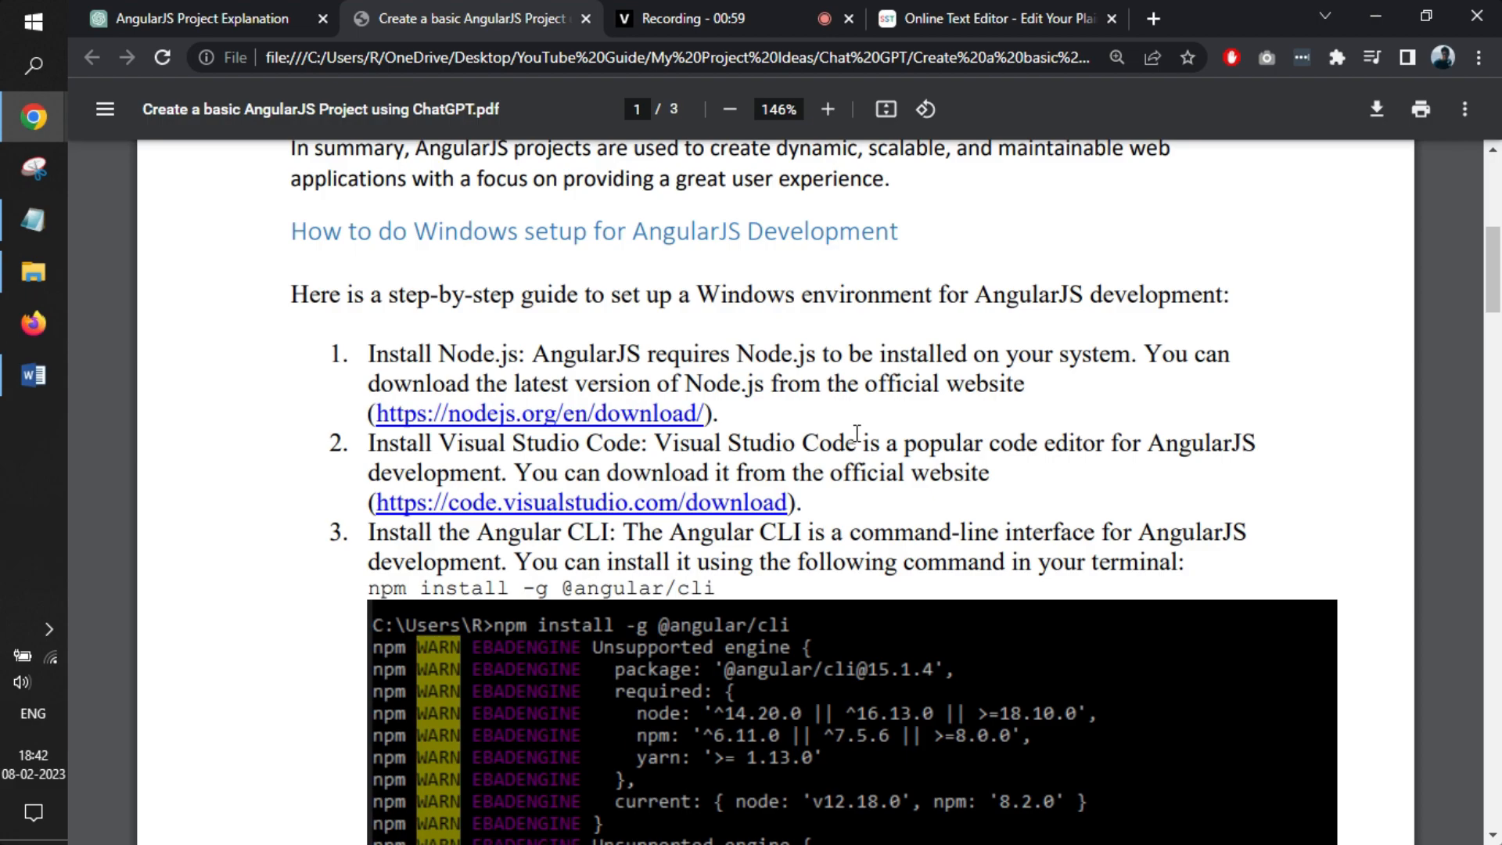
scroll(down, 3)
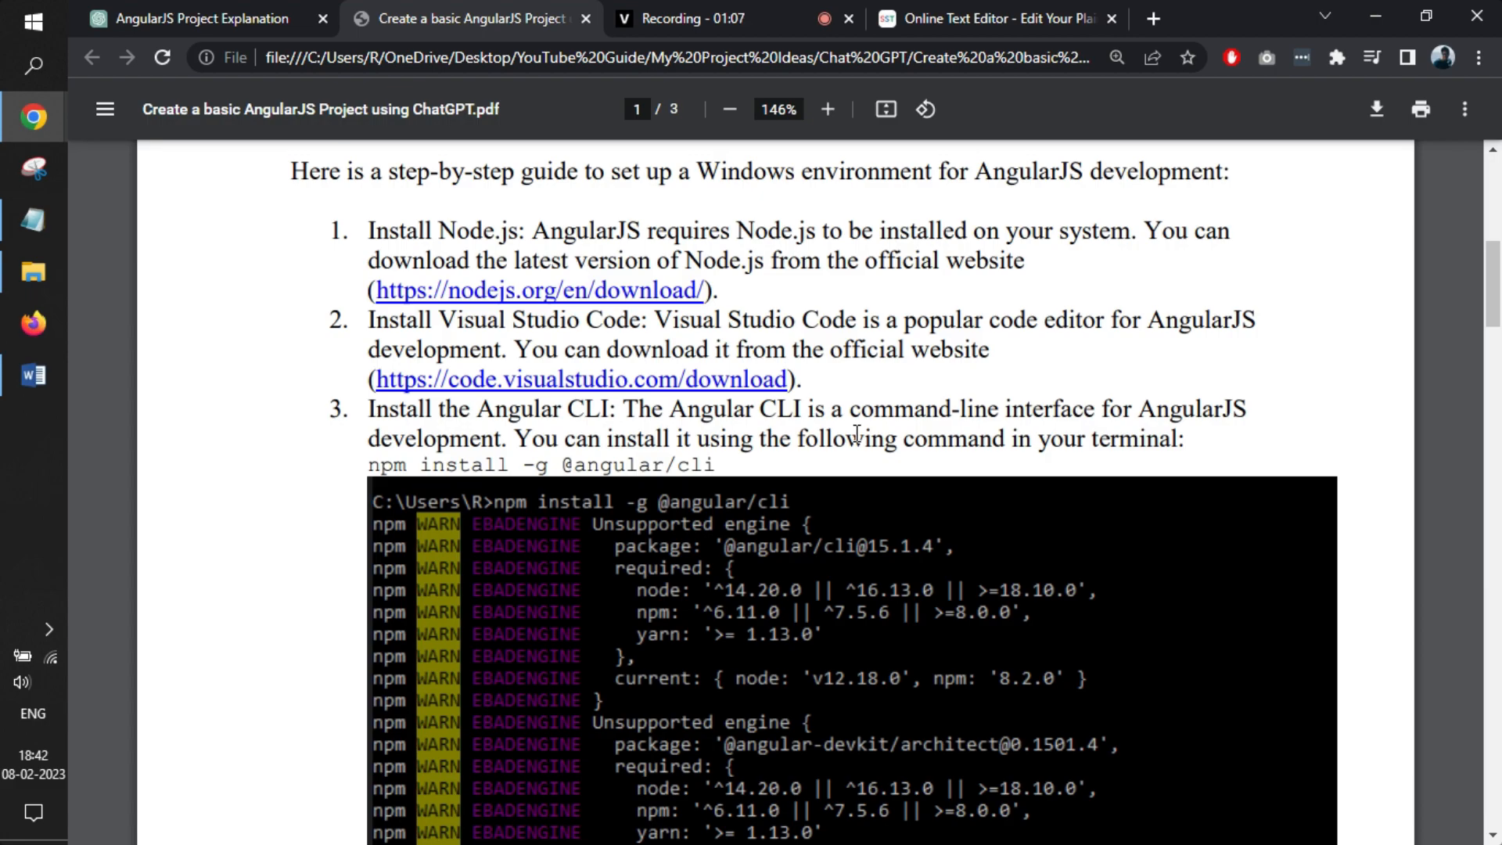
scroll(down, 3)
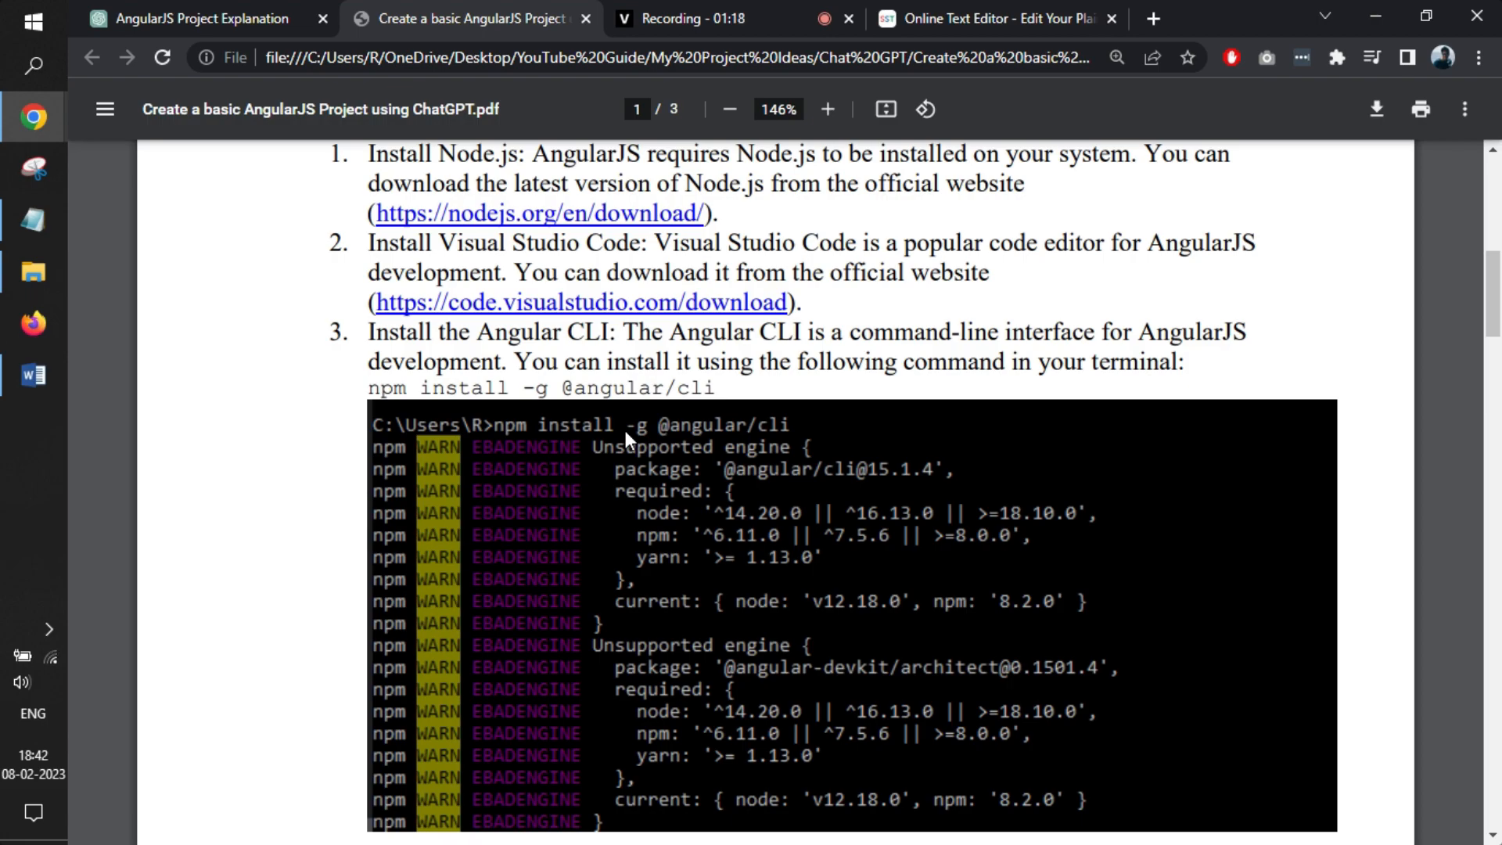
mouse_move(740, 373)
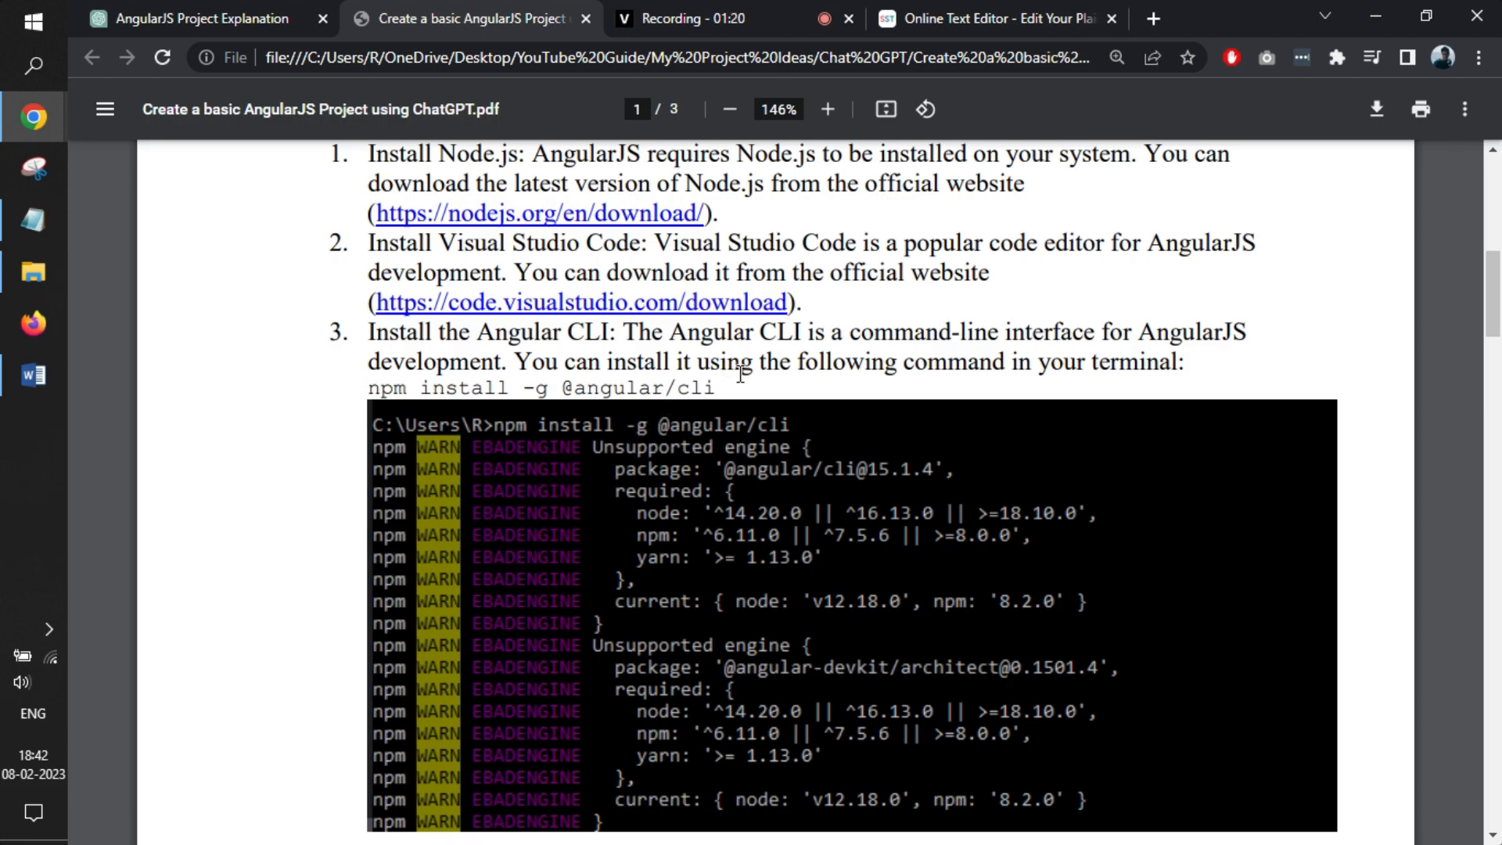
mouse_move(609, 517)
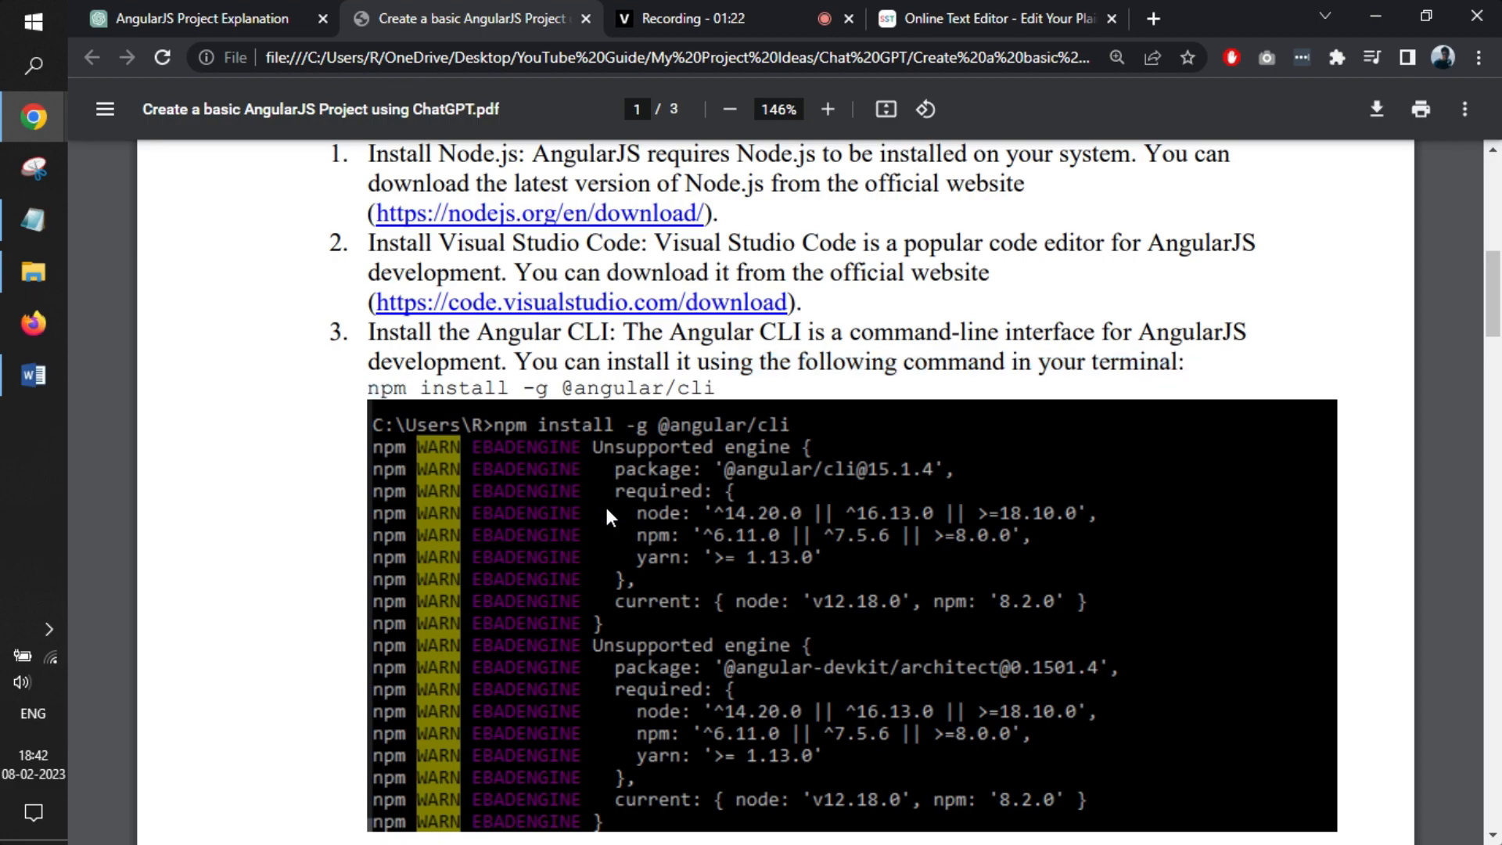
mouse_move(613, 341)
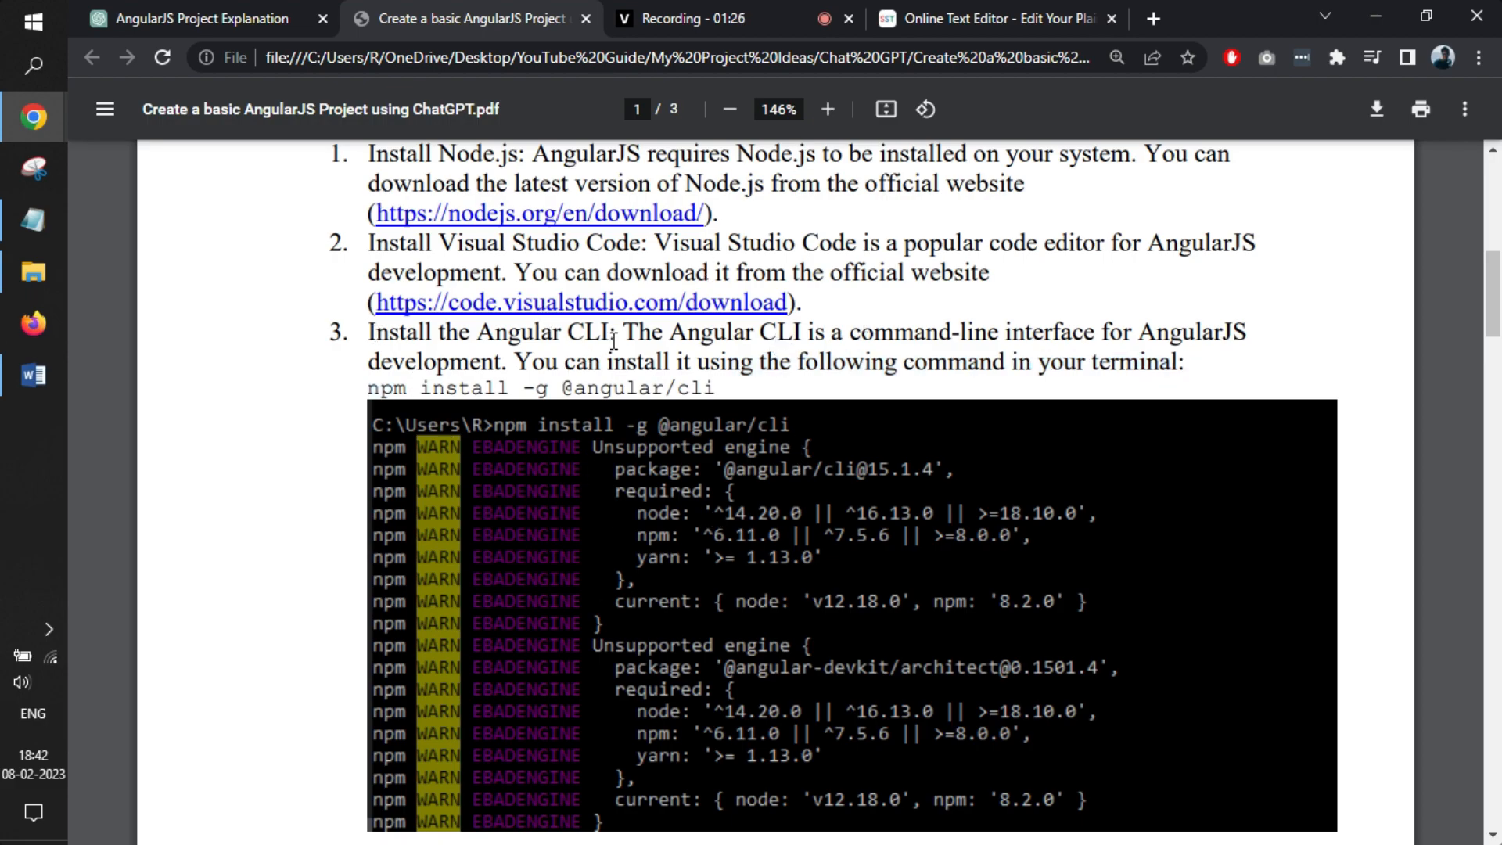
mouse_move(481, 388)
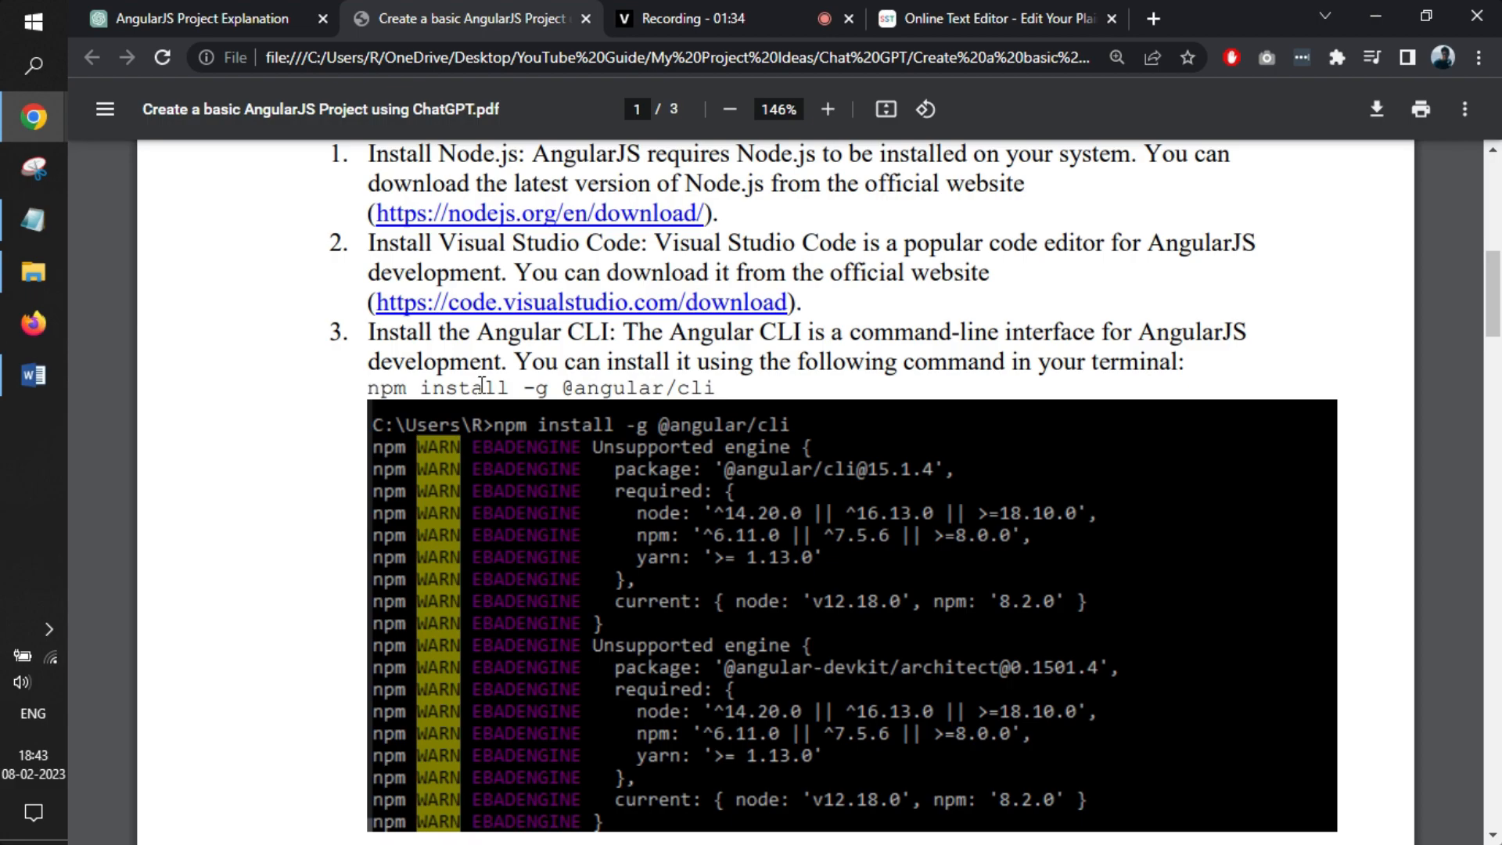
mouse_move(536, 417)
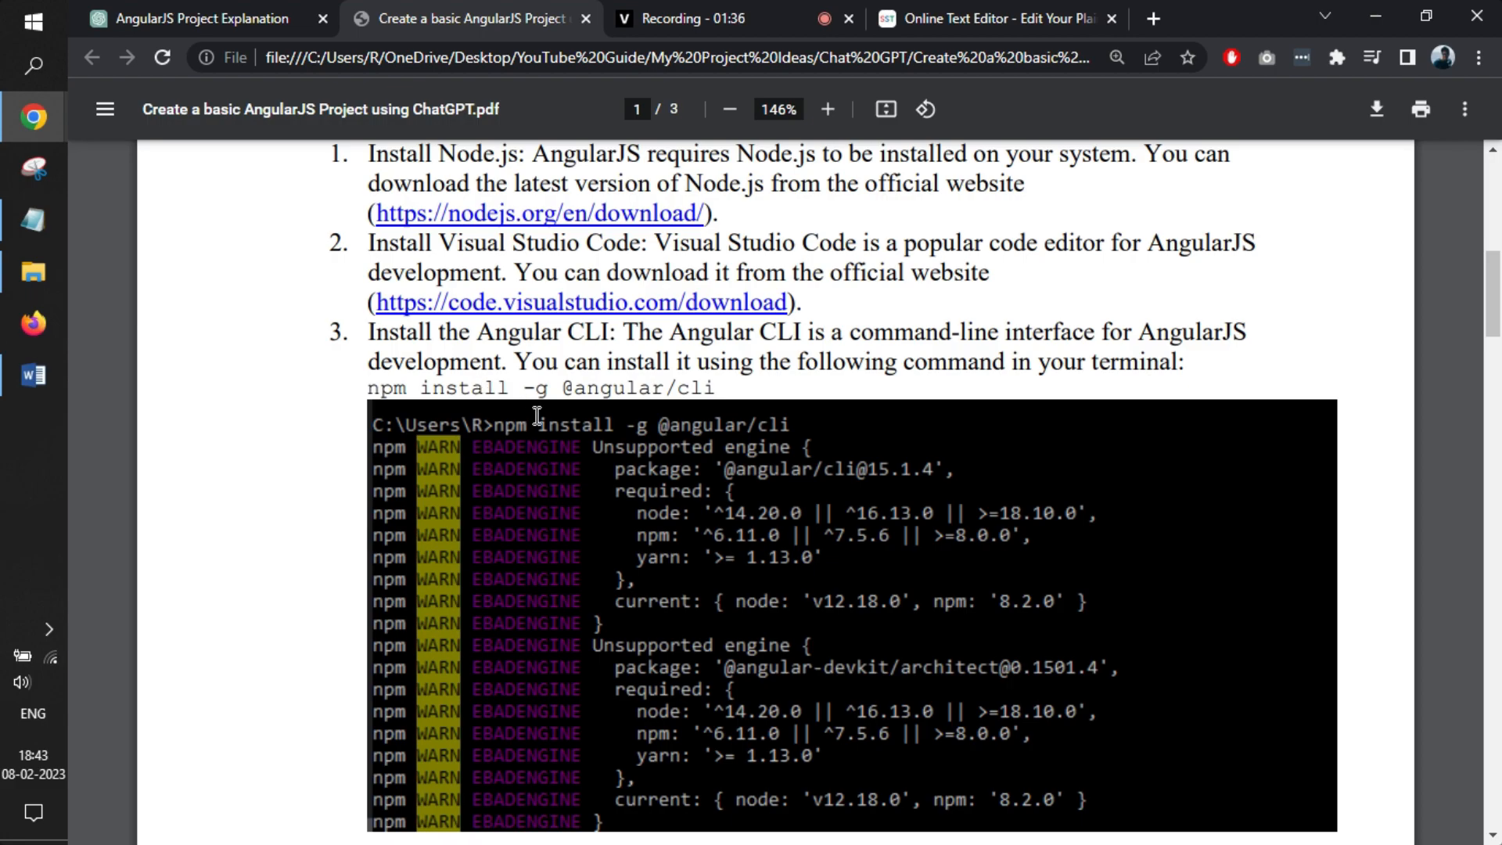
scroll(down, 3)
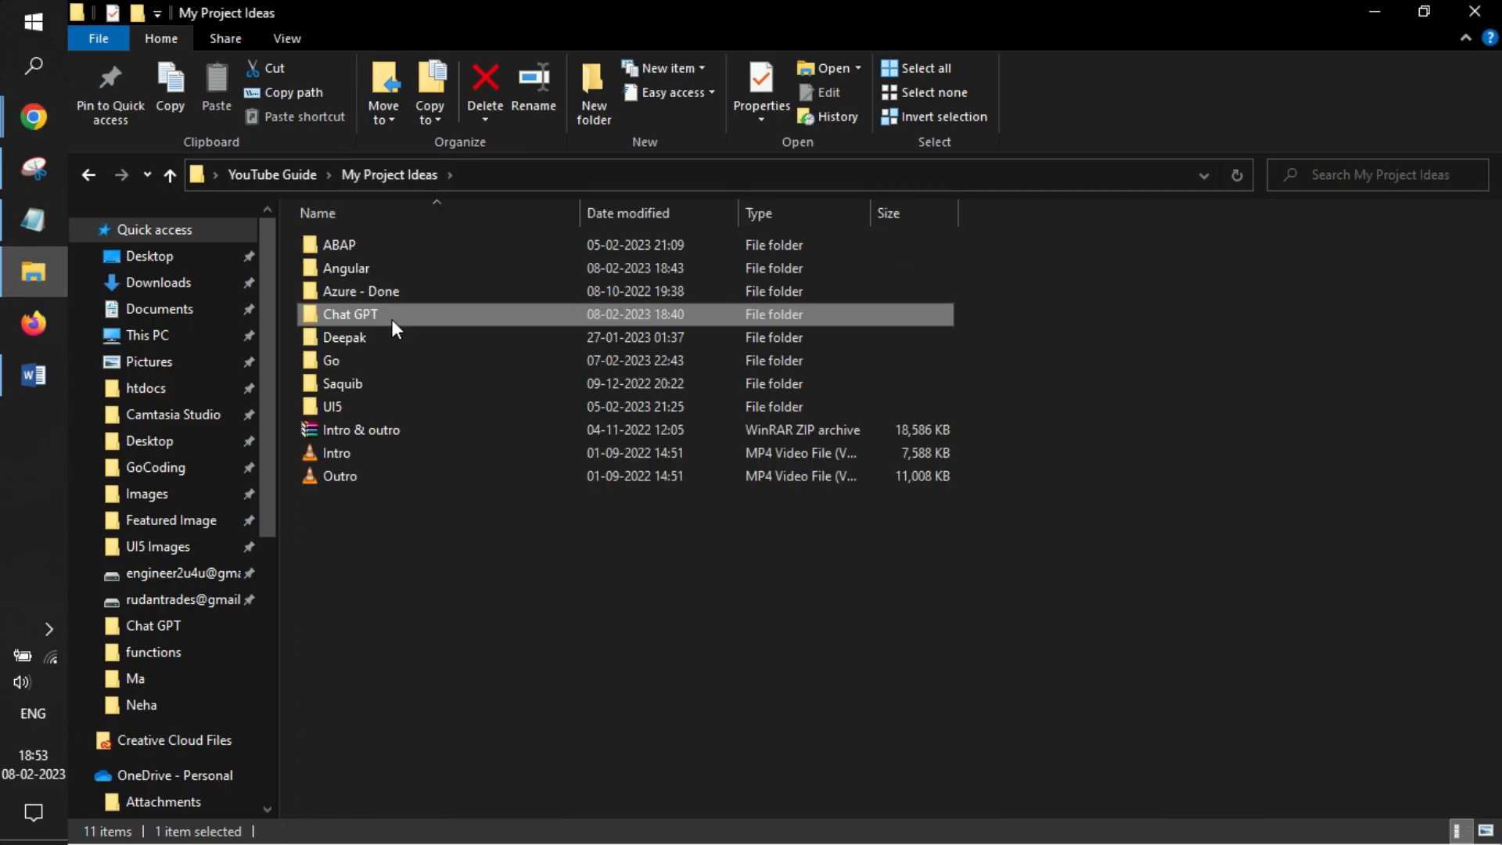
double_click(346, 268)
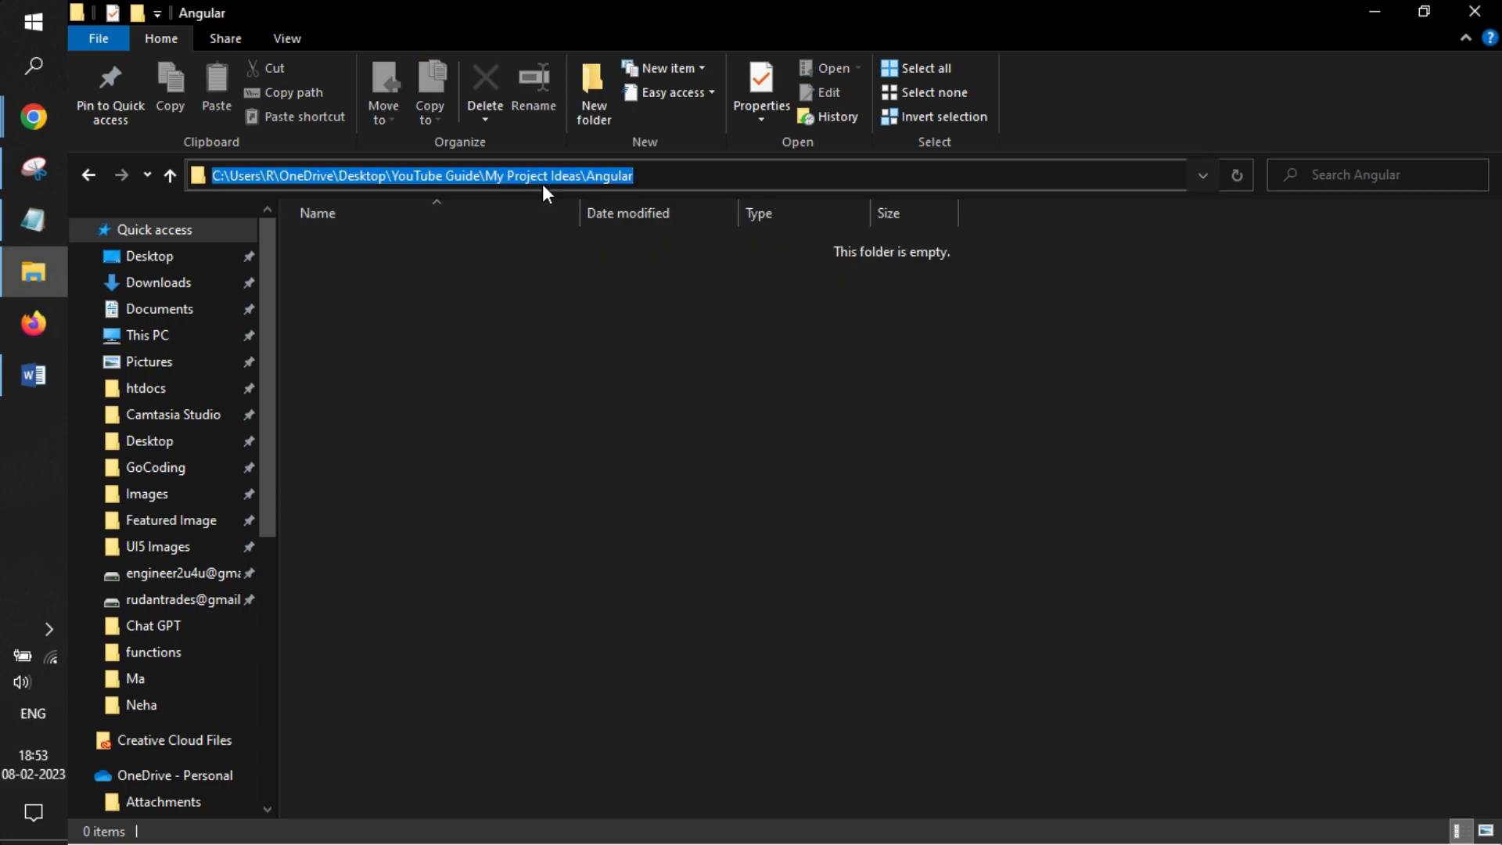
text(cmd)
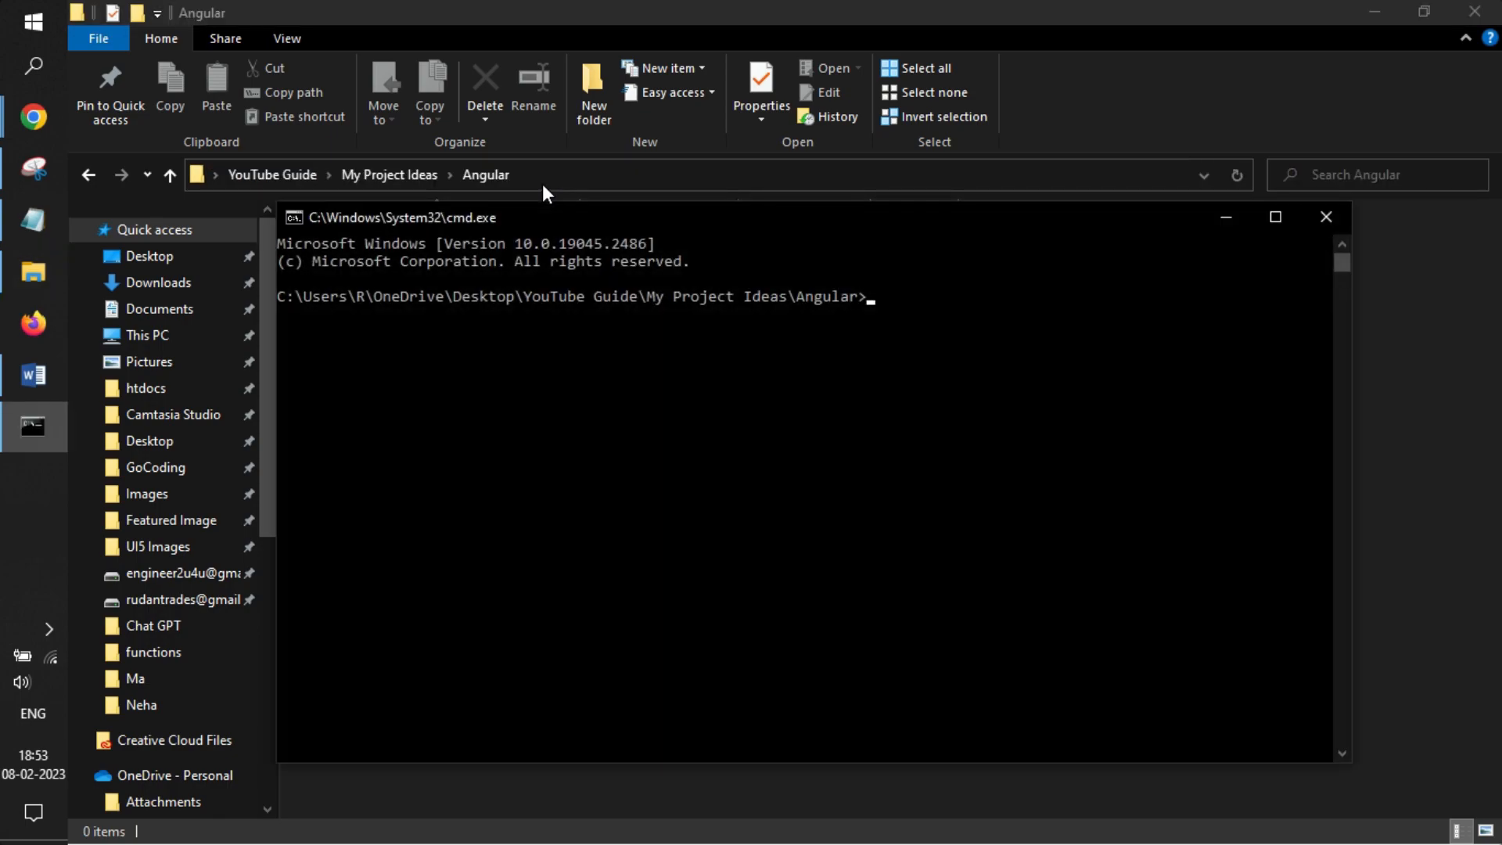
- Run ng new my-app and maximize the console window
text(ng new my-app)
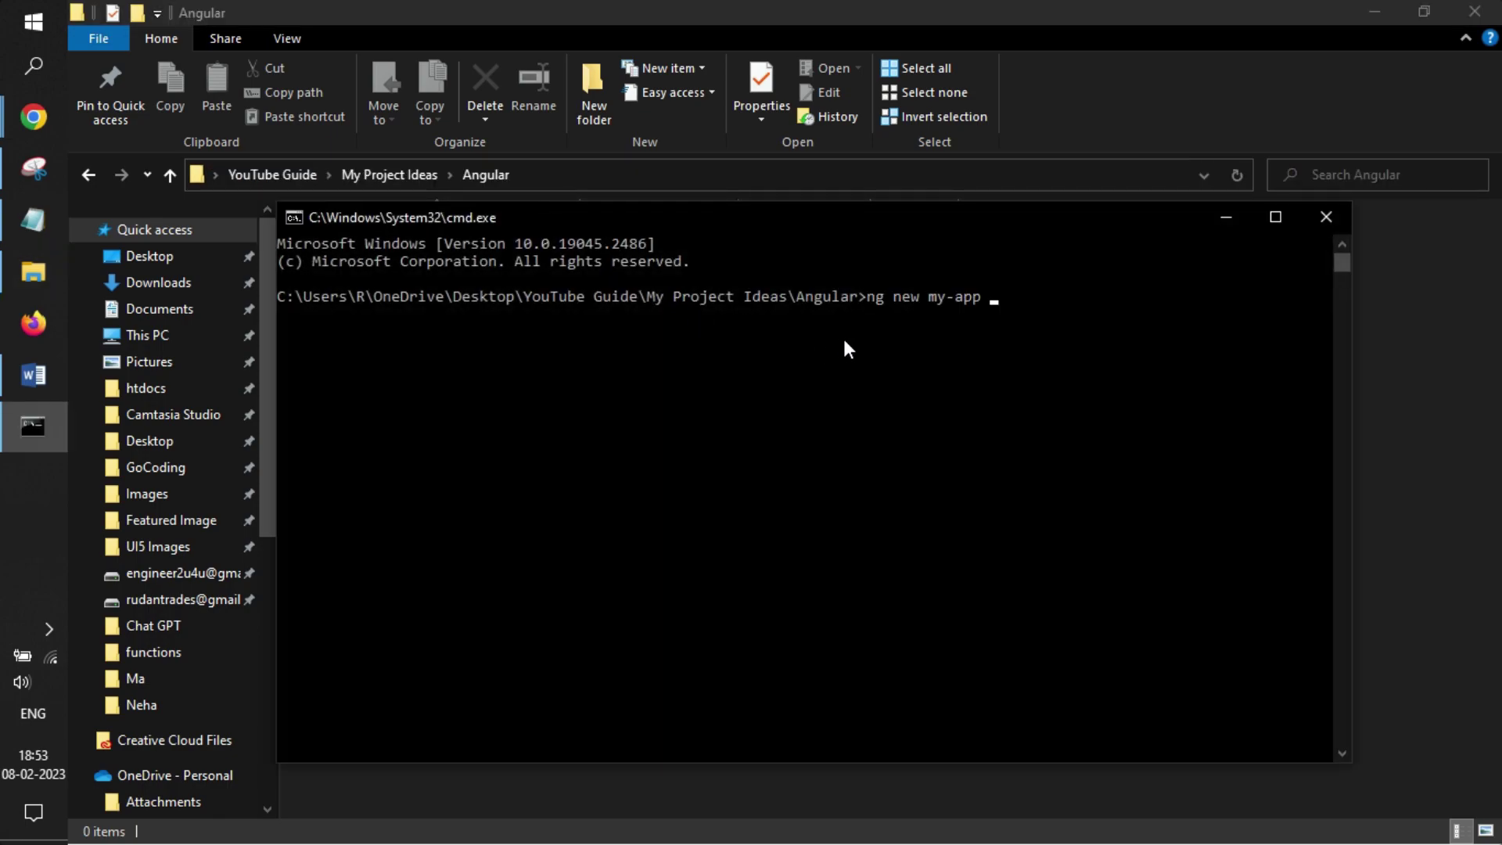
key(Return)
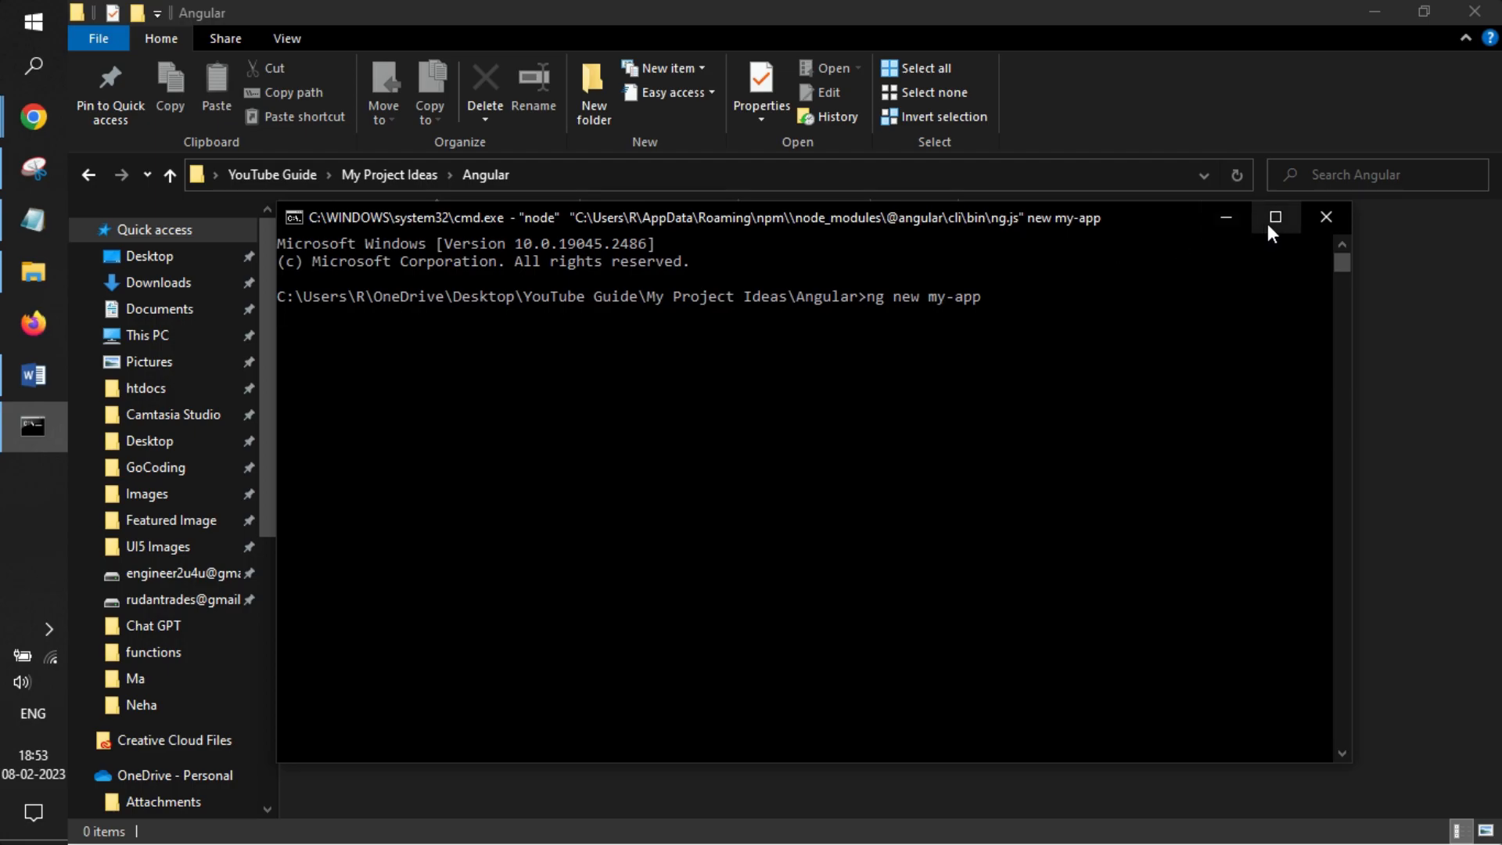
click(1275, 216)
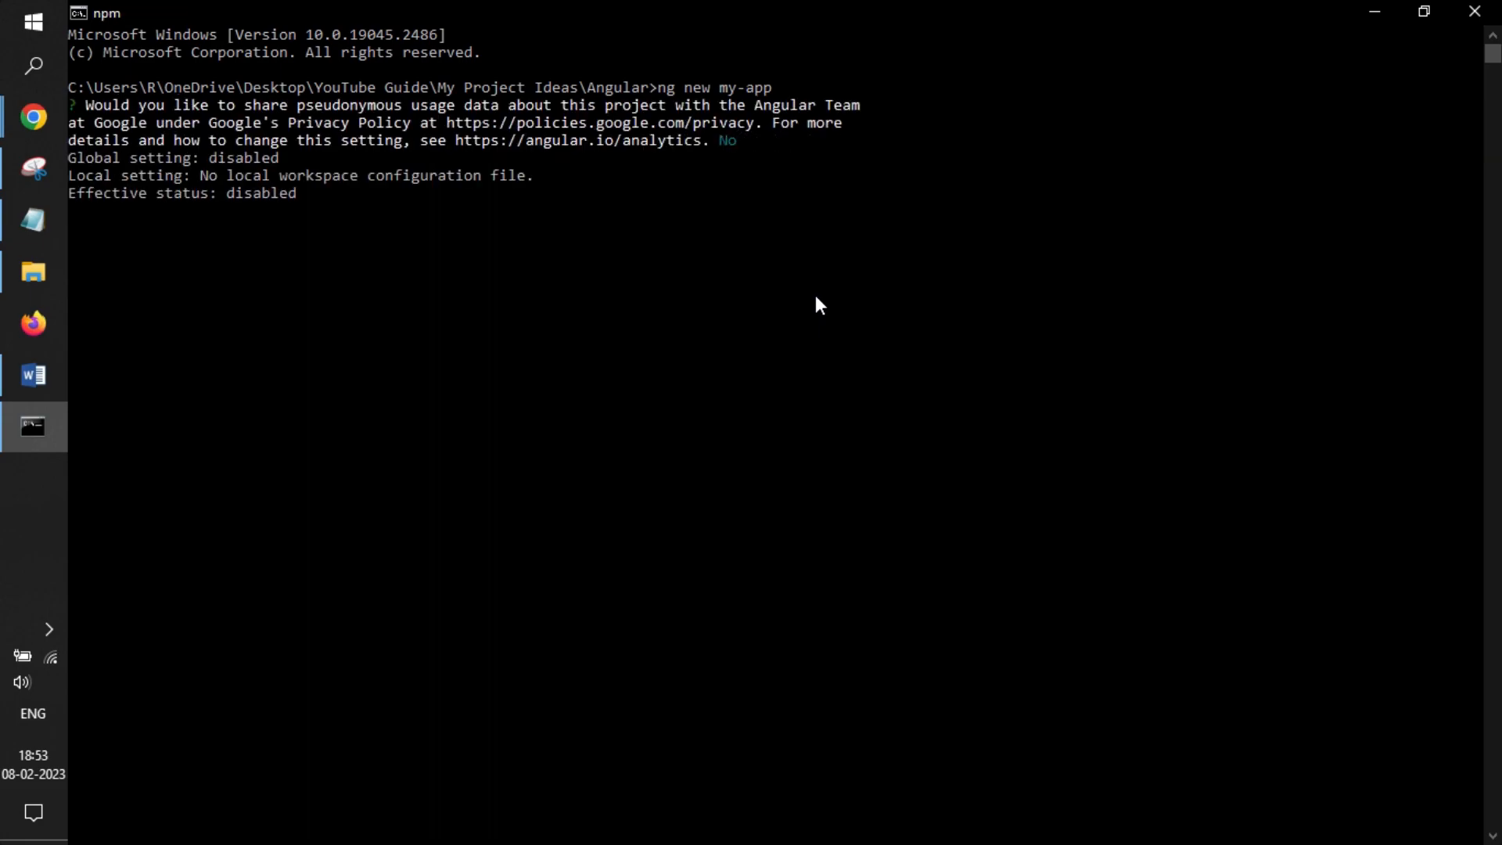
- Answer the ng new prompts with Y for Angular routing and CSS for stylesheets
key(Return)
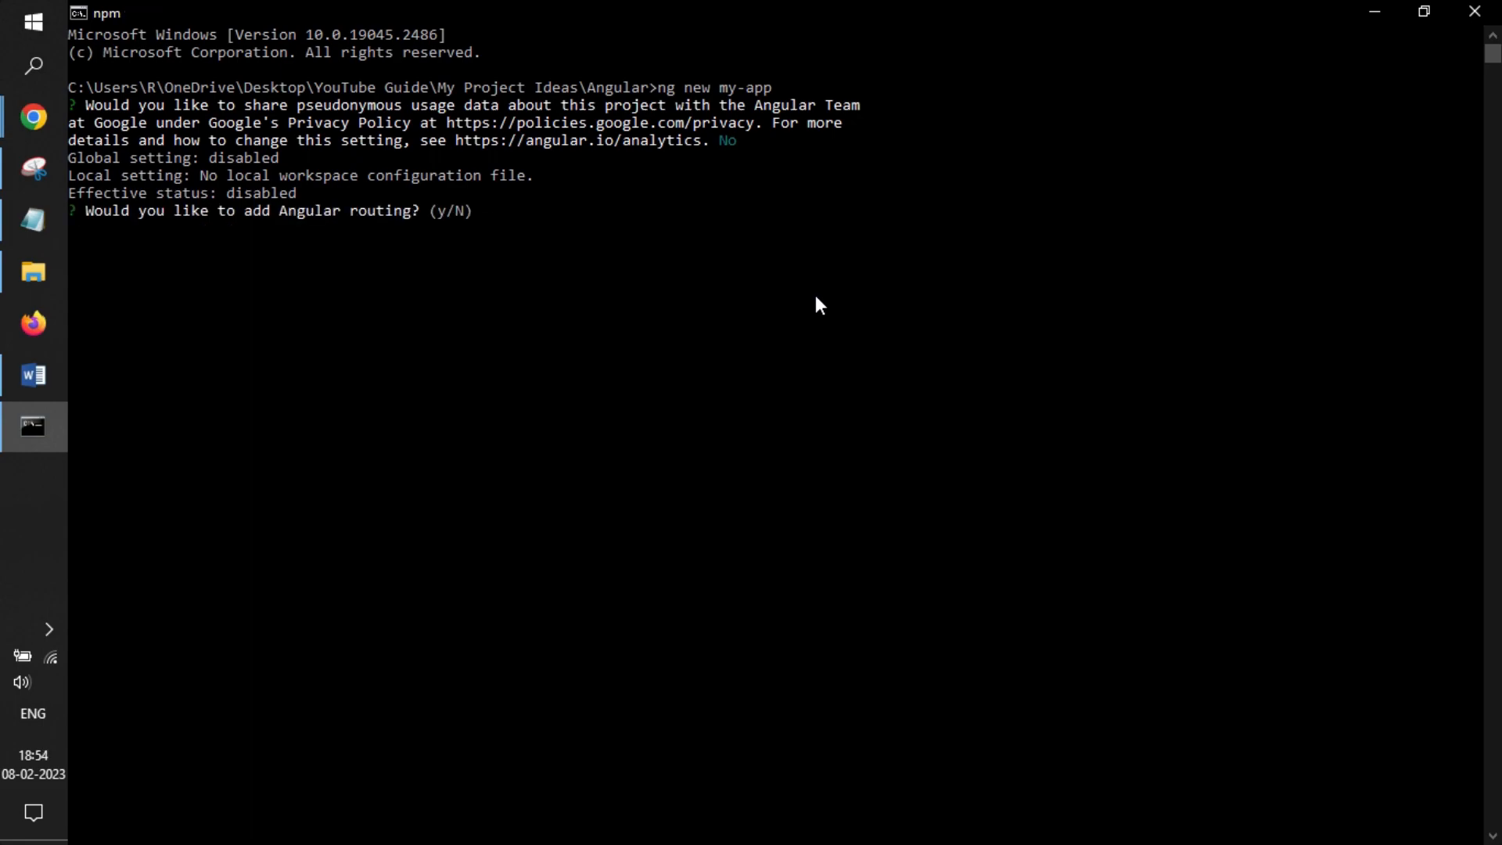
text(Y)
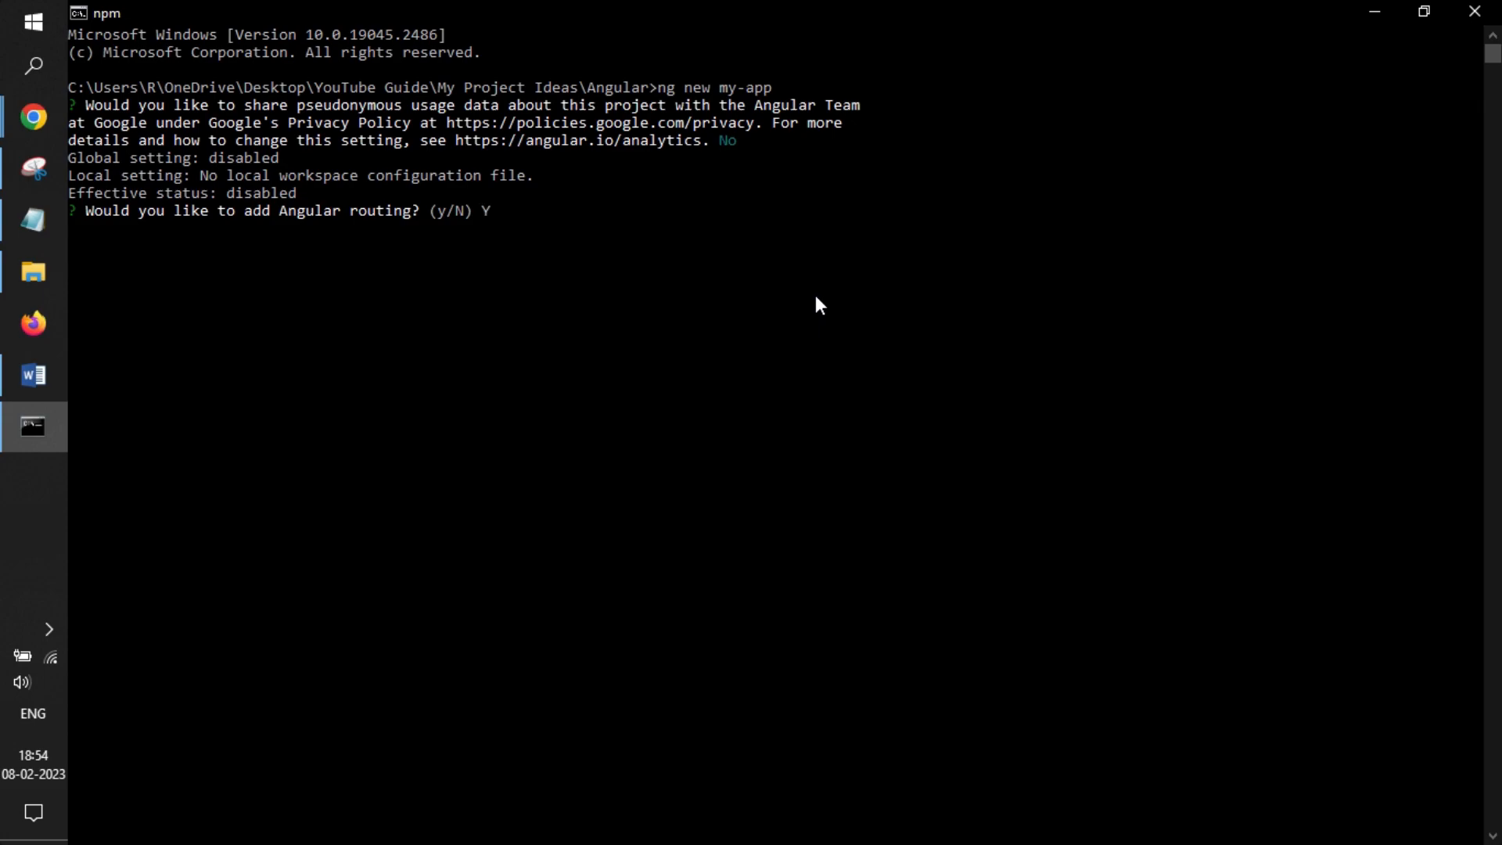
key(Return)
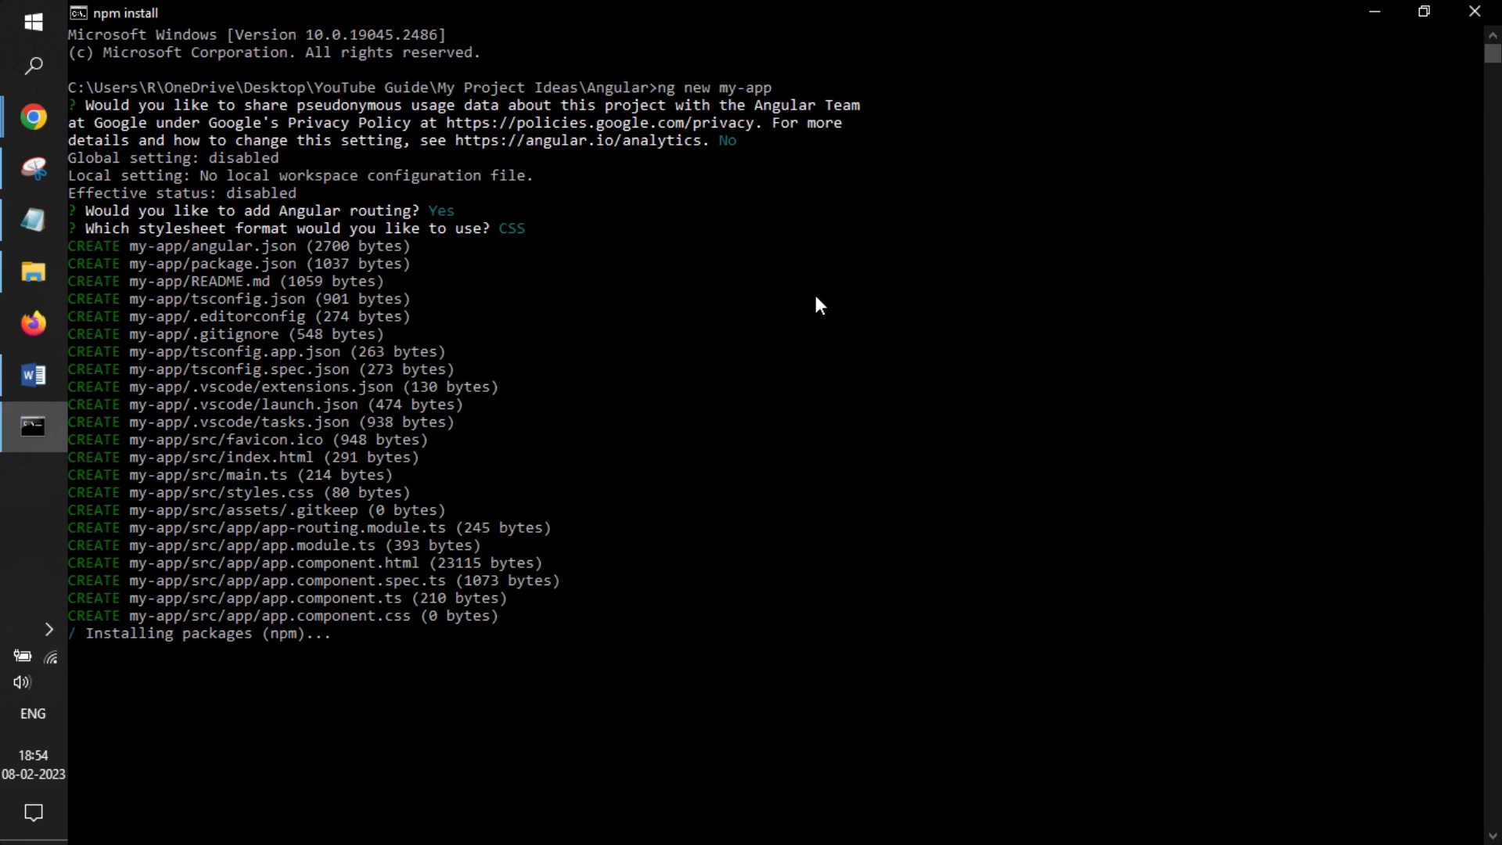
key(alt+tab)
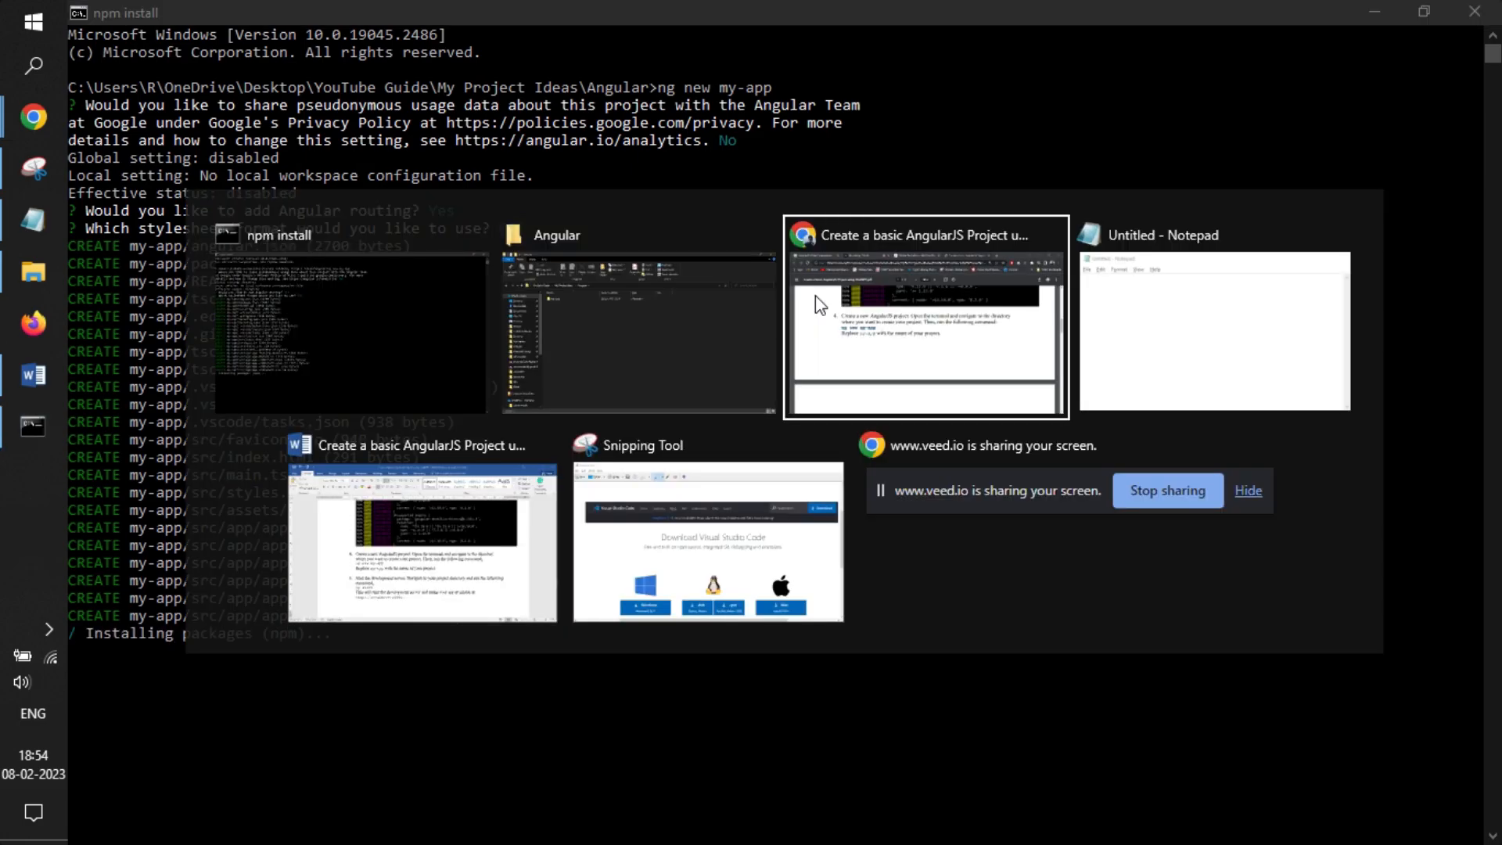
- Copy the 'ng serve' command from step 5 of the setup guide PDF
click(923, 320)
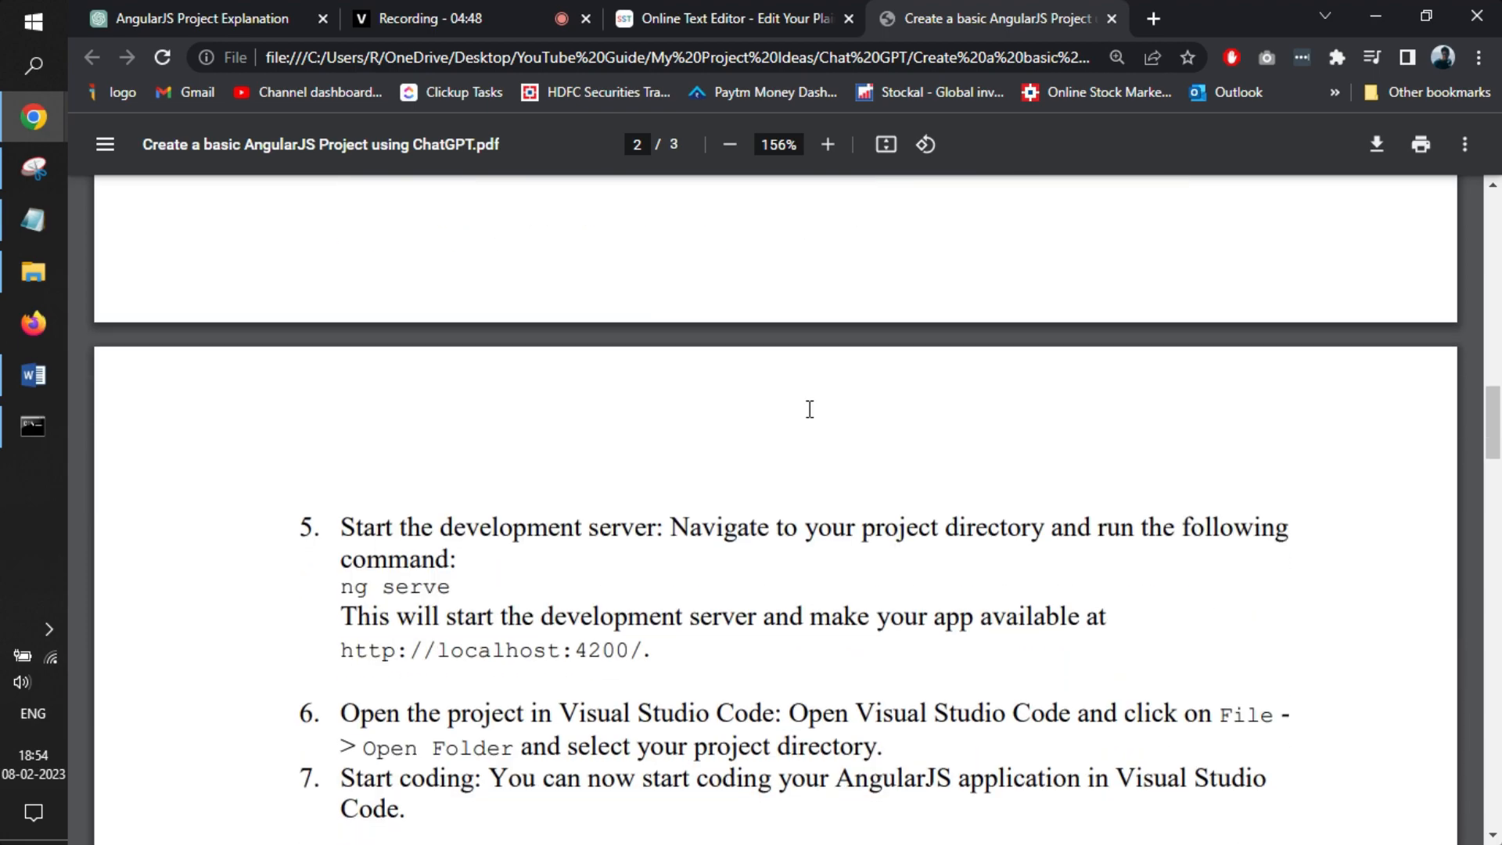
scroll(up, 3)
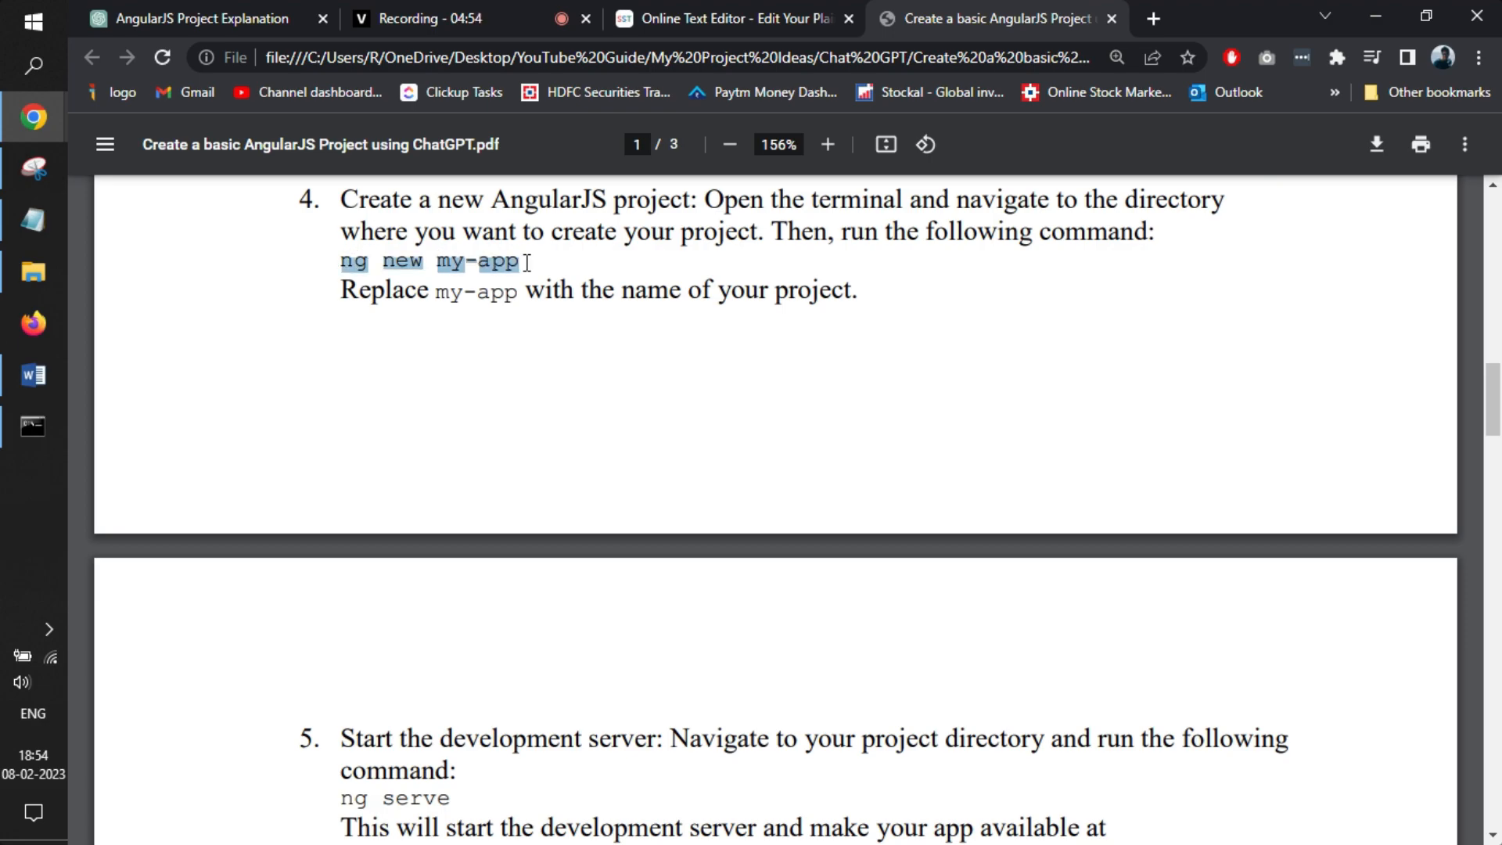
scroll(down, 3)
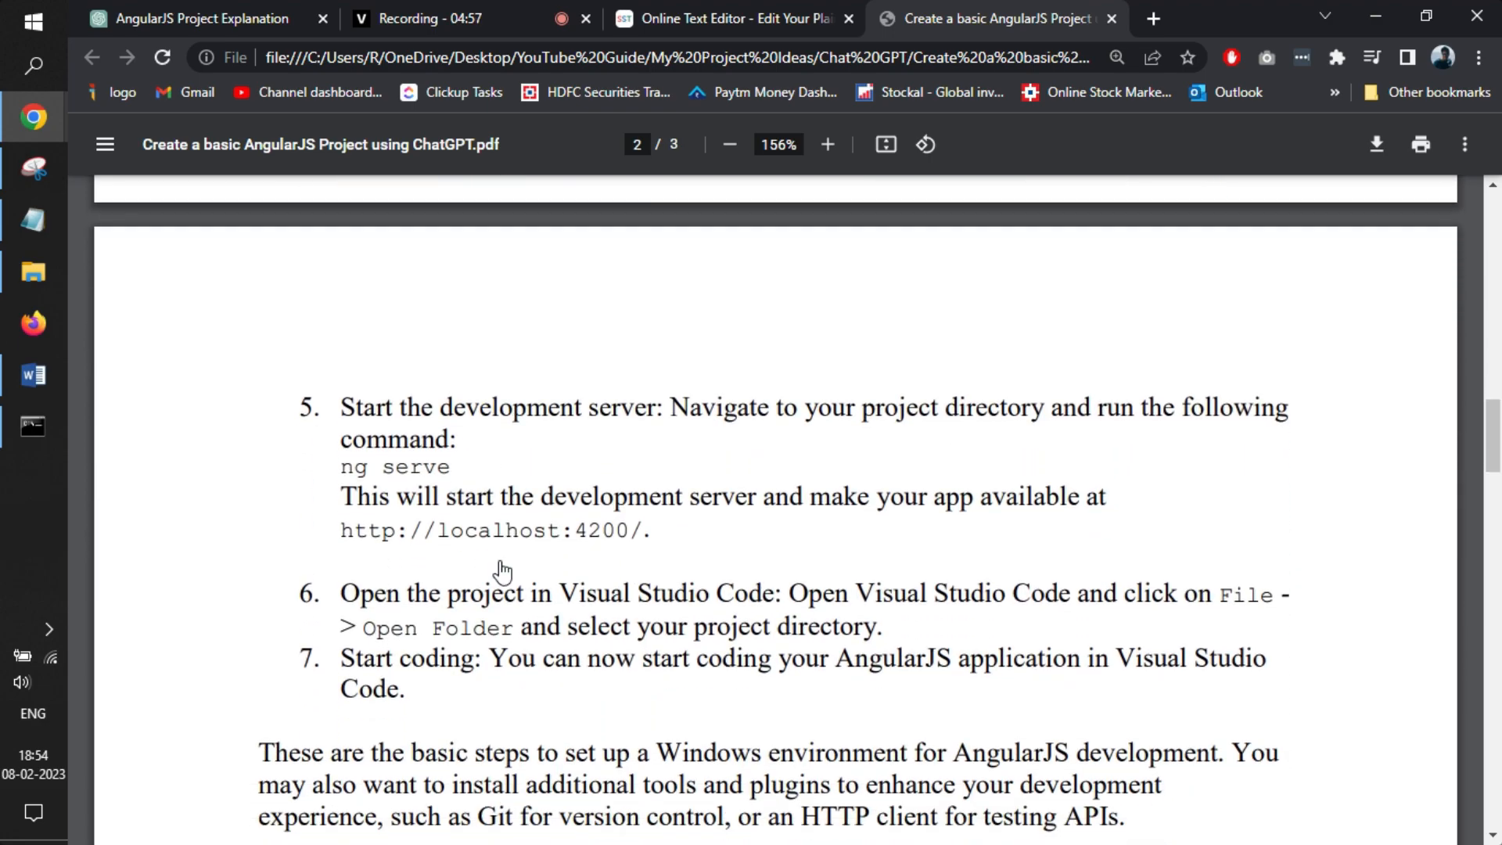
double_click(393, 467)
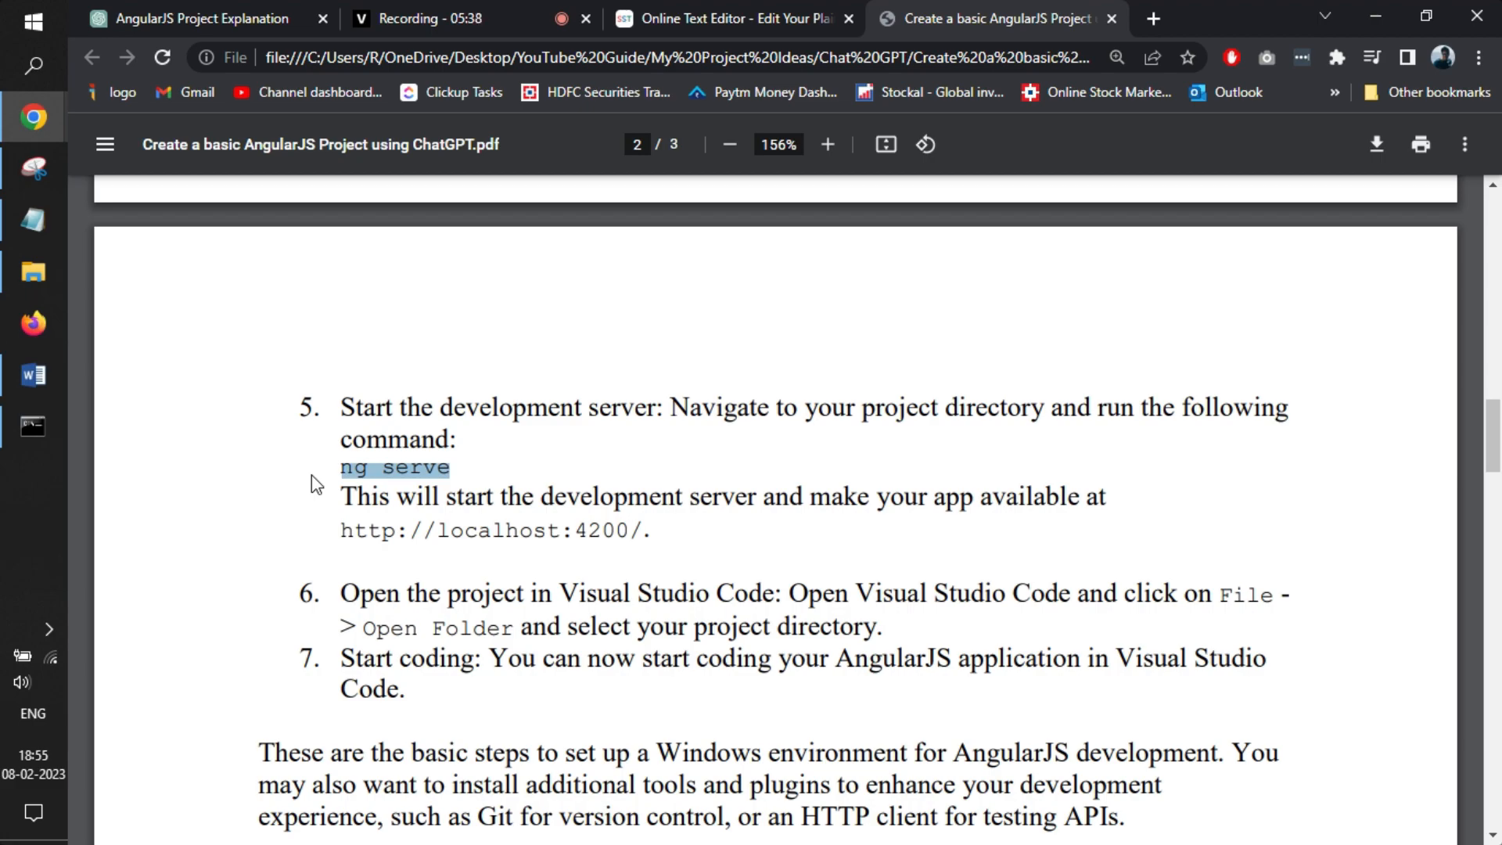
key(alt+tab)
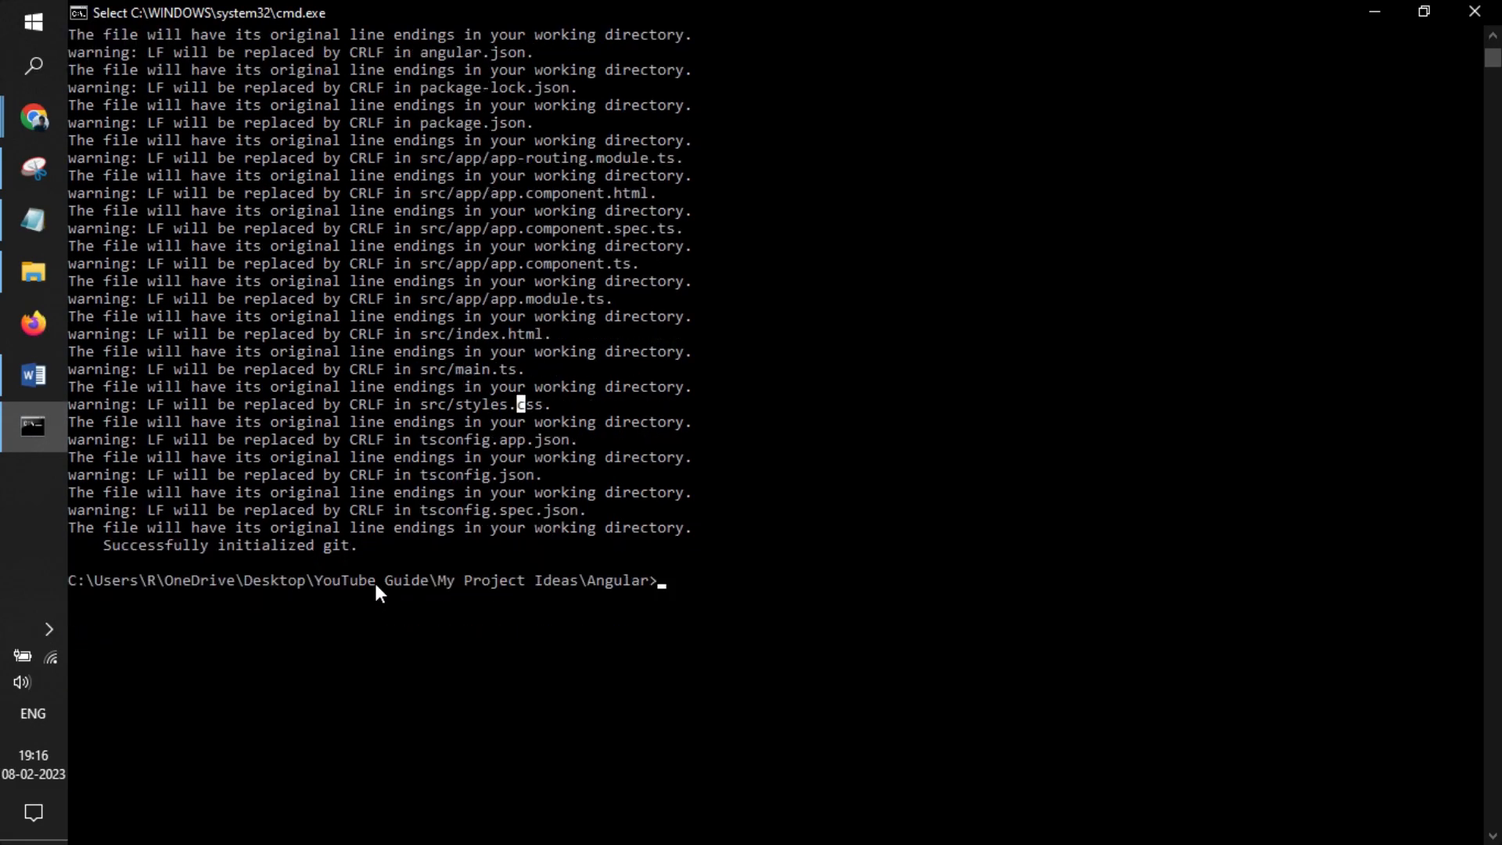
mouse_move(34, 116)
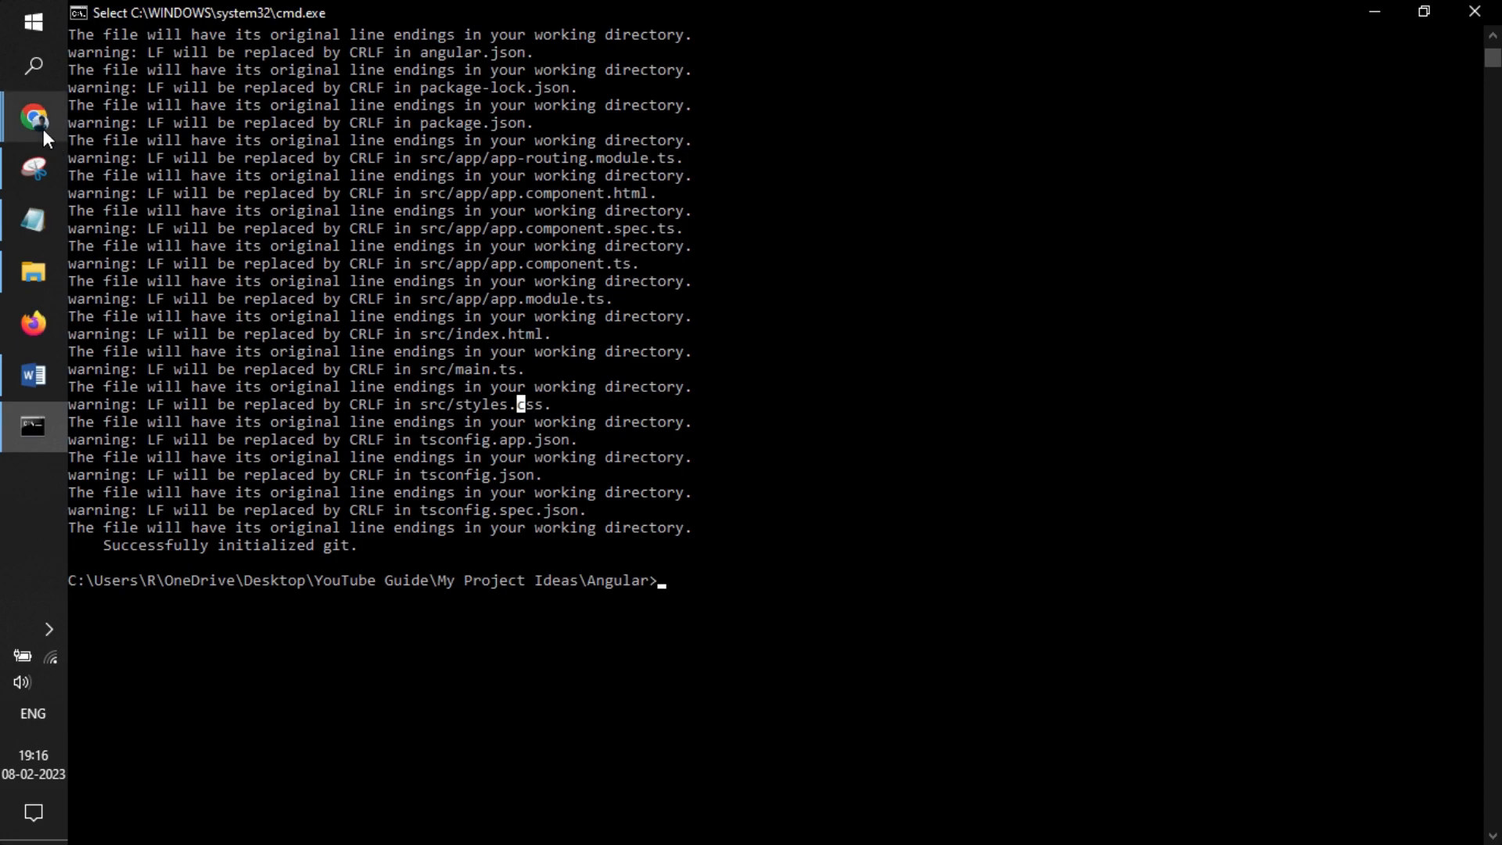
- Run ng serve from the Angular folder and check the workspace error it reports
click(33, 116)
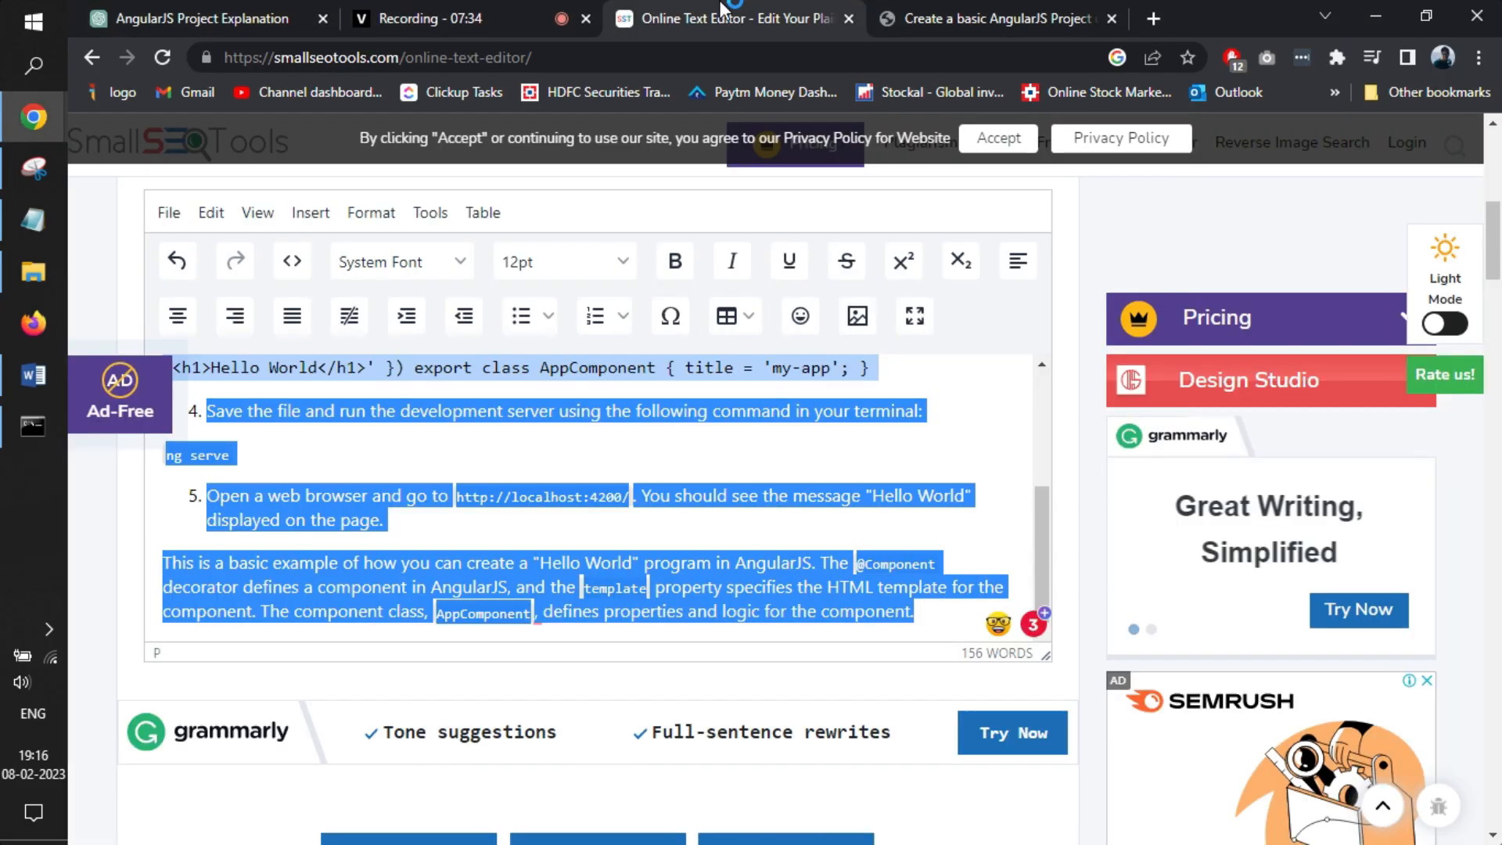
click(996, 18)
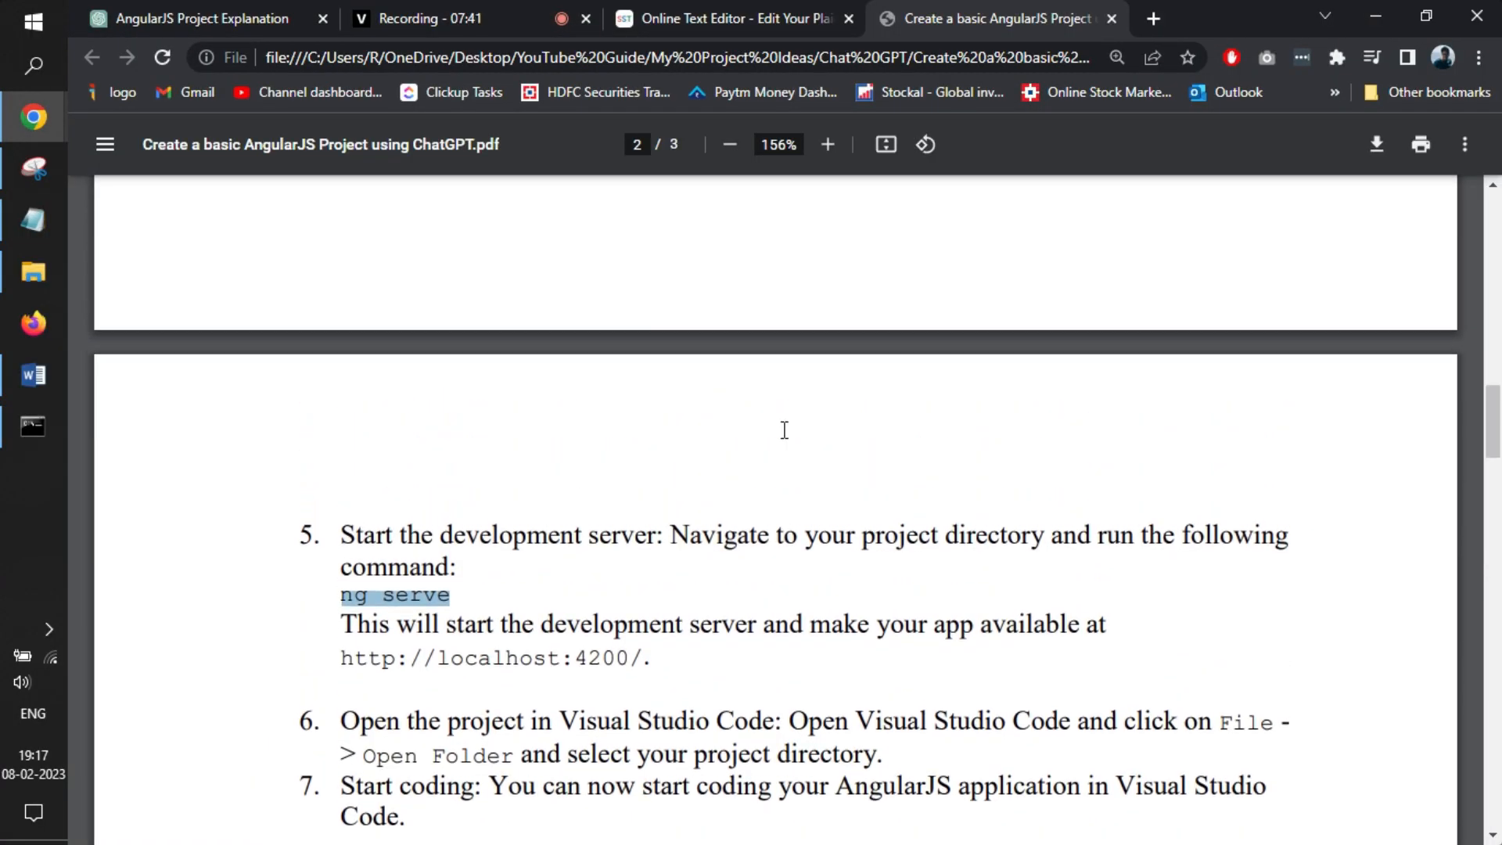
click(33, 427)
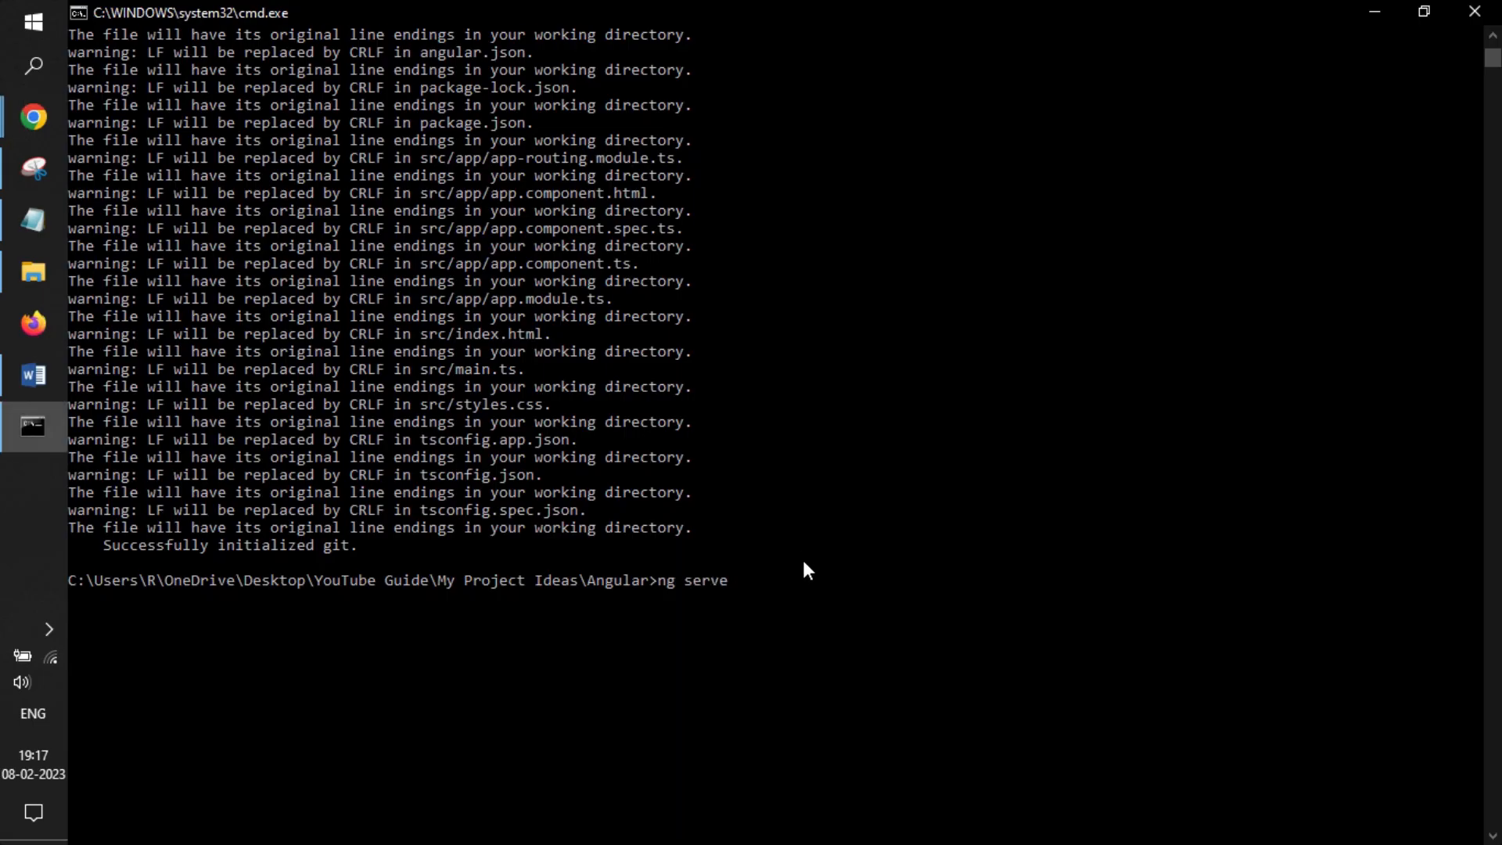
key(Return)
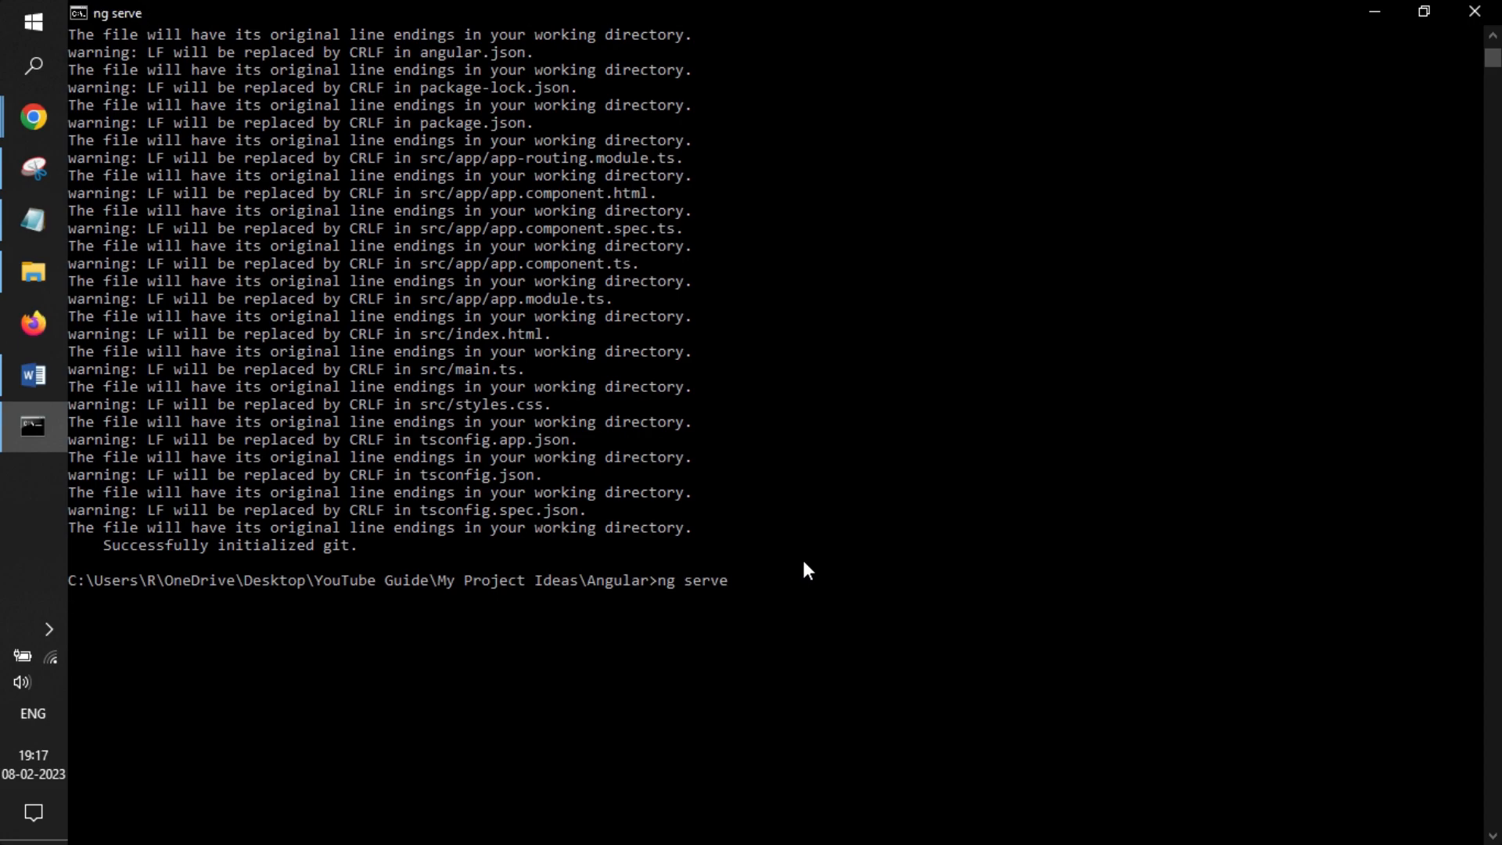
key(Return)
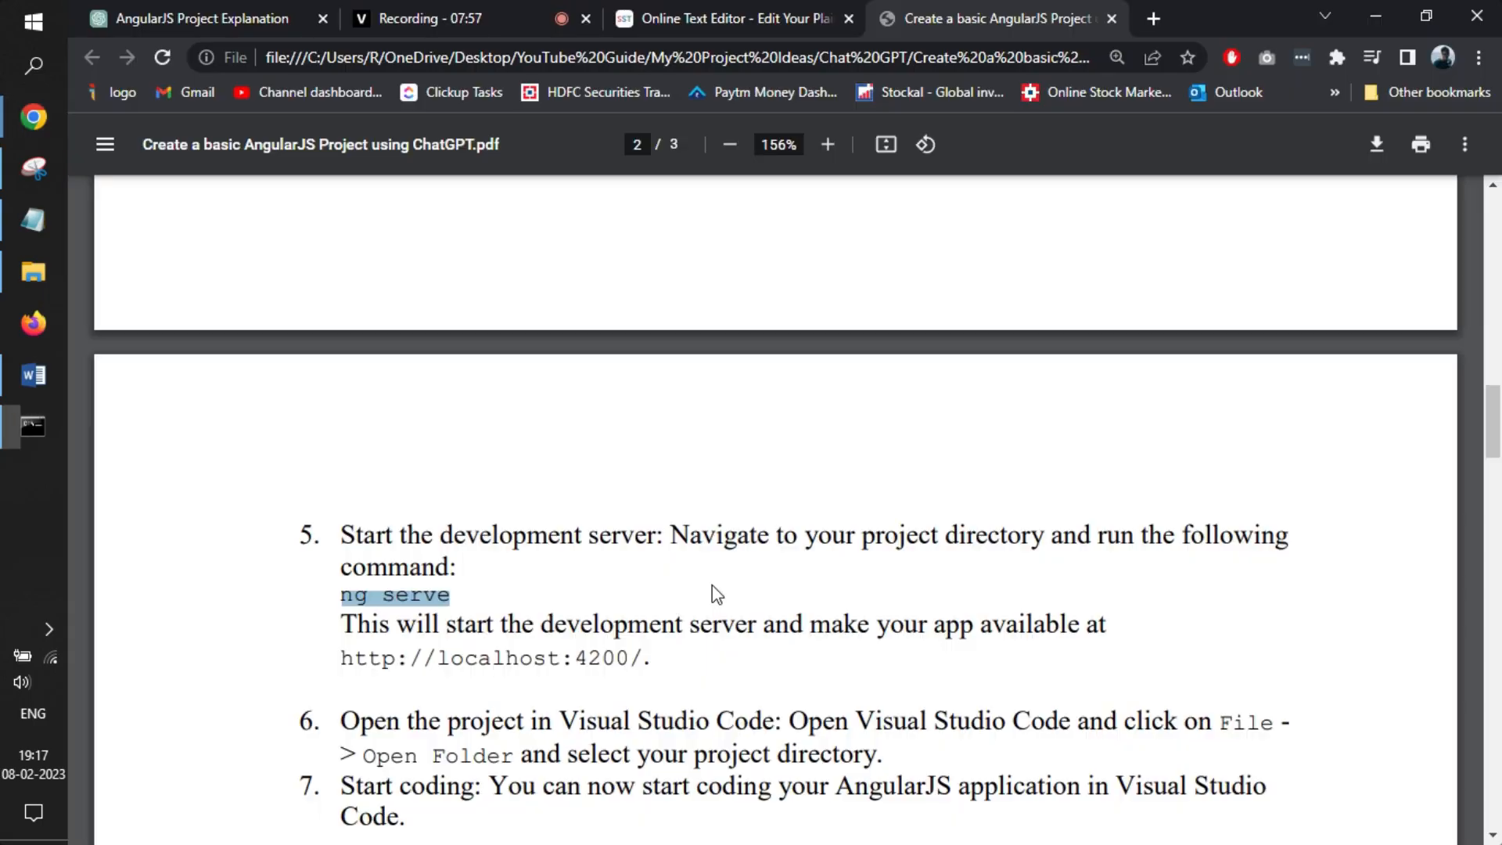
scroll(up, 3)
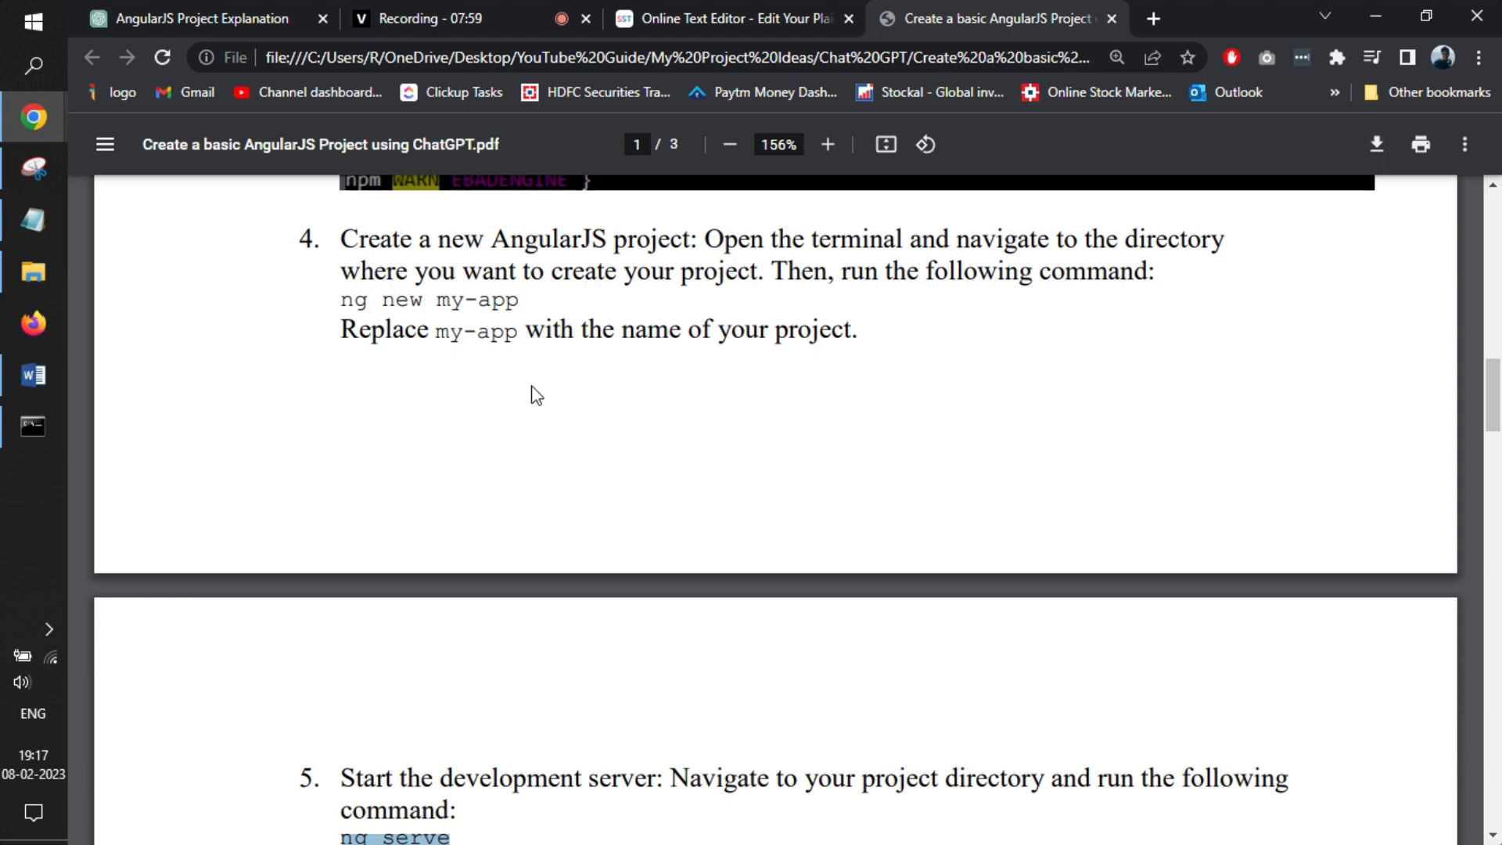
click(33, 426)
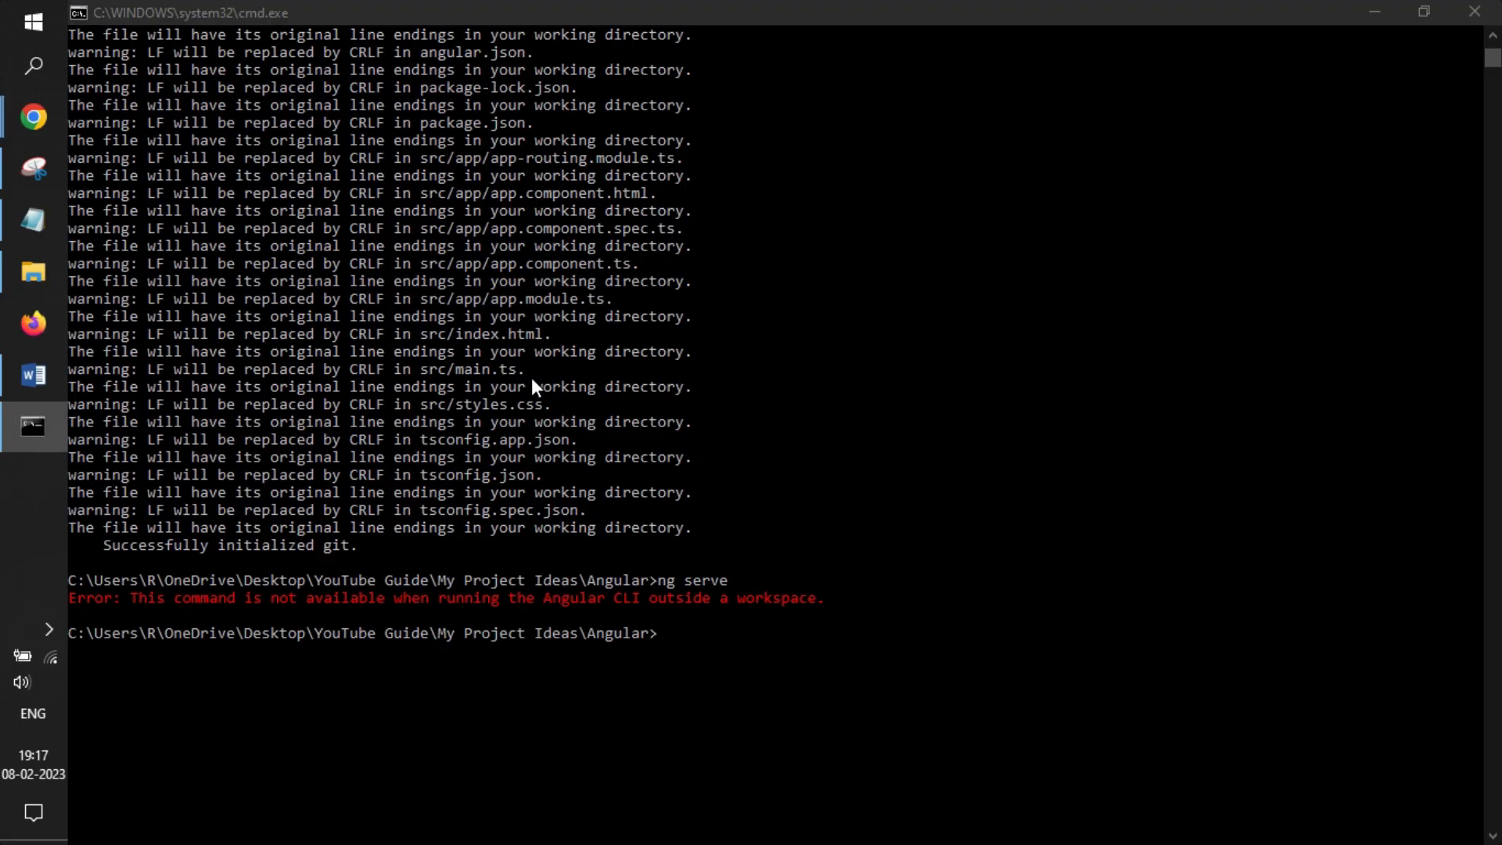
- Rerun ng serve inside my-app and open the localhost:4200 address it prints
click(995, 18)
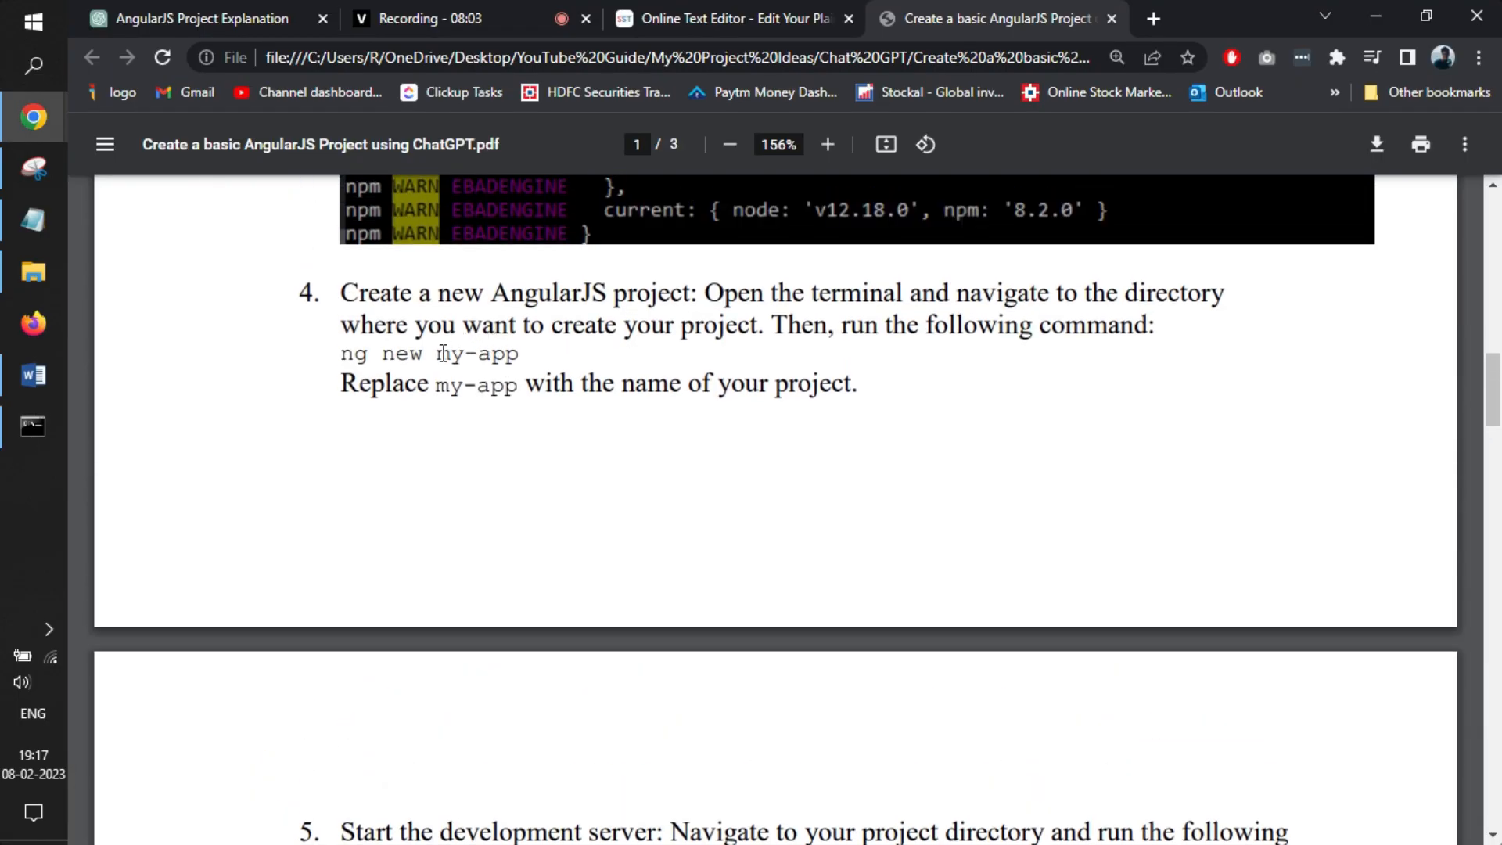
double_click(476, 353)
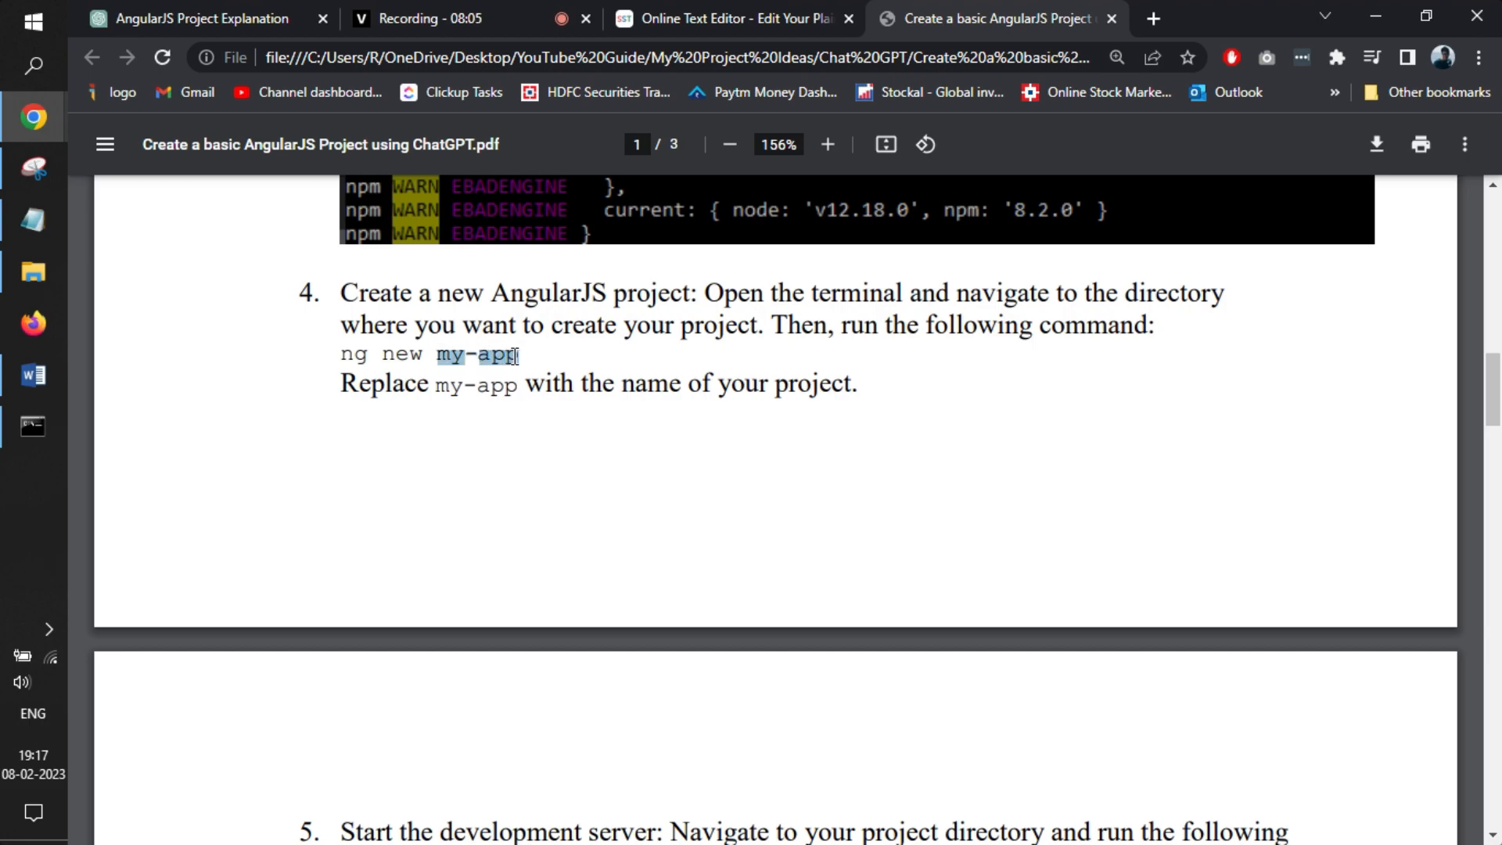
click(33, 426)
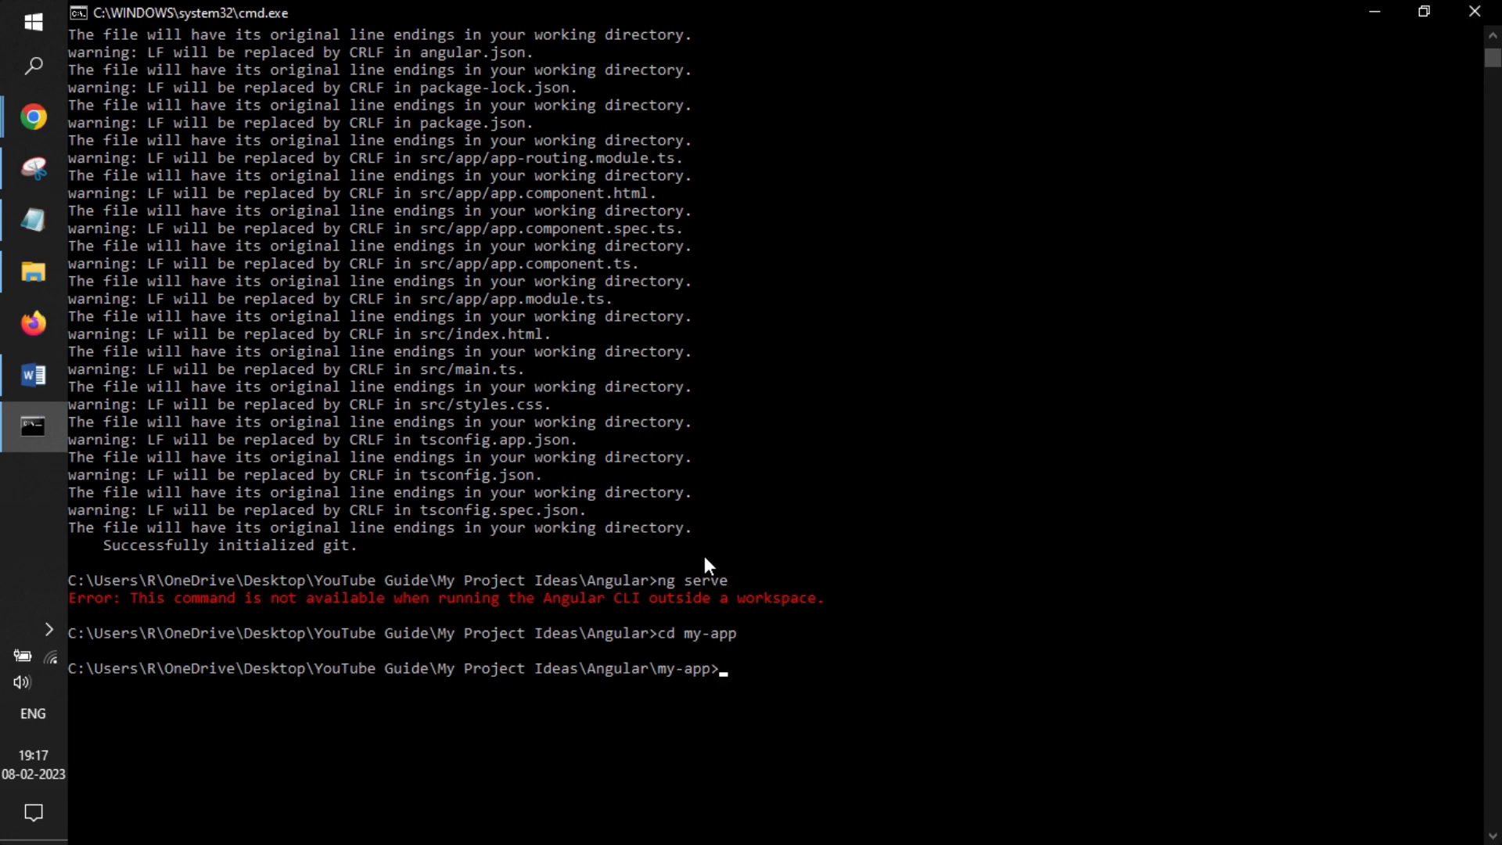
text(ng serve)
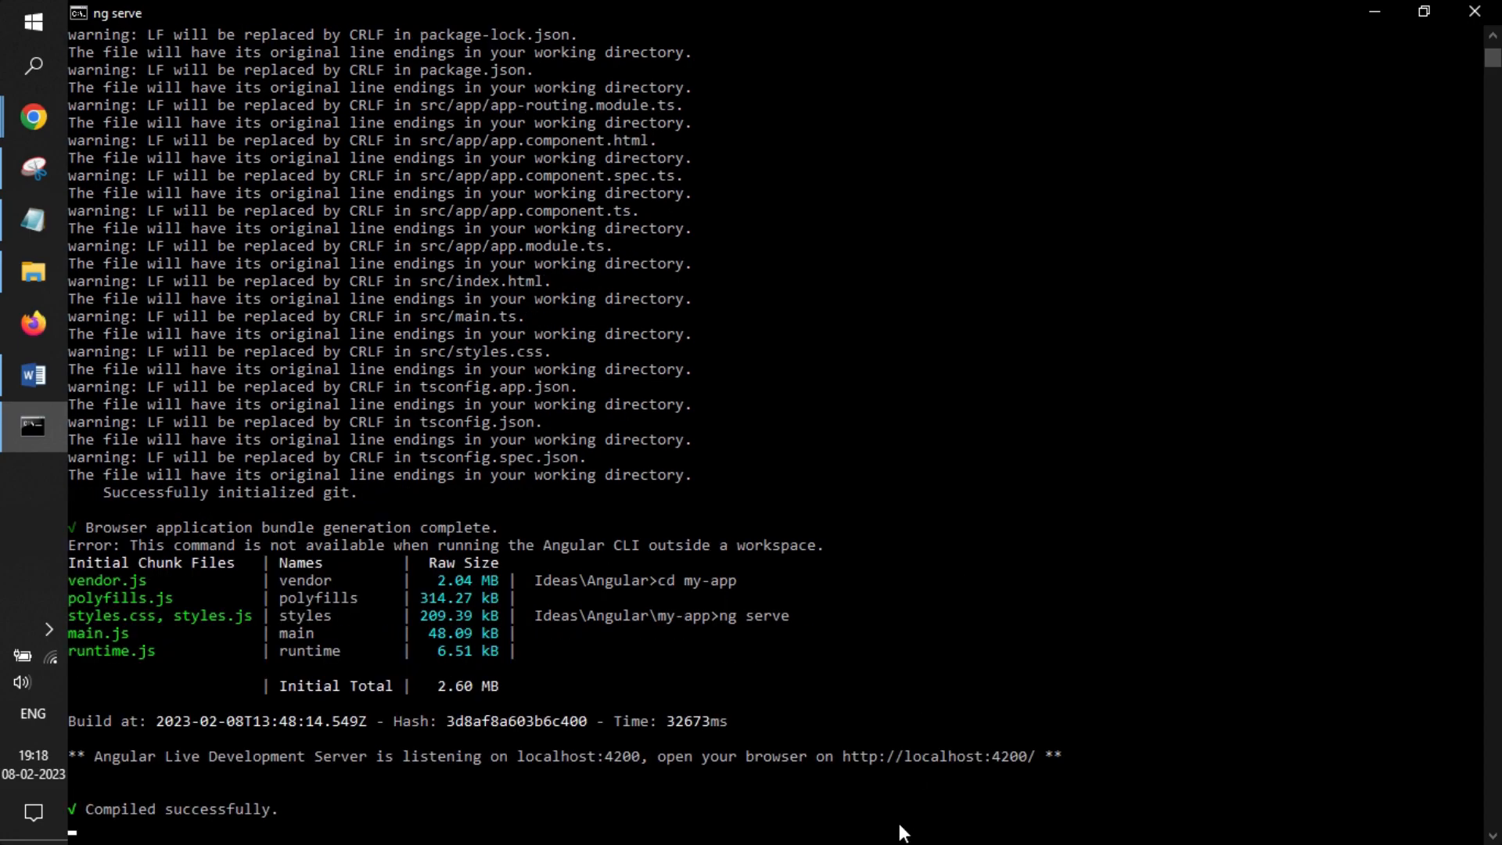
mouse_move(847, 764)
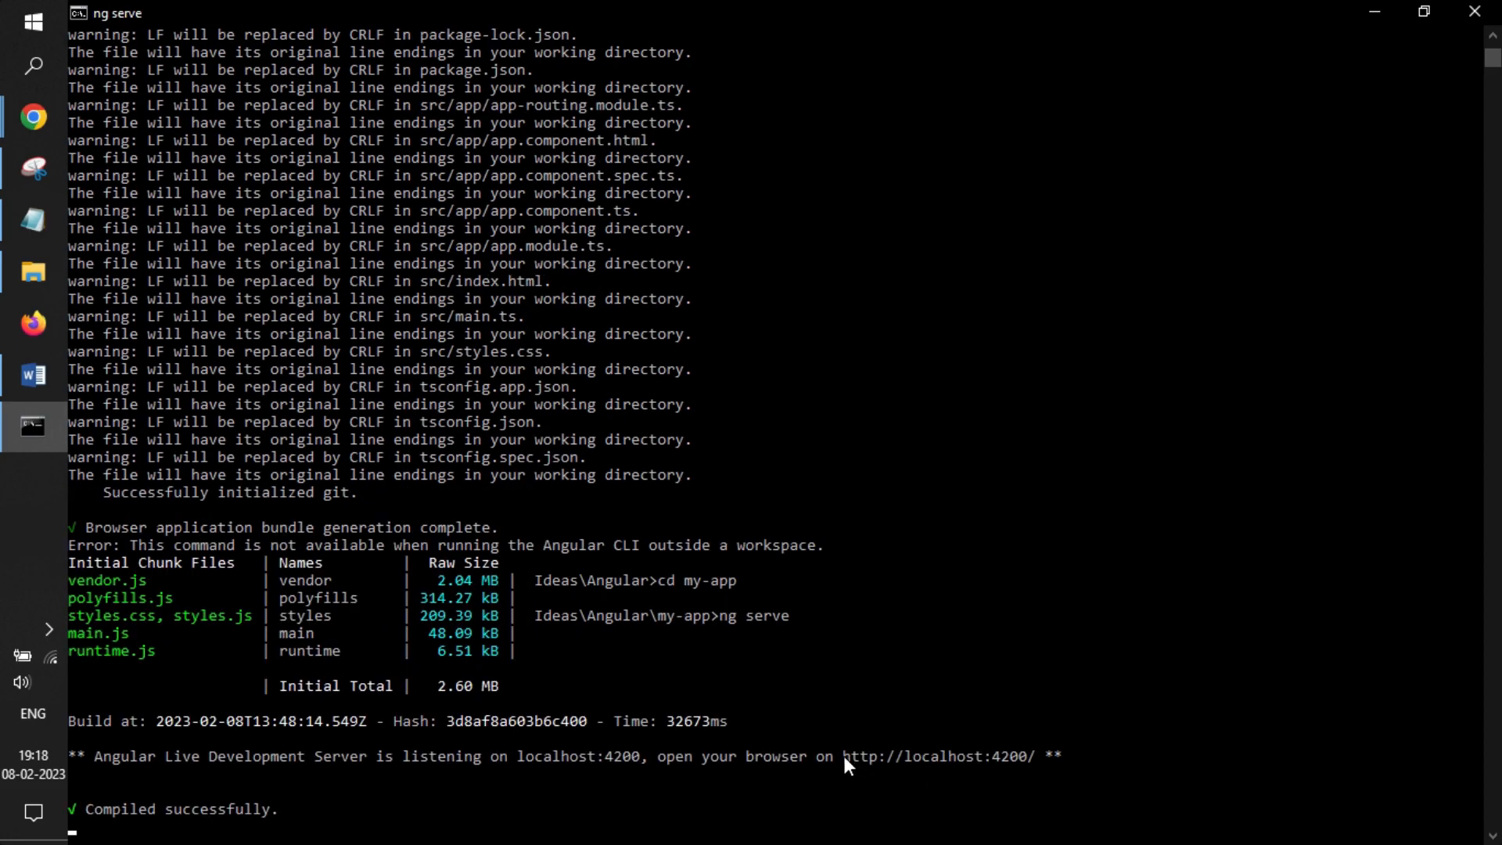
double_click(935, 755)
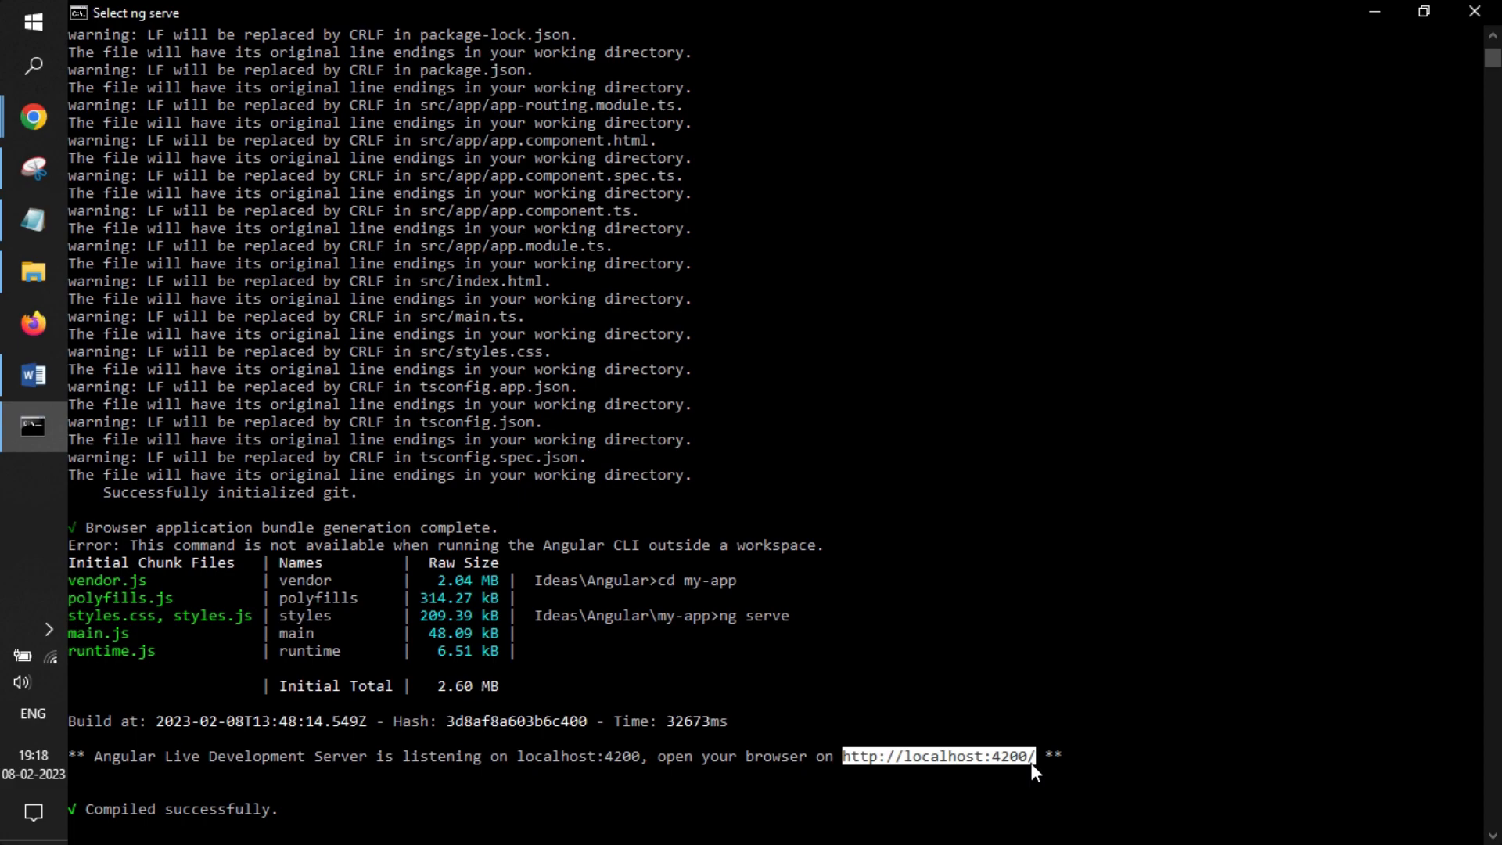
click(33, 116)
text(my-app)
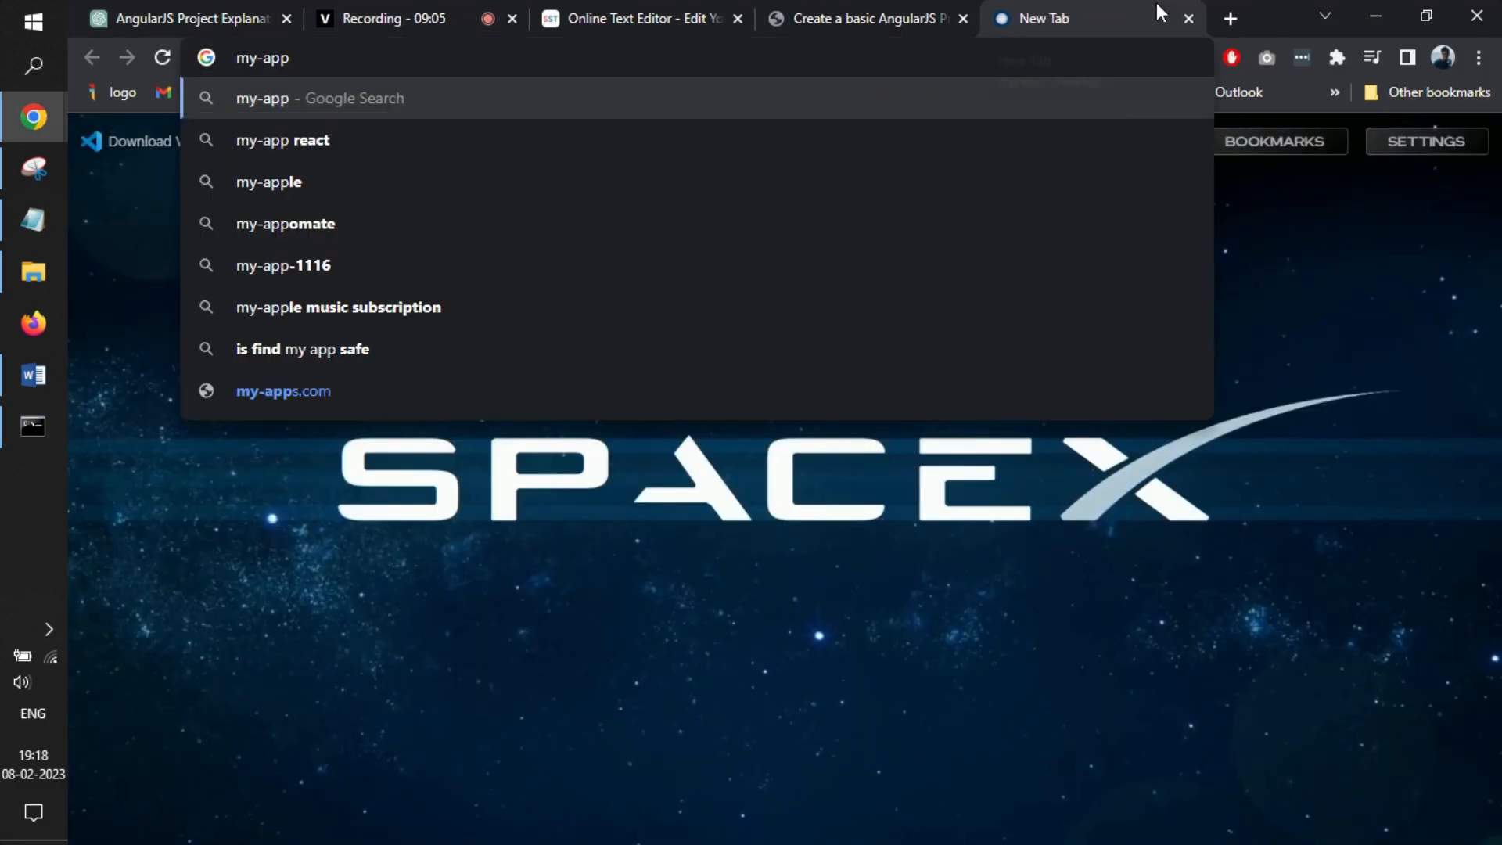
click(33, 426)
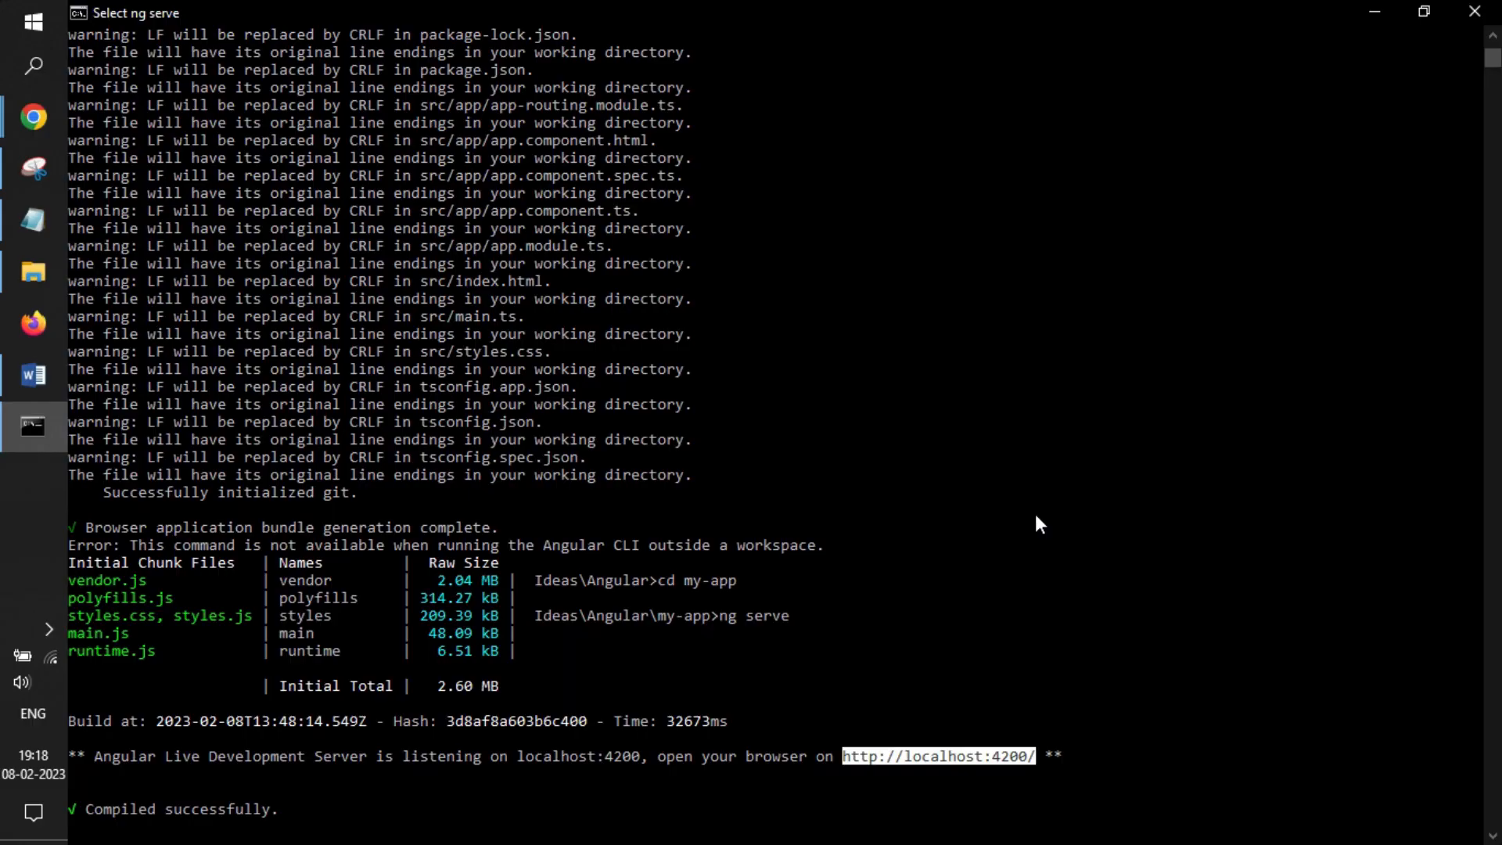
click(962, 755)
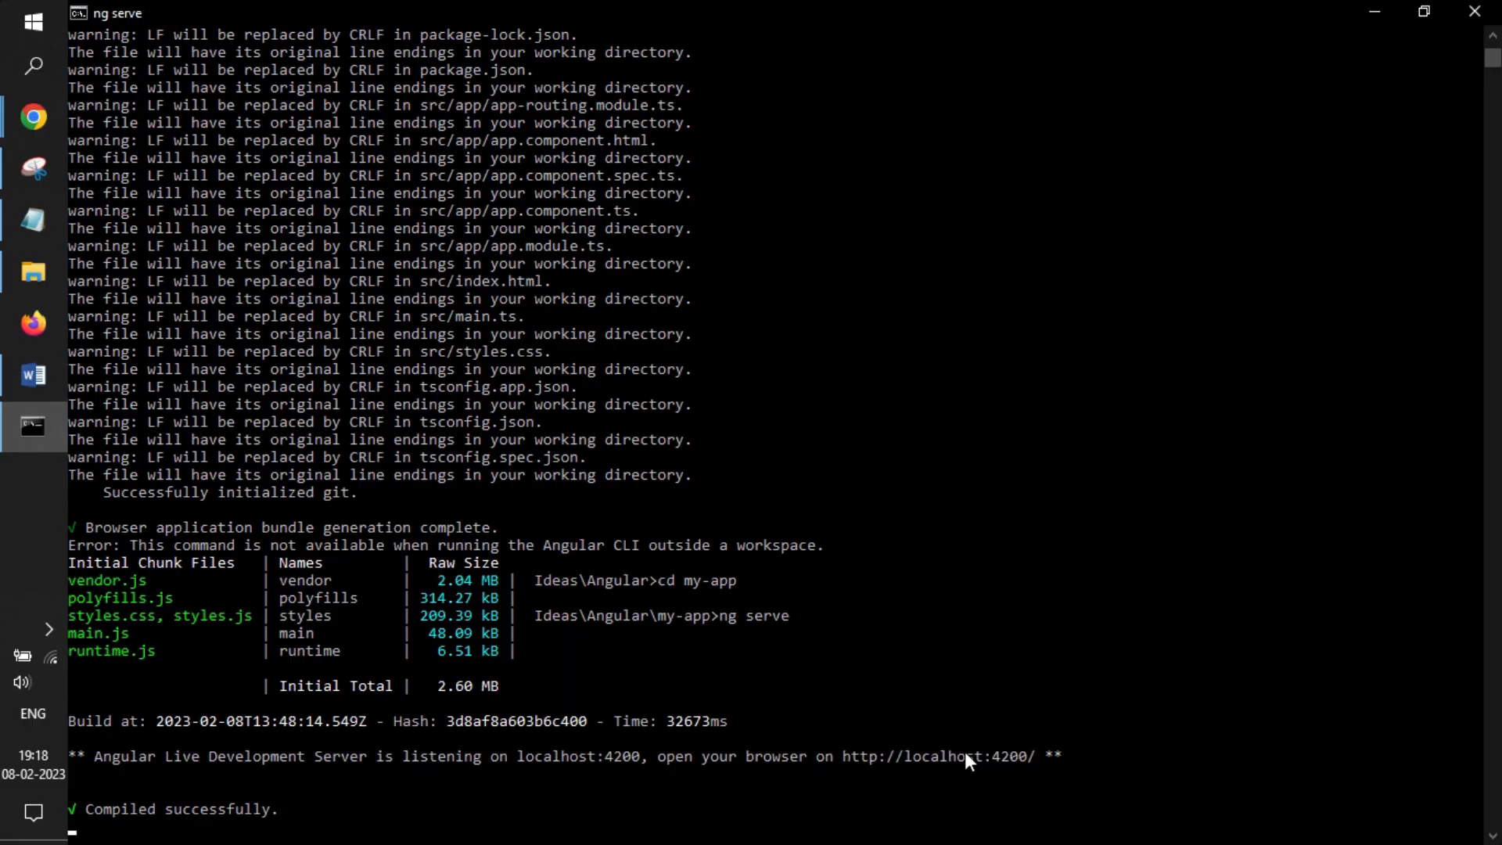
double_click(937, 755)
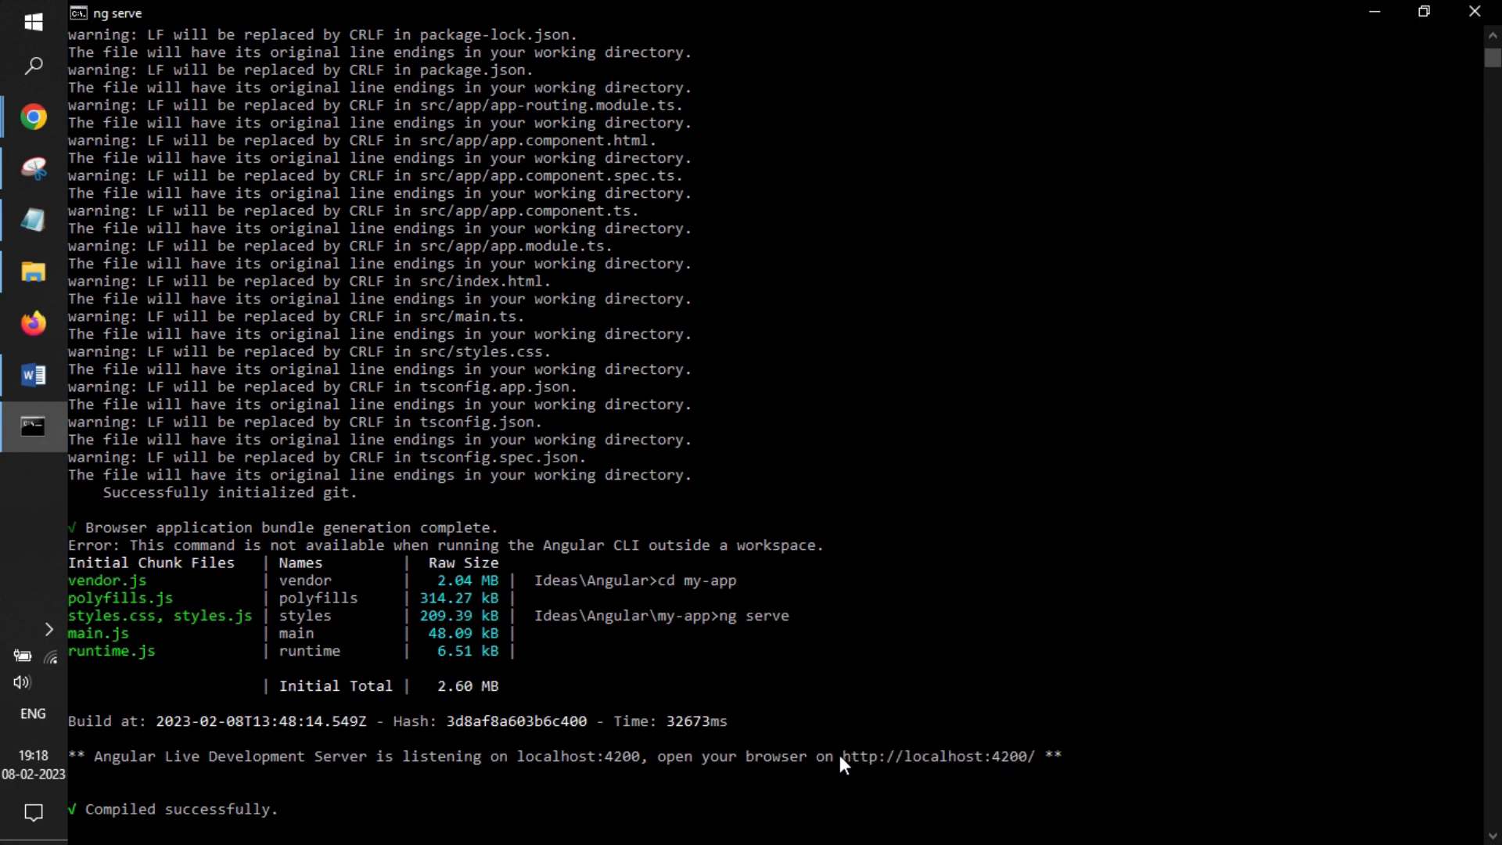
- Scroll through the default Angular welcome page served at localhost:4200
key(alt+tab)
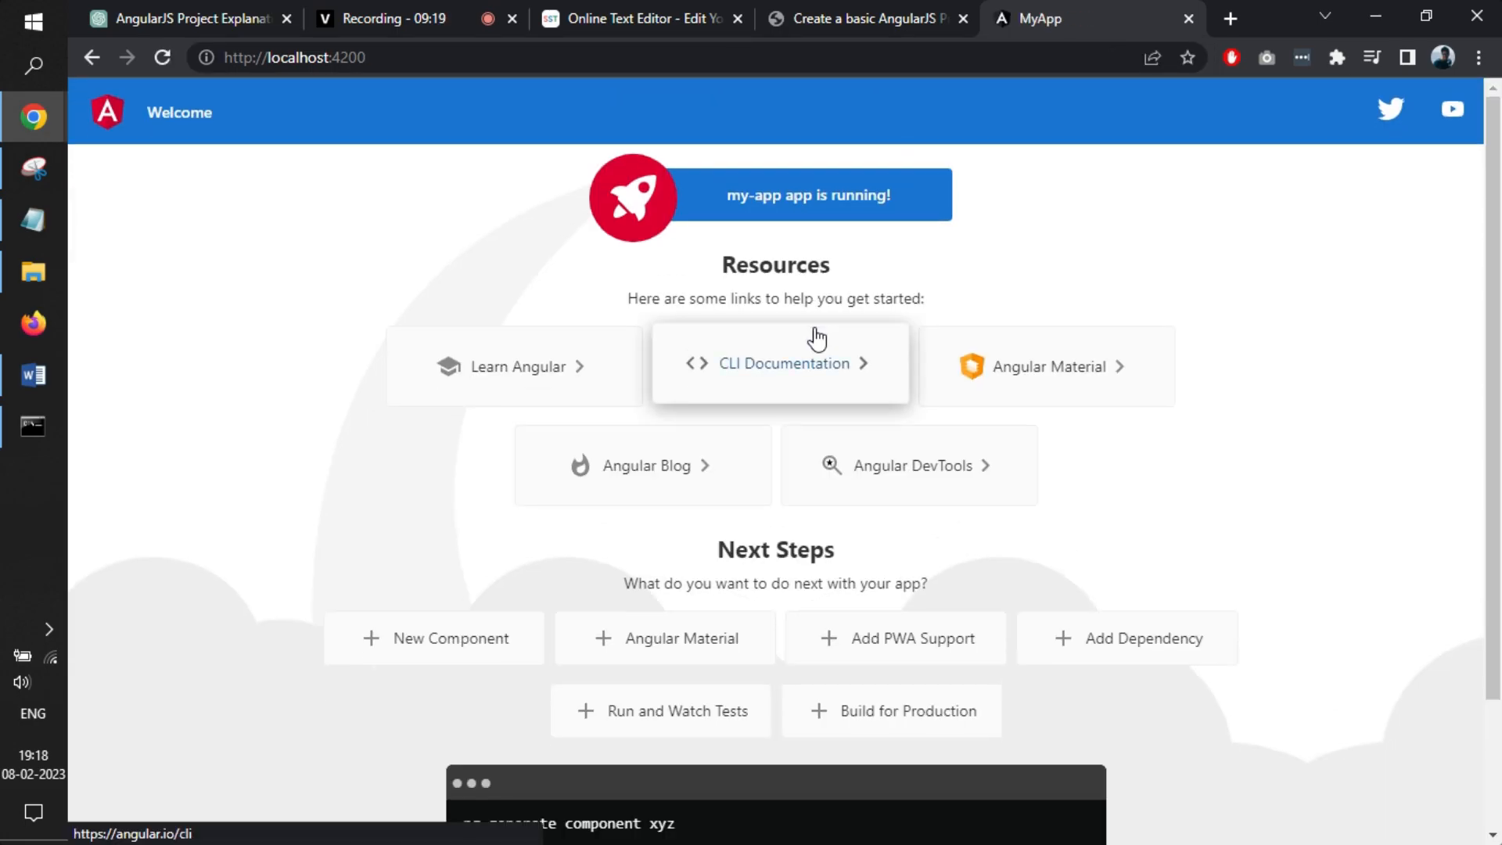
scroll(down, 3)
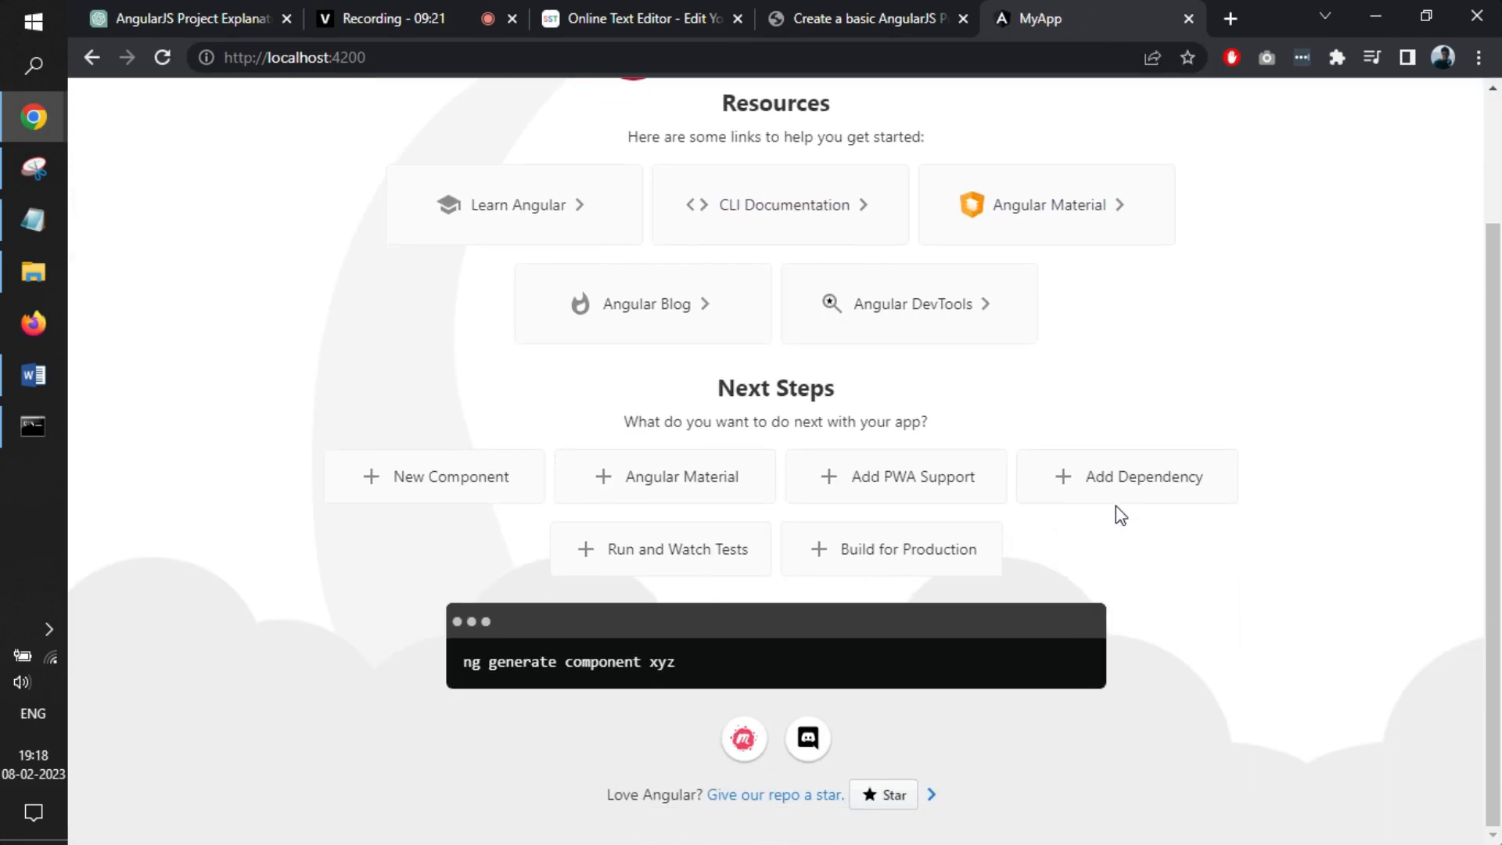
scroll(up, 3)
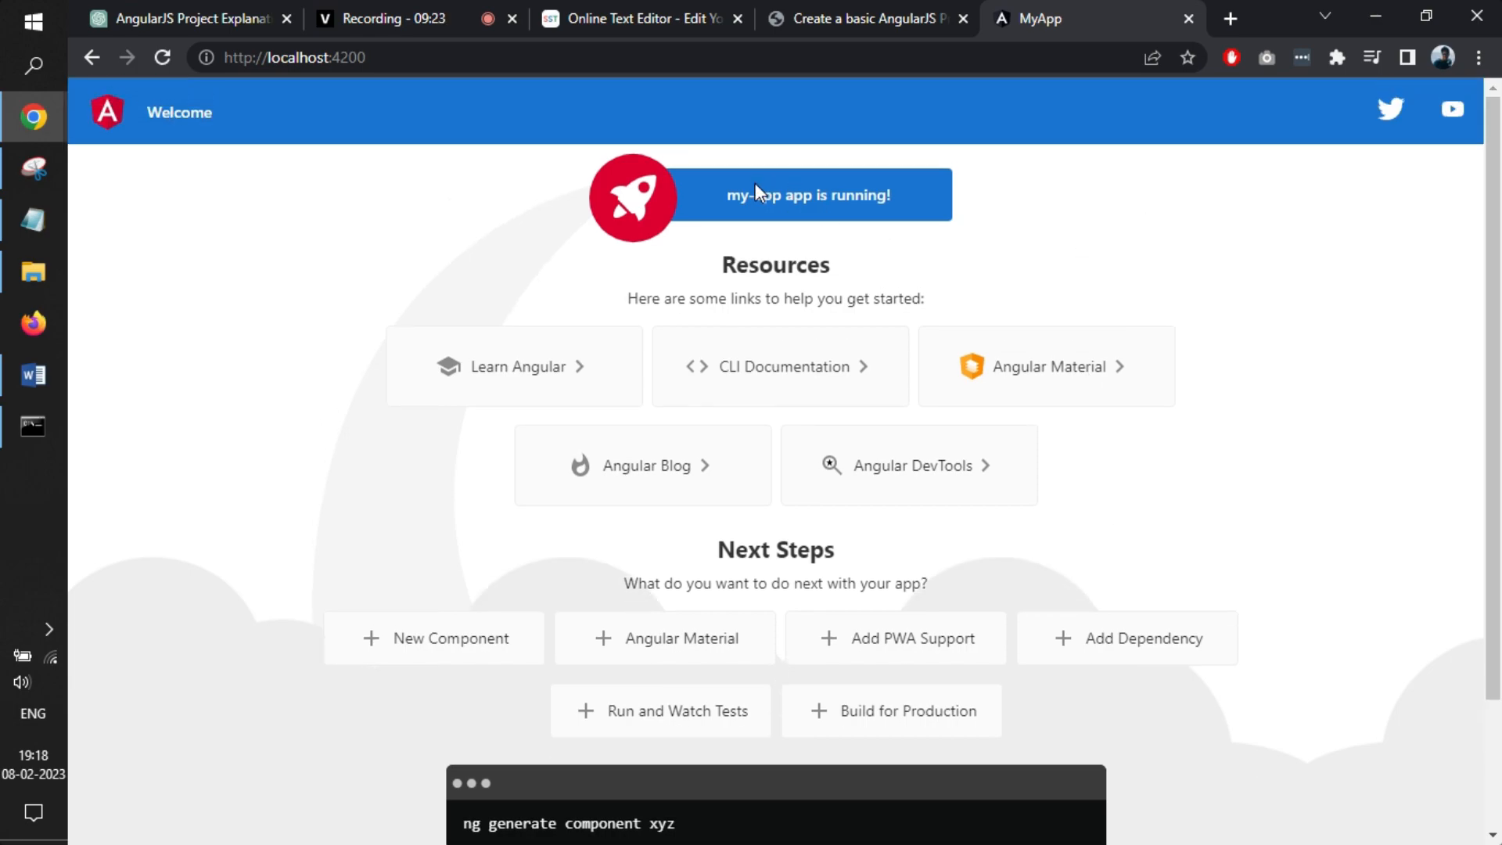
mouse_move(1095, 247)
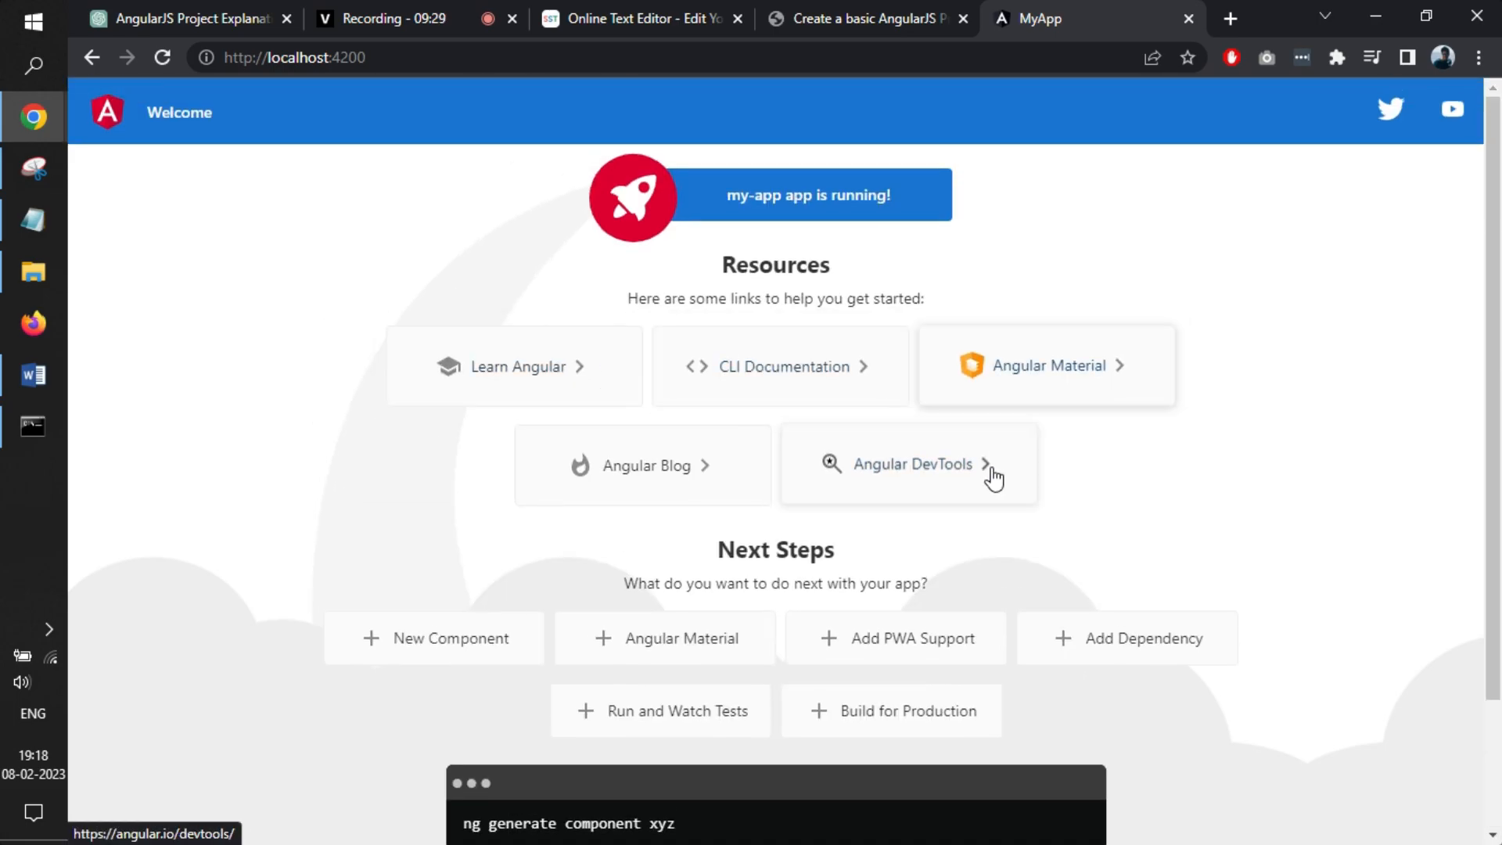
mouse_move(397, 456)
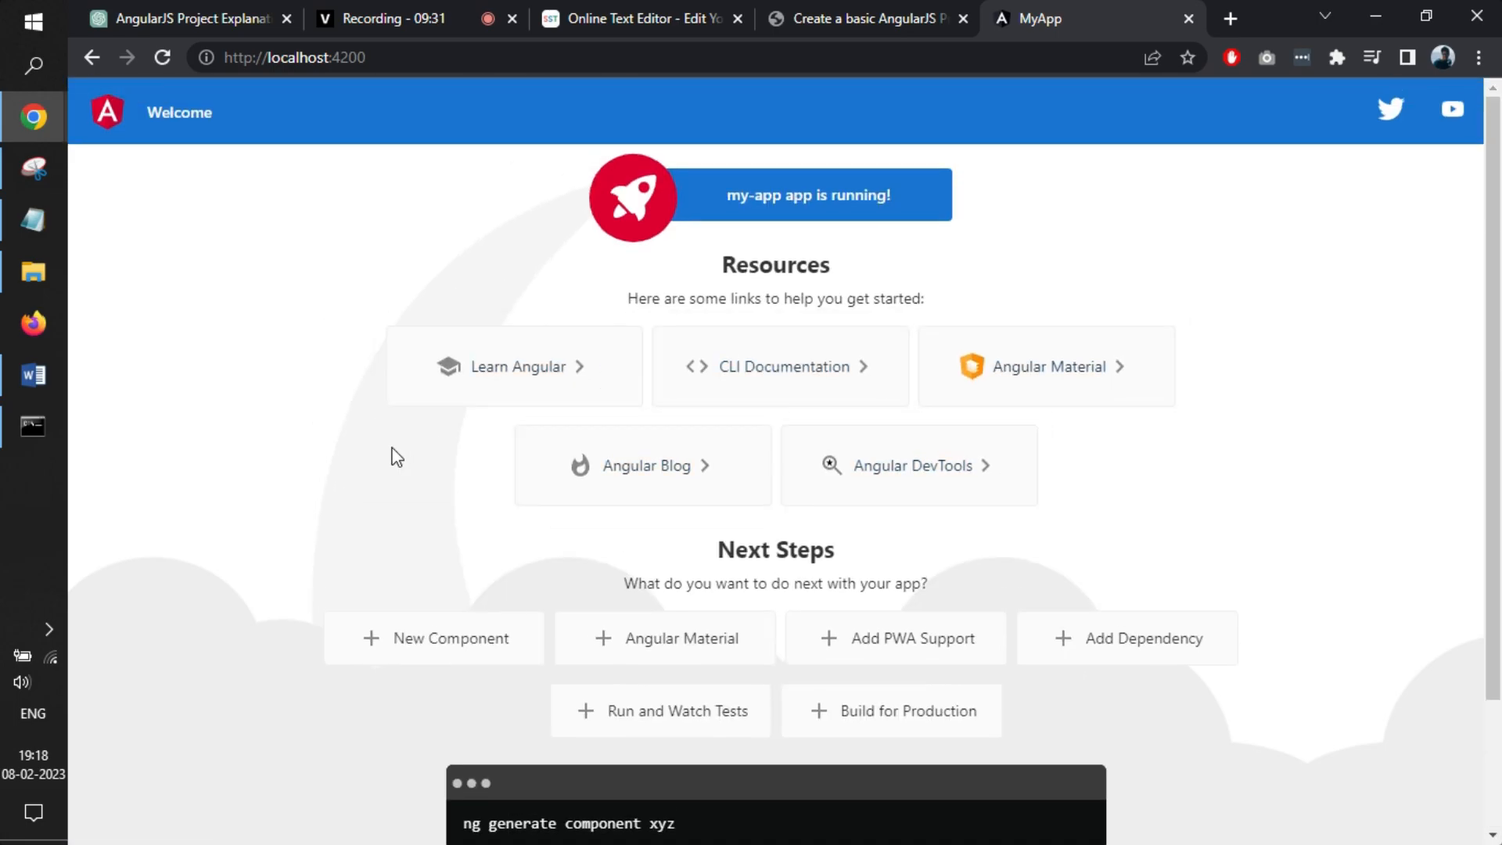
key(alt+tab)
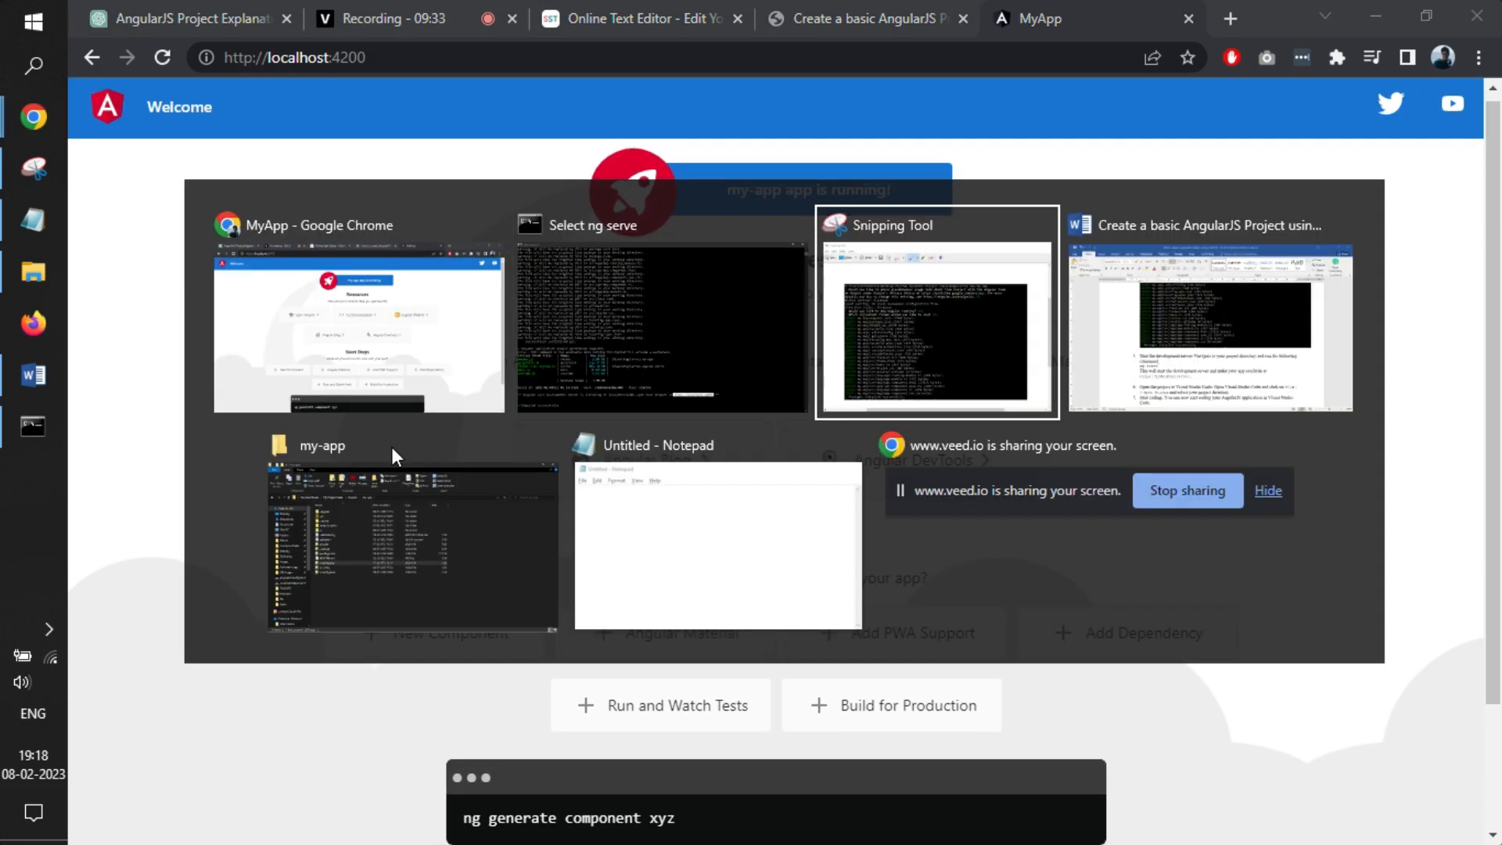
- Scroll the Word guide past steps 5 to 7 to the ChatGPT section
click(1206, 326)
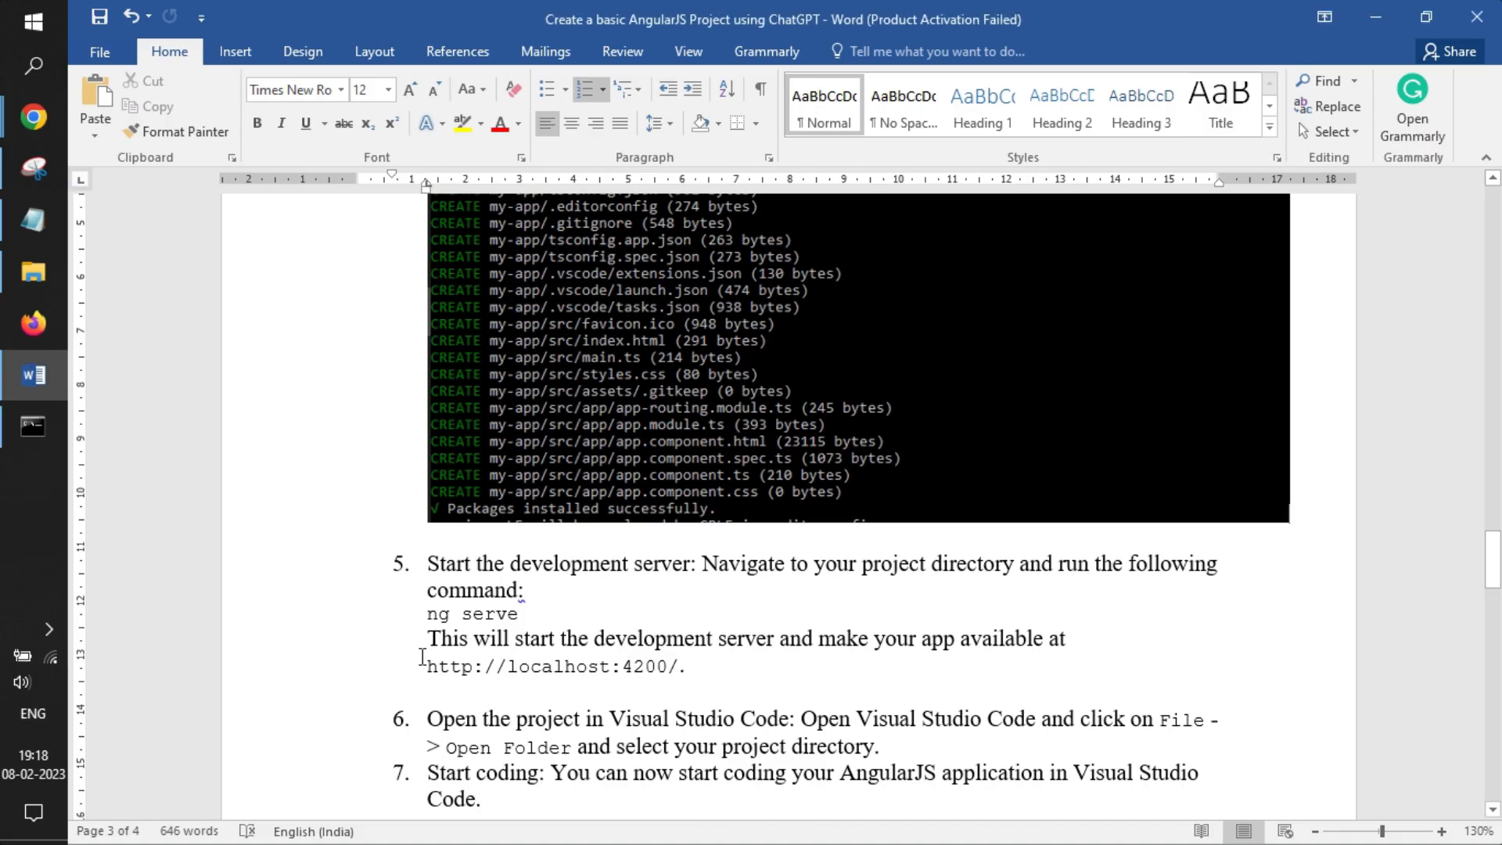
scroll(down, 3)
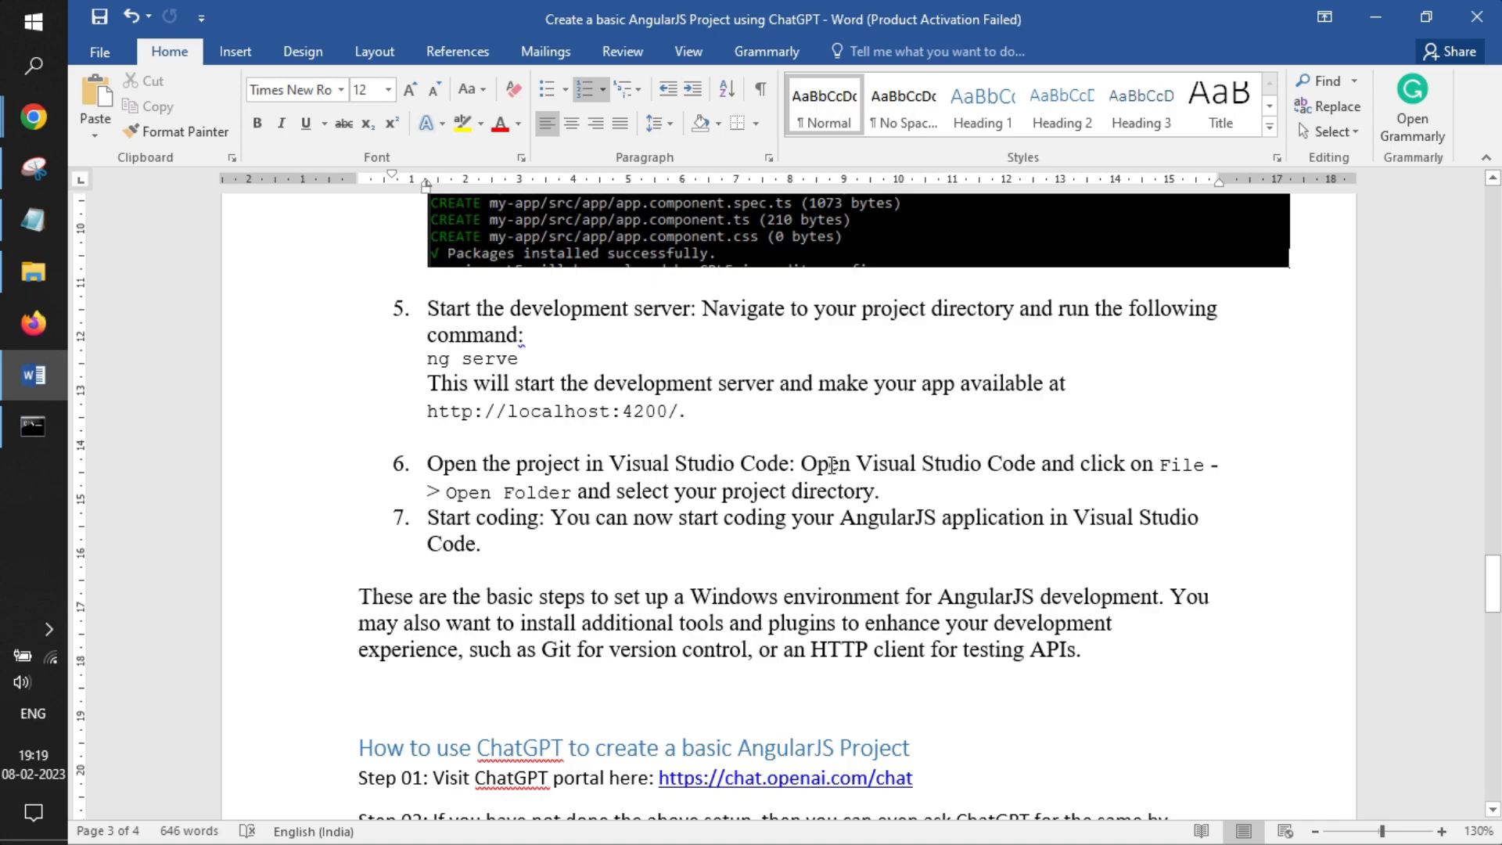
scroll(down, 3)
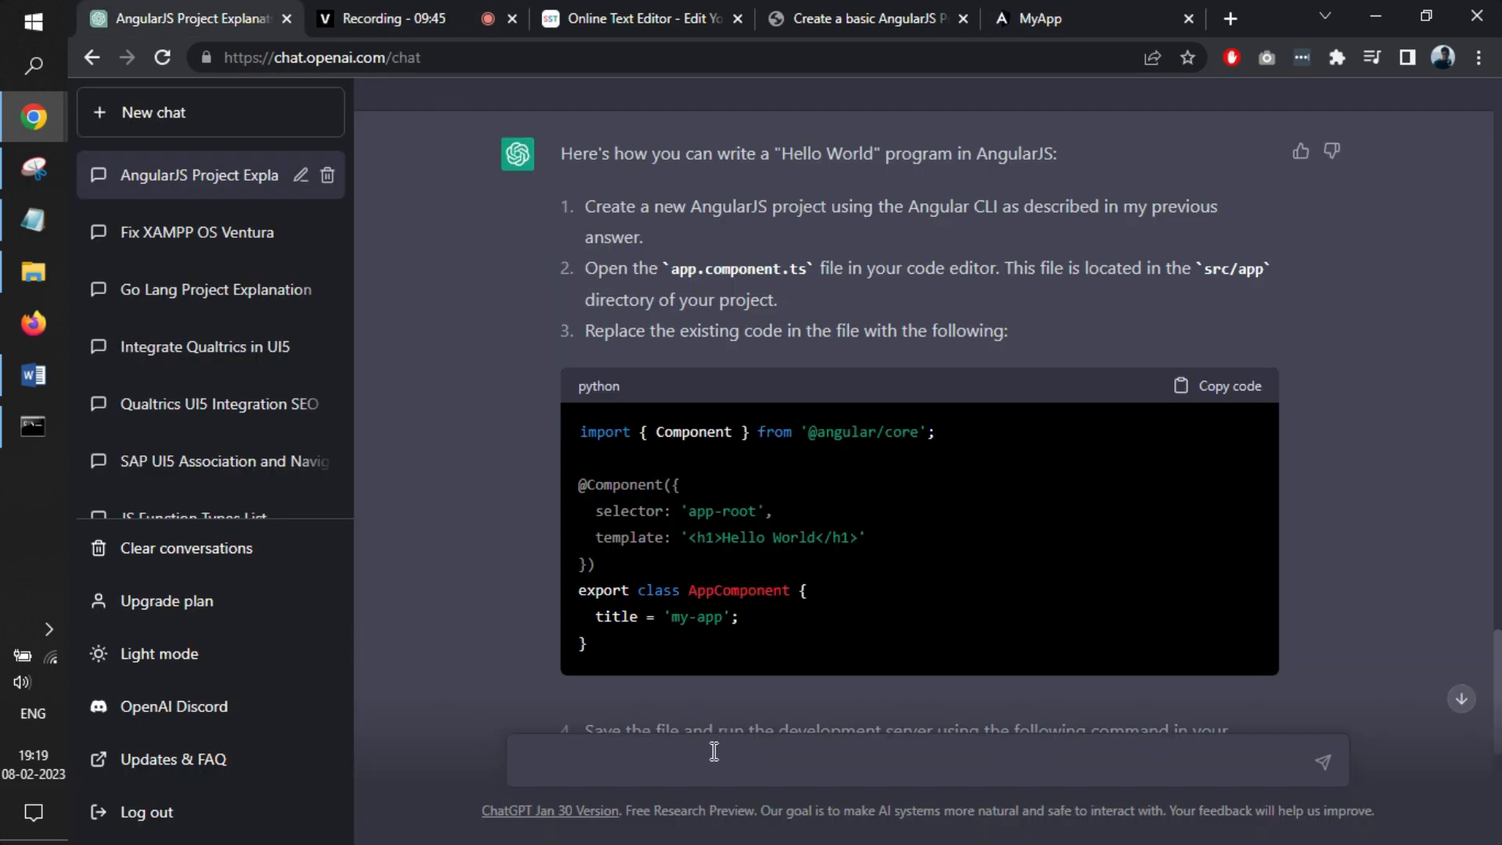
- Select the app.component.ts file name in ChatGPT's Hello World answer
scroll(up, 3)
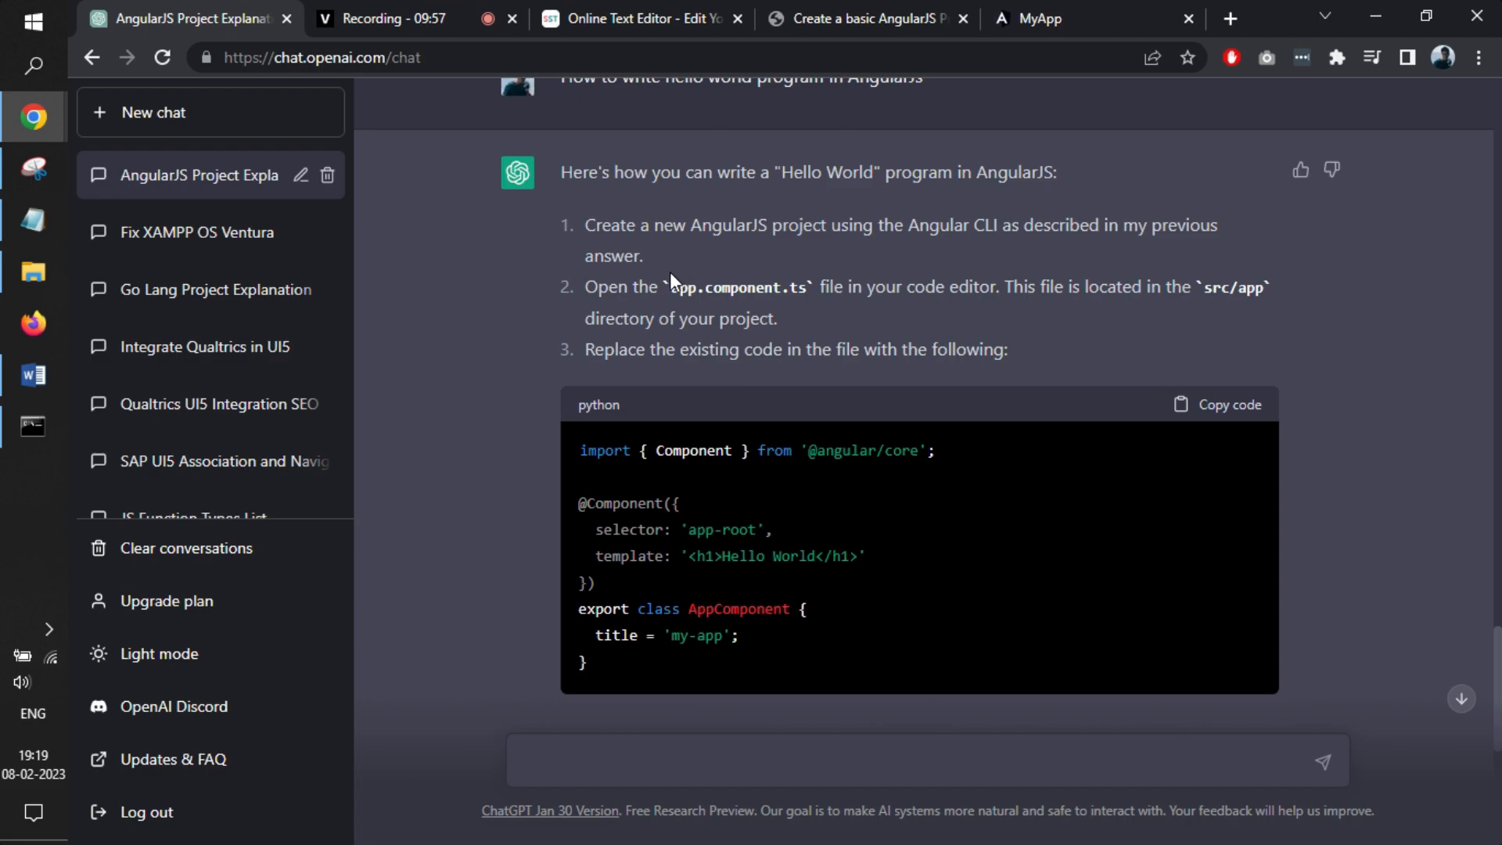
double_click(738, 286)
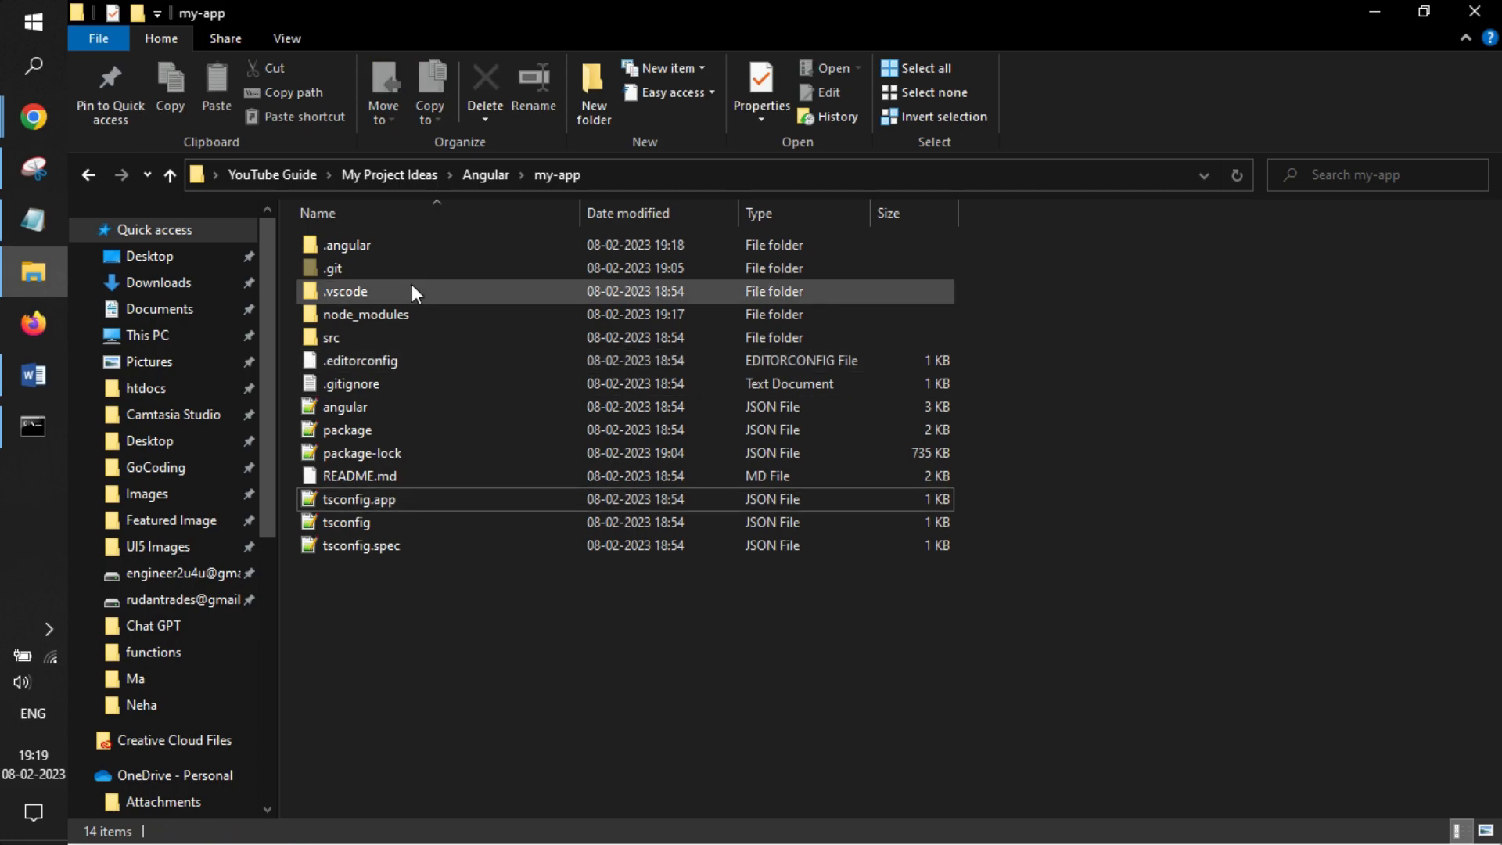
- Go into my-app's src and app folders and open app.component.ts in Notepad++
double_click(330, 338)
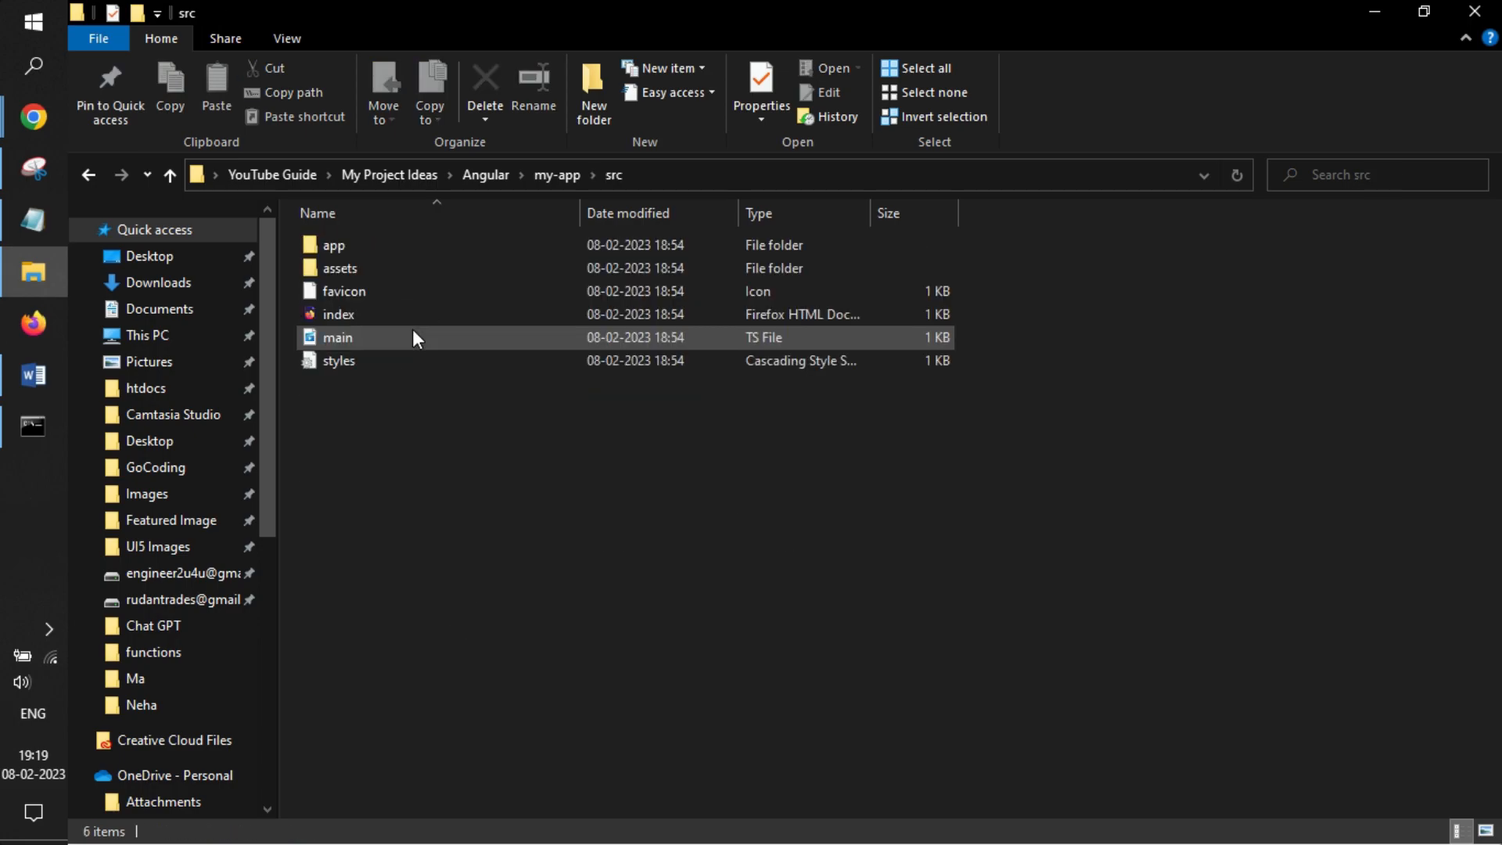
click(334, 244)
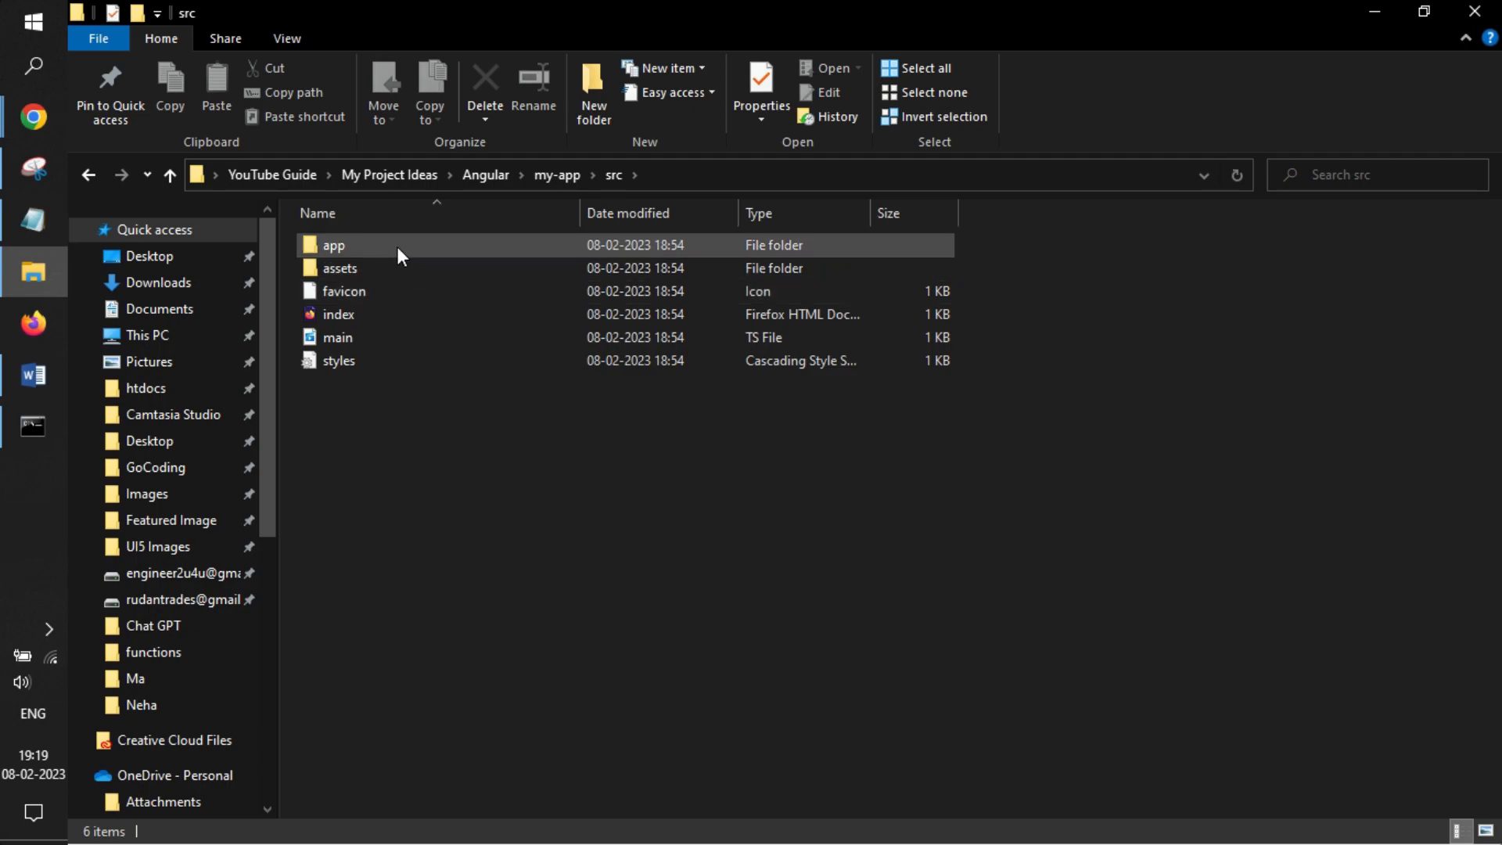
double_click(333, 245)
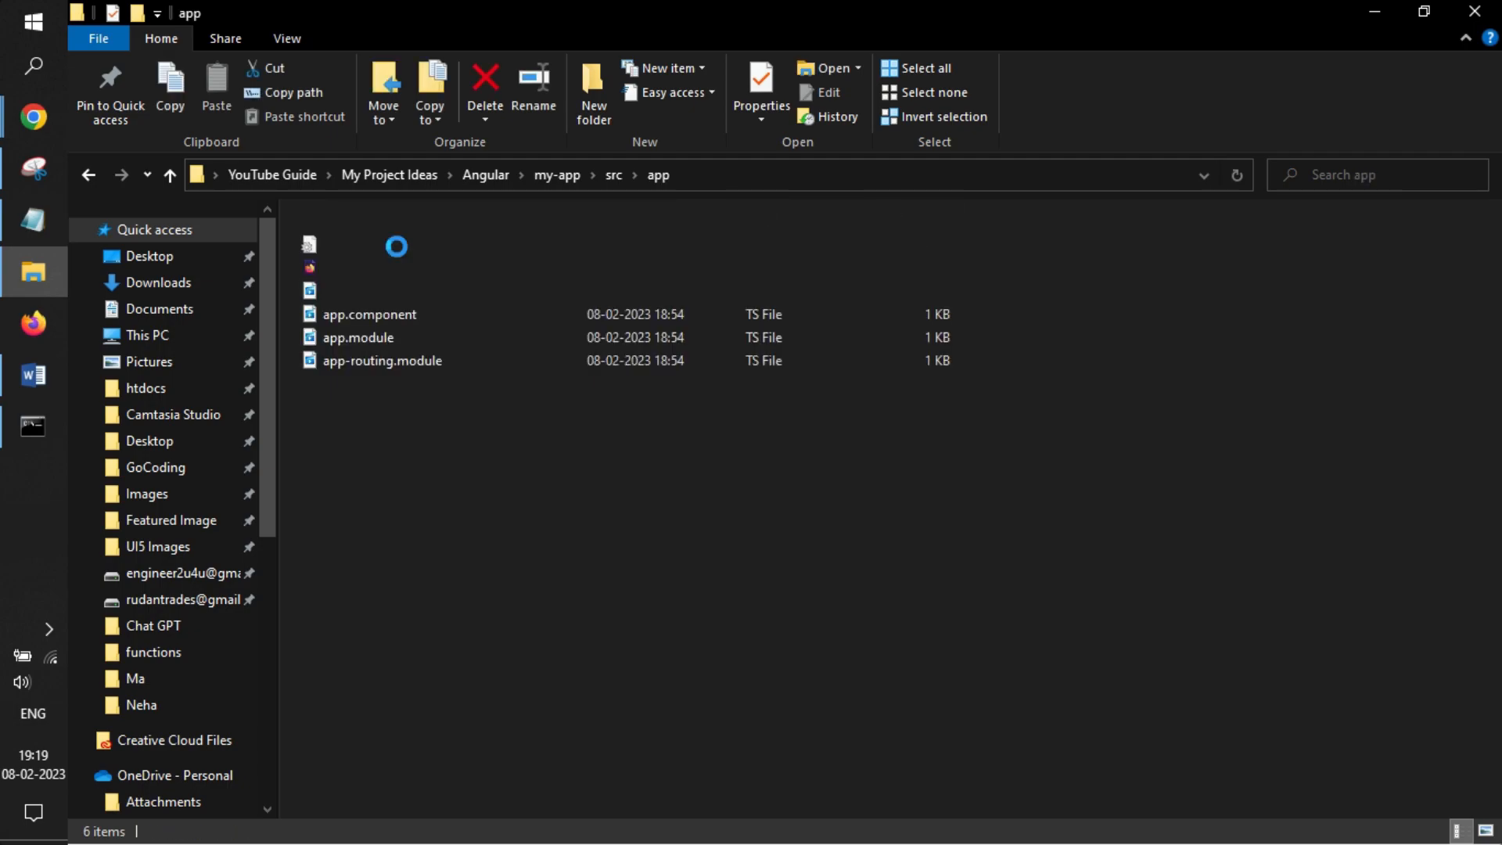
click(286, 38)
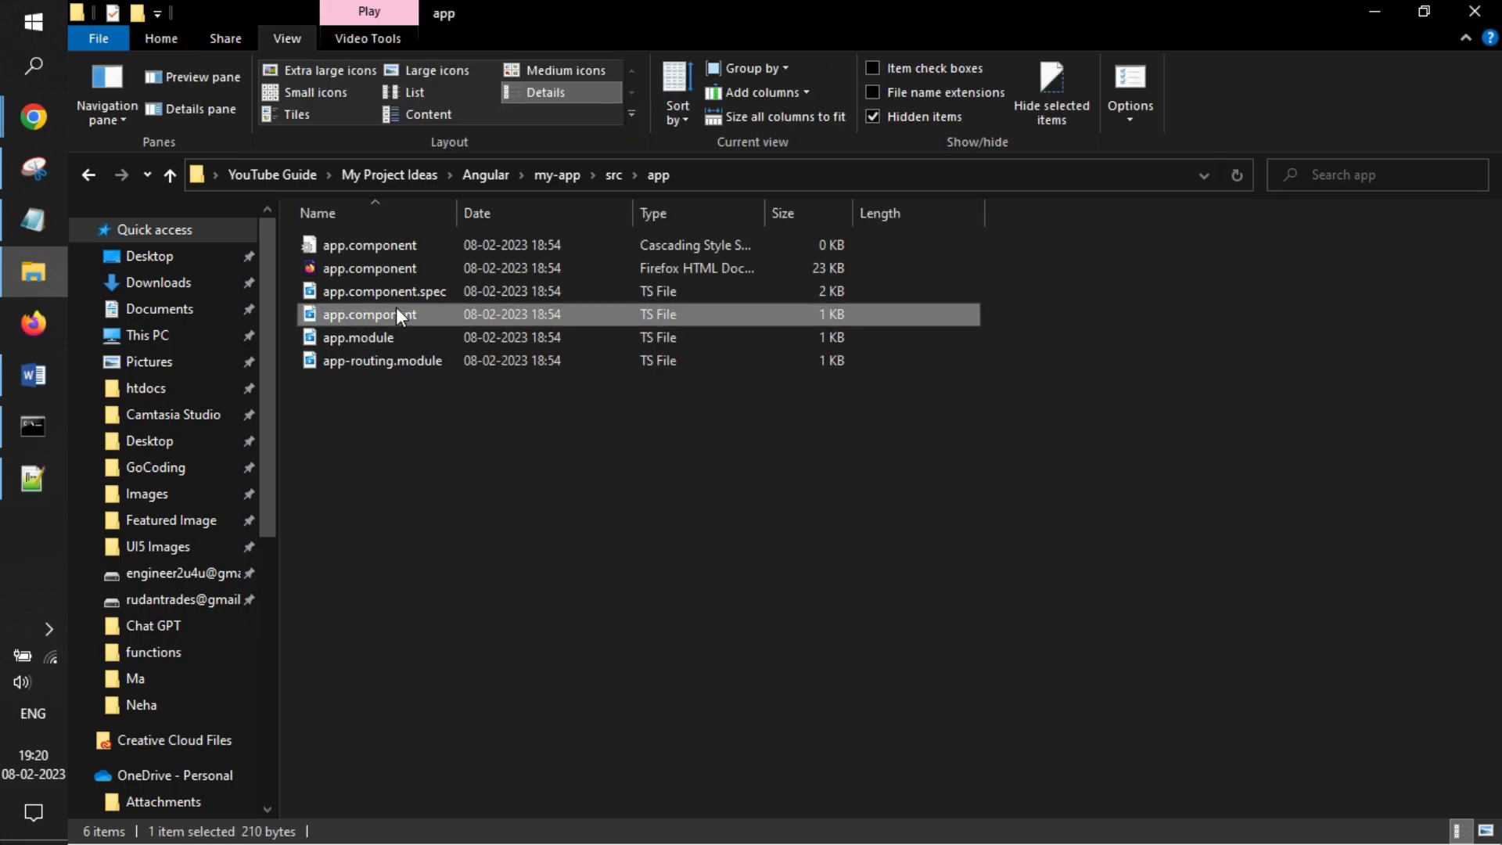
mouse_move(393, 321)
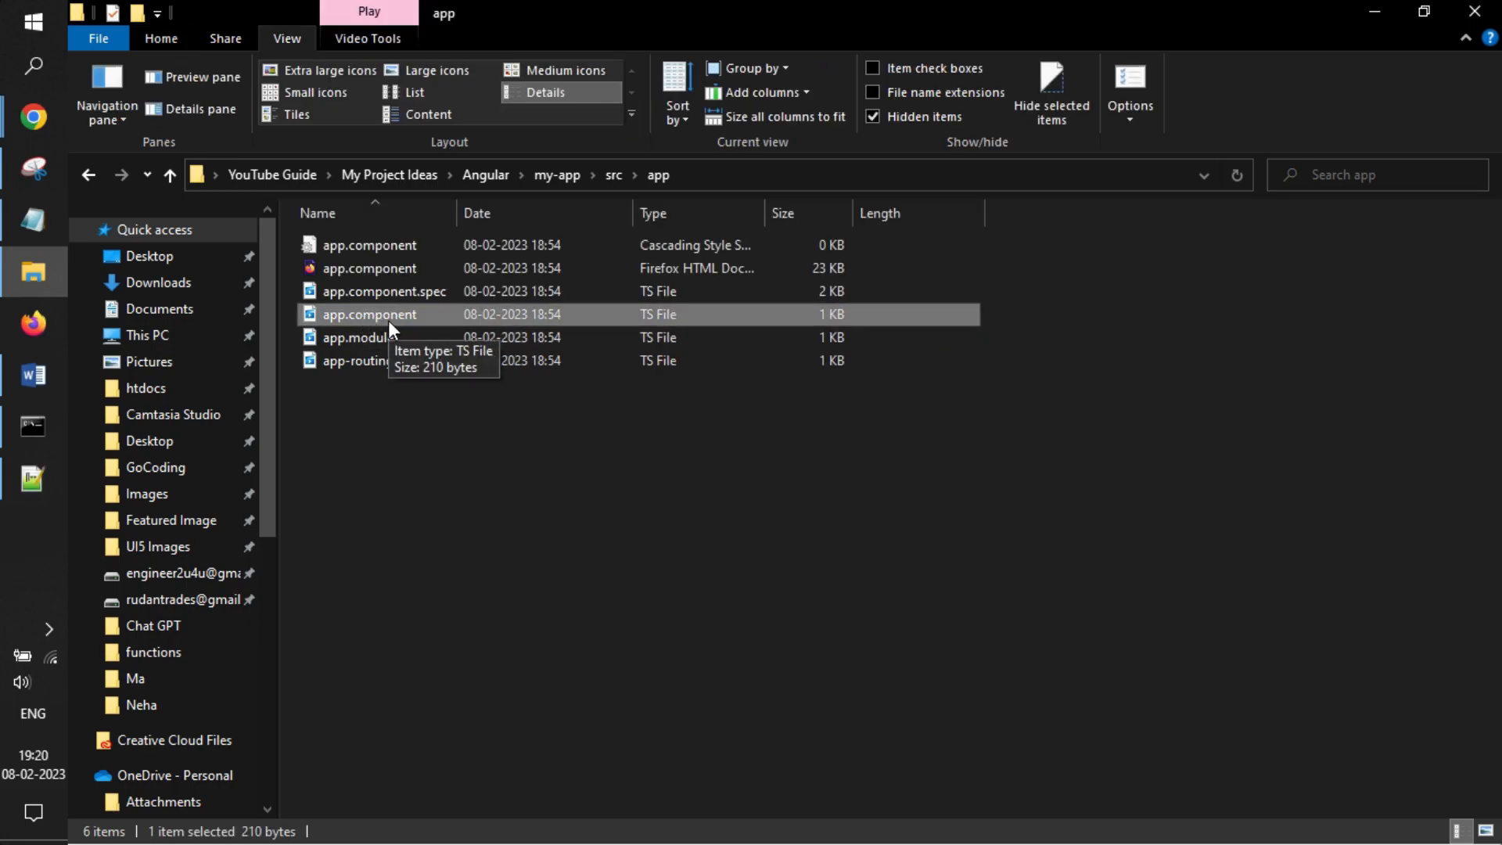
double_click(368, 314)
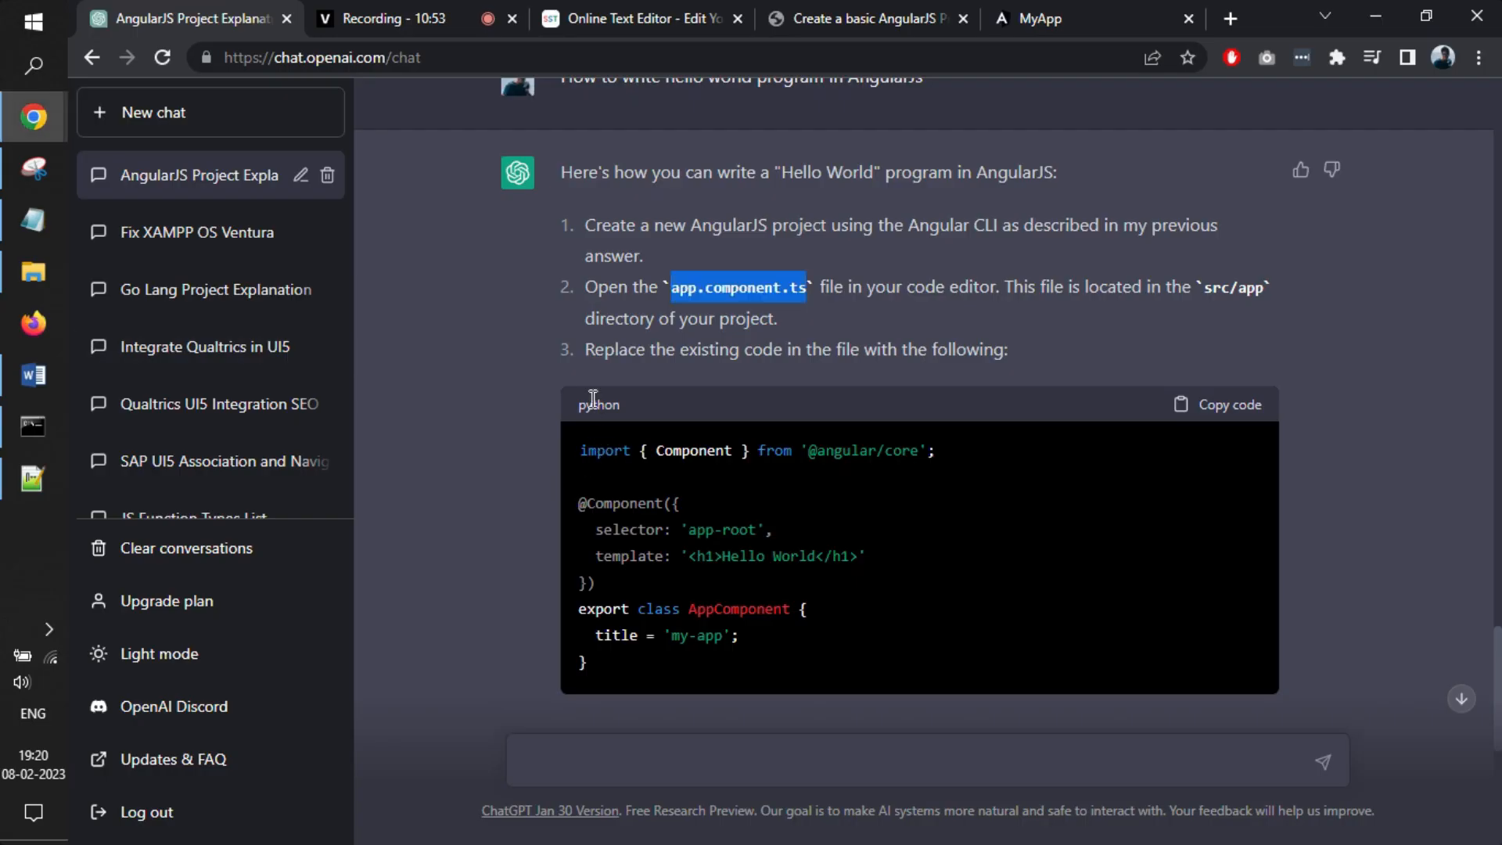
mouse_move(1216, 421)
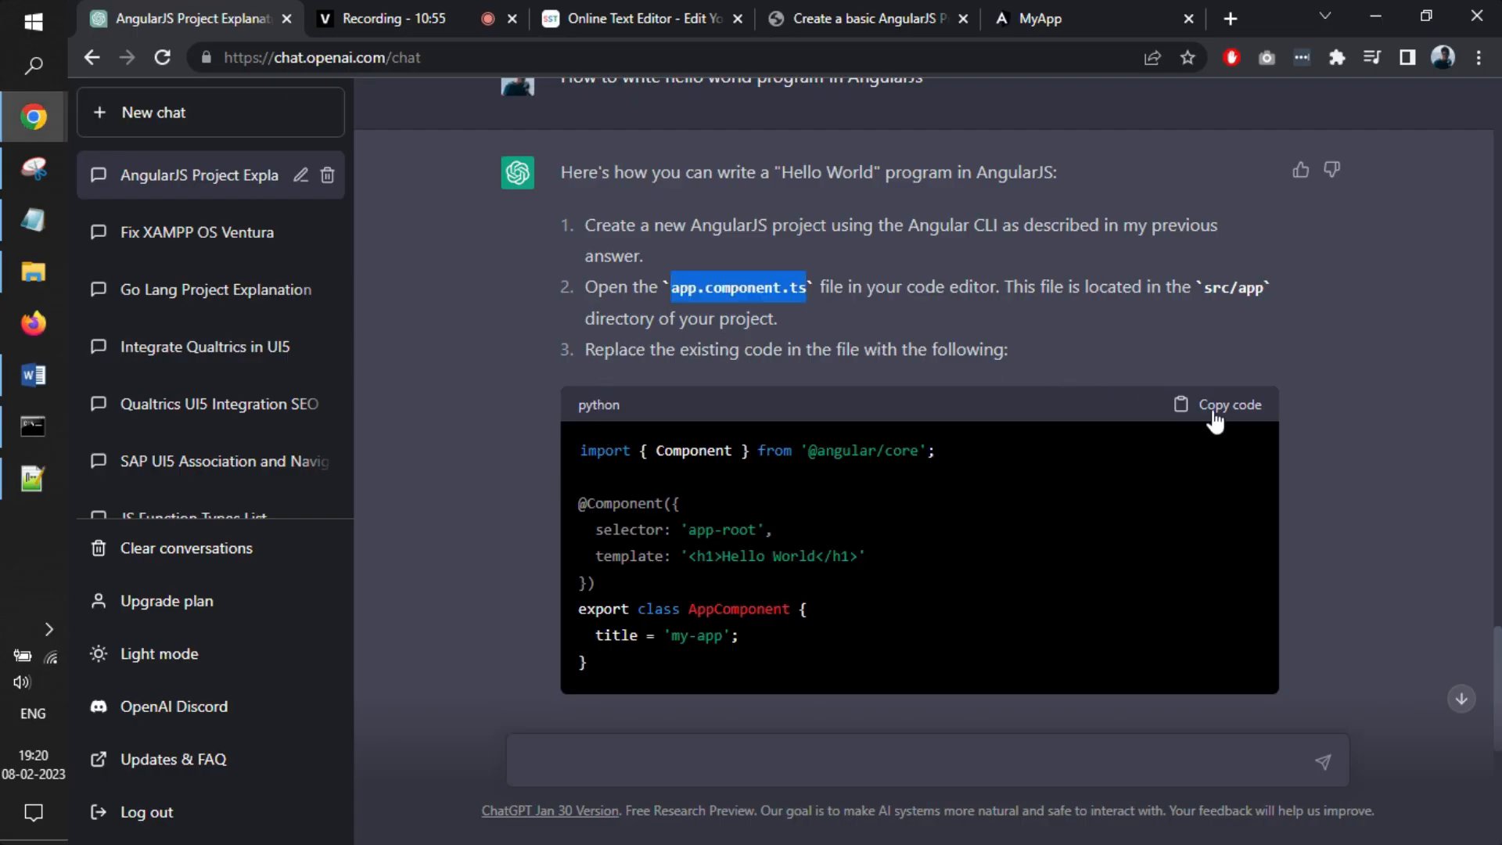
- Paste ChatGPT's Hello World component code over the old app.component.ts contents
click(34, 478)
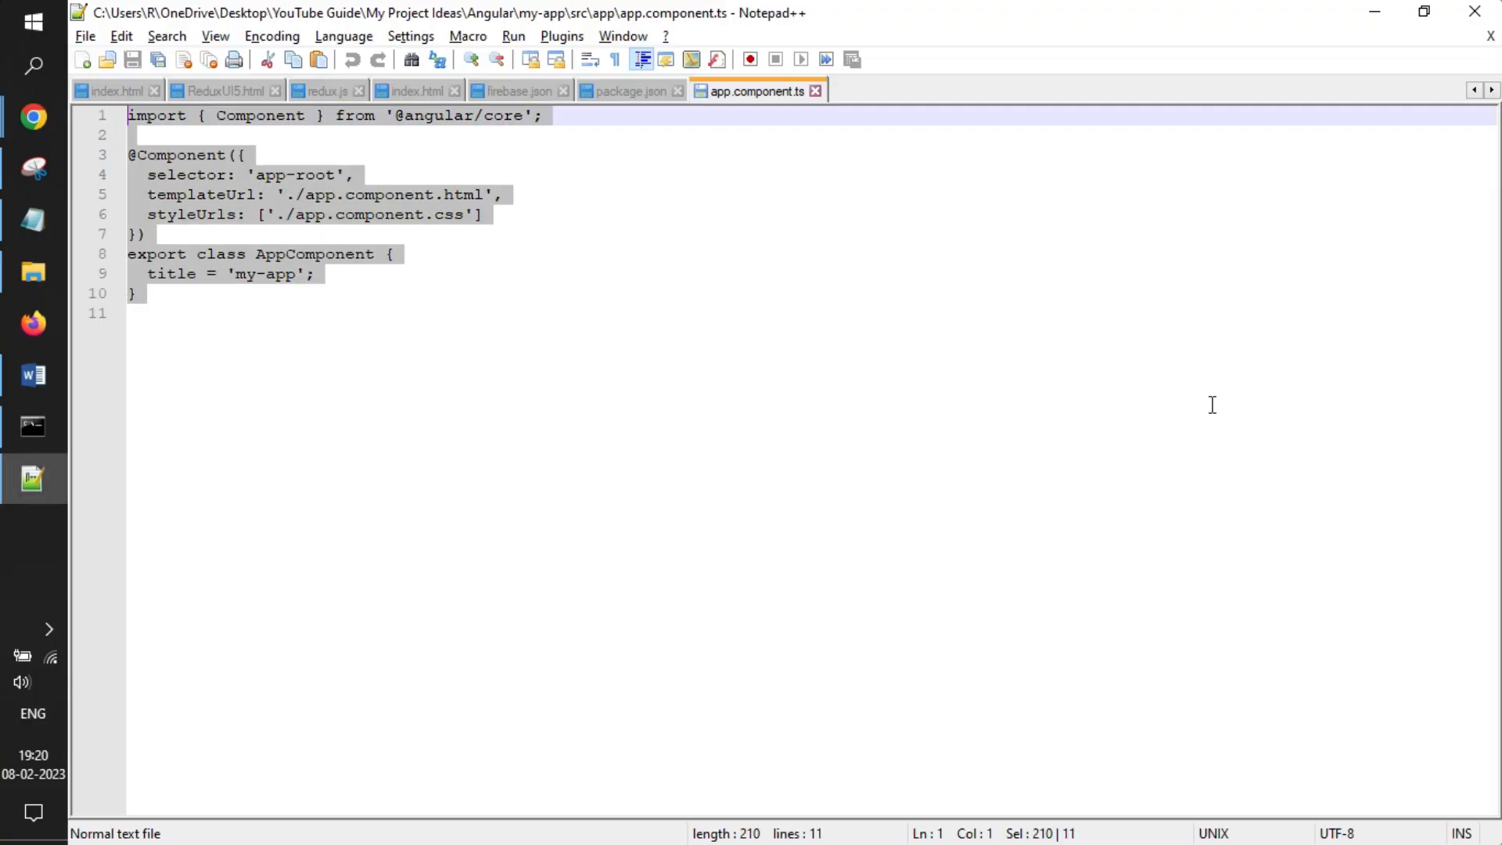
key(alt+tab)
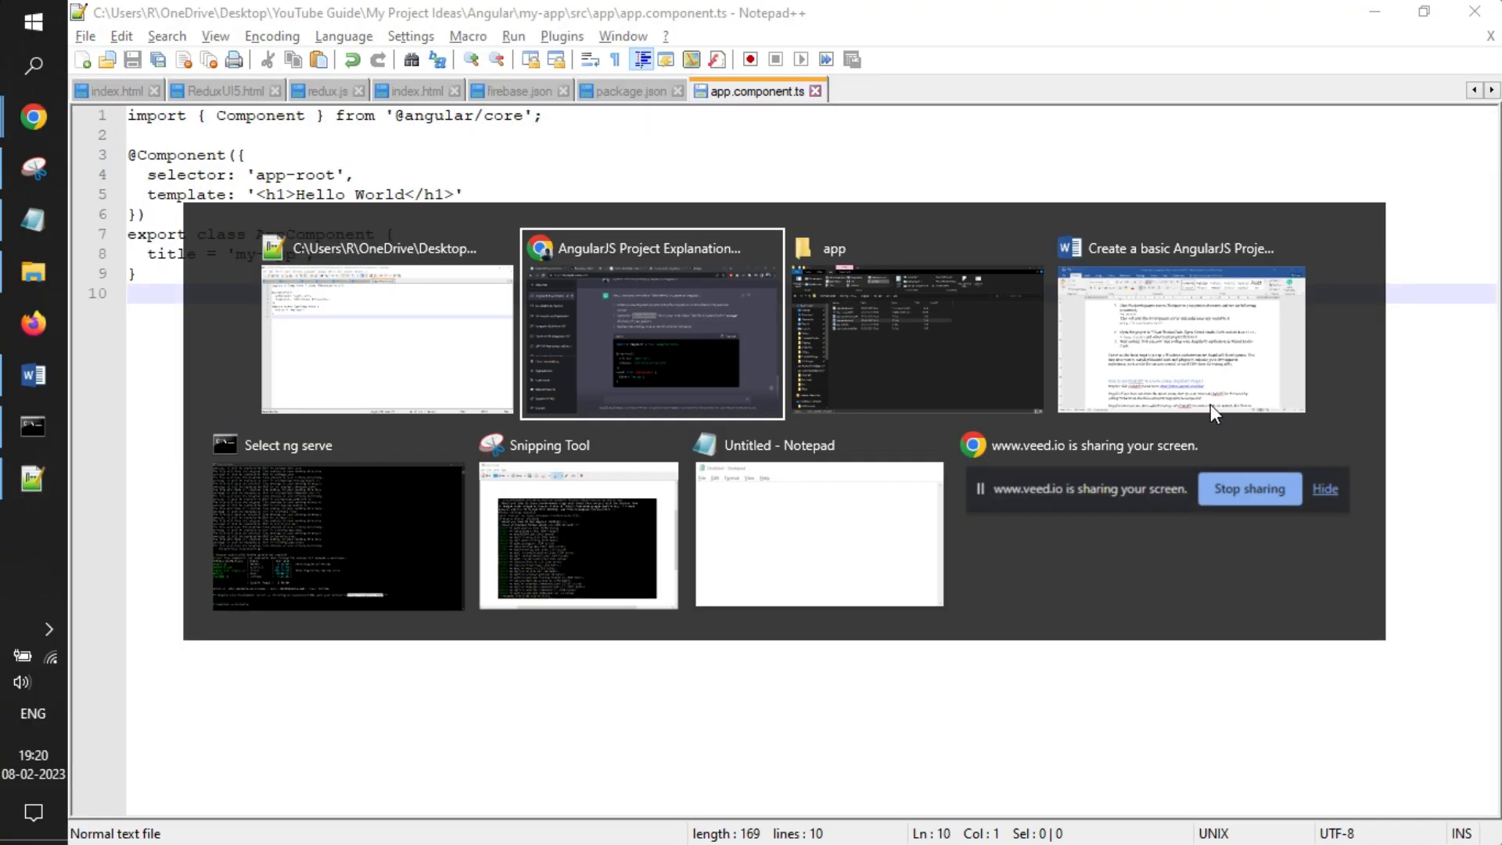
click(650, 324)
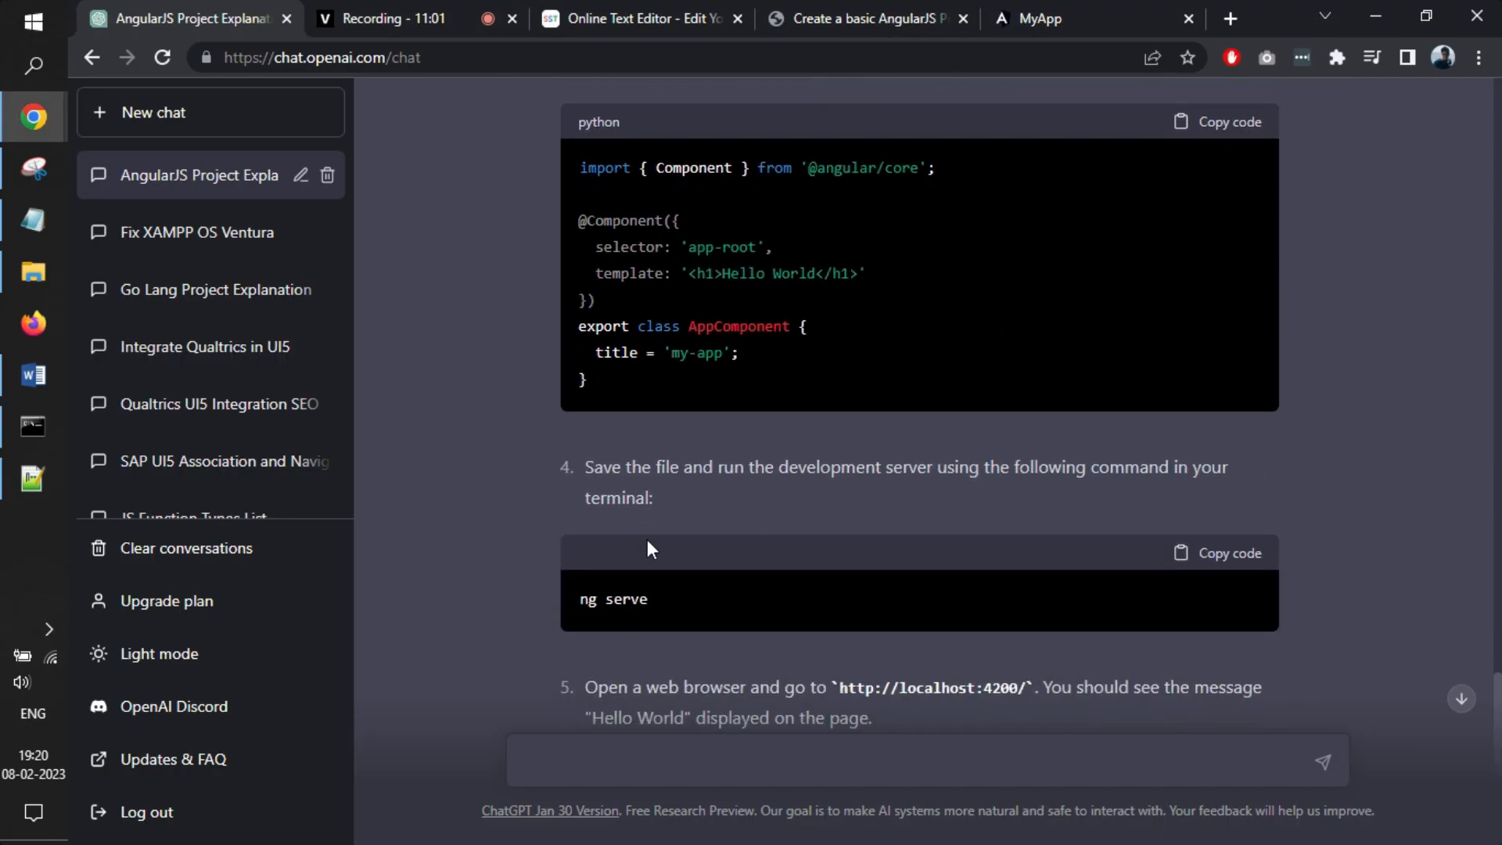
double_click(617, 598)
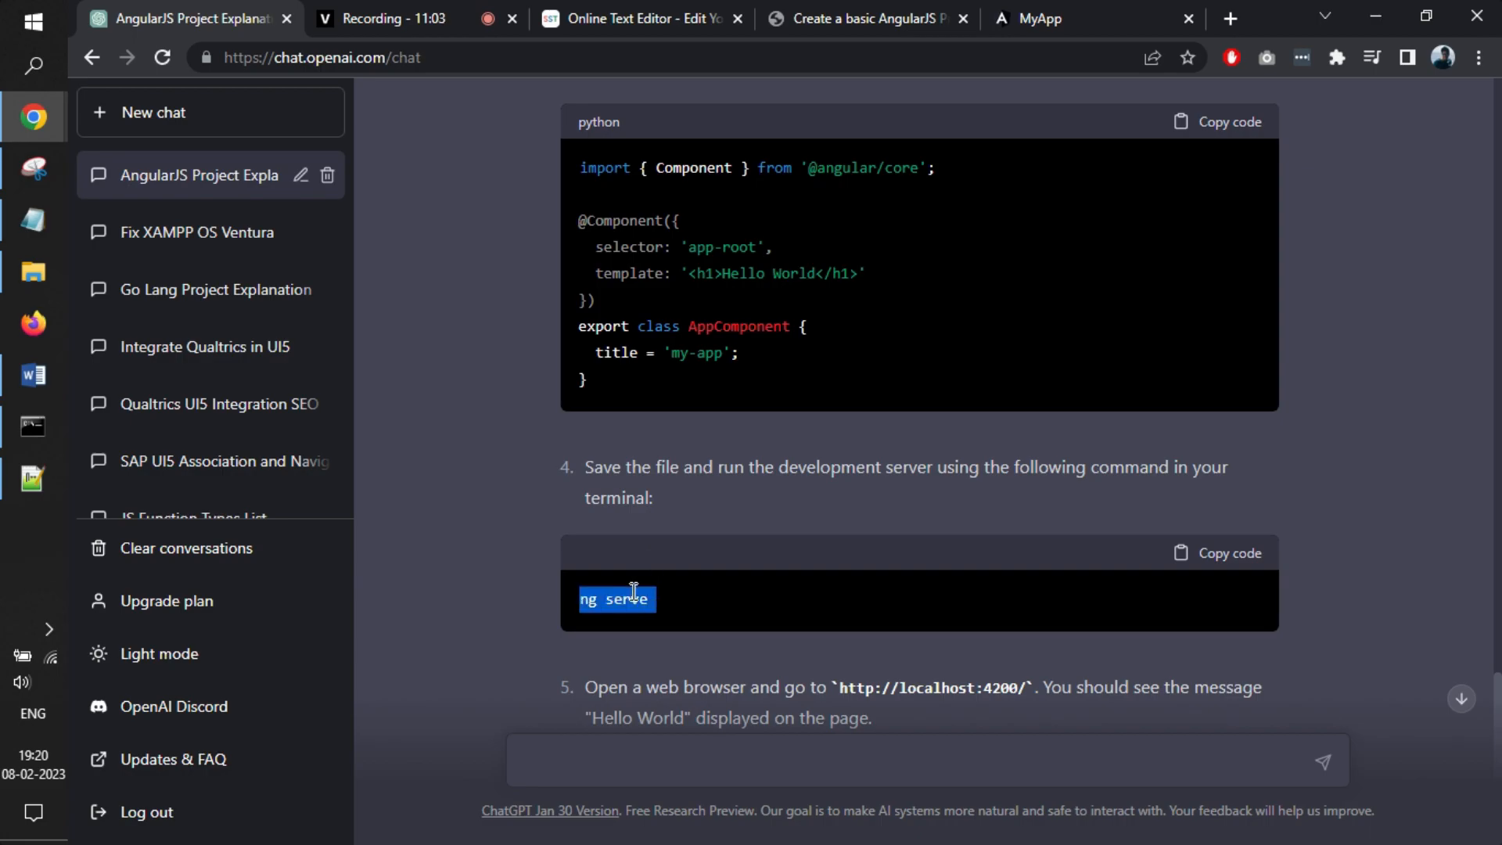
- Switch away from the ChatGPT answer toward the app running at localhost:4200
key(alt+tab)
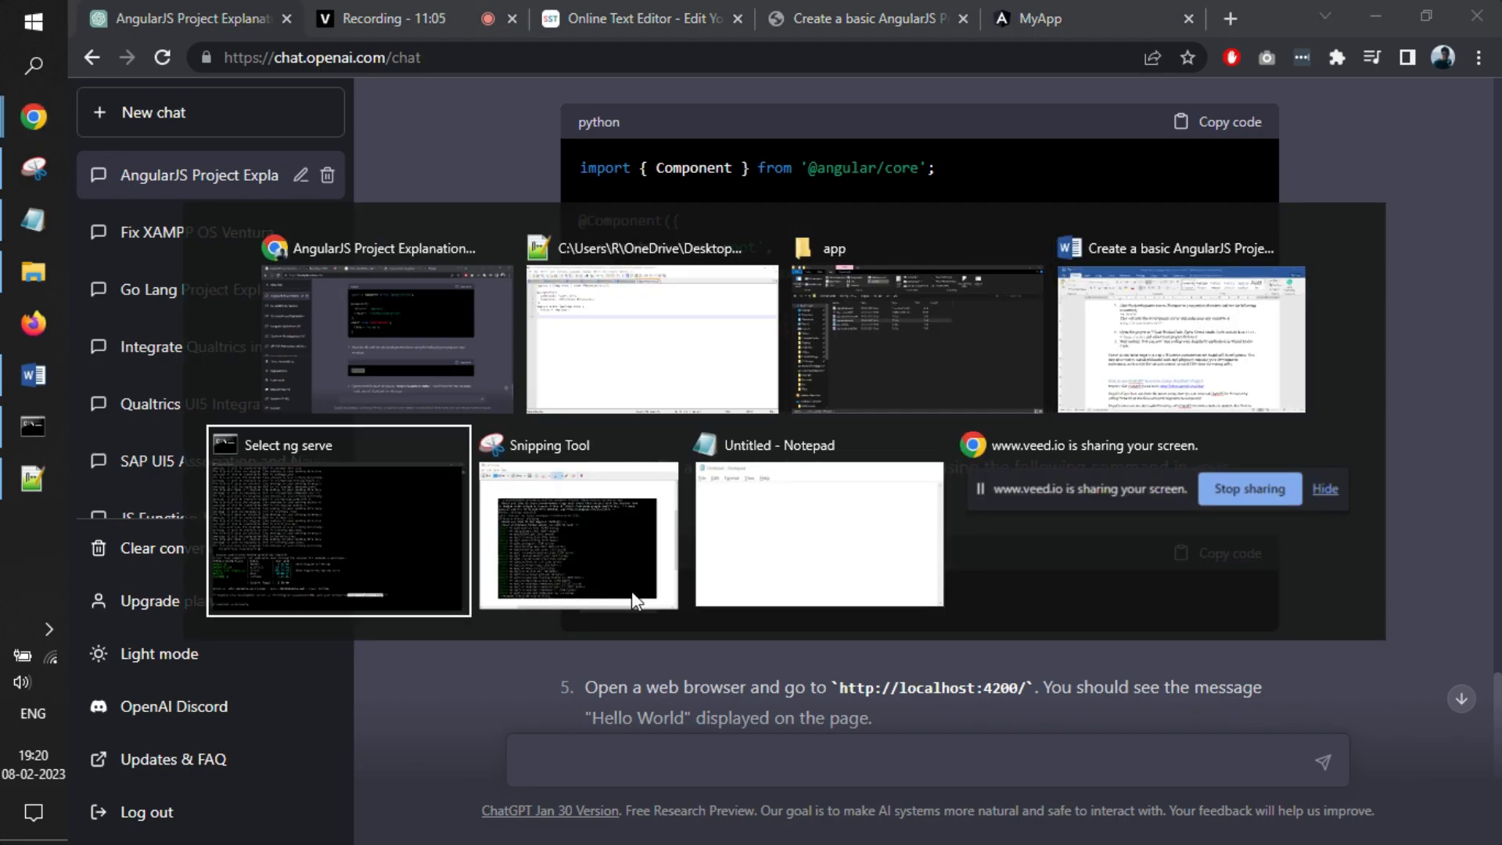
mouse_move(385, 324)
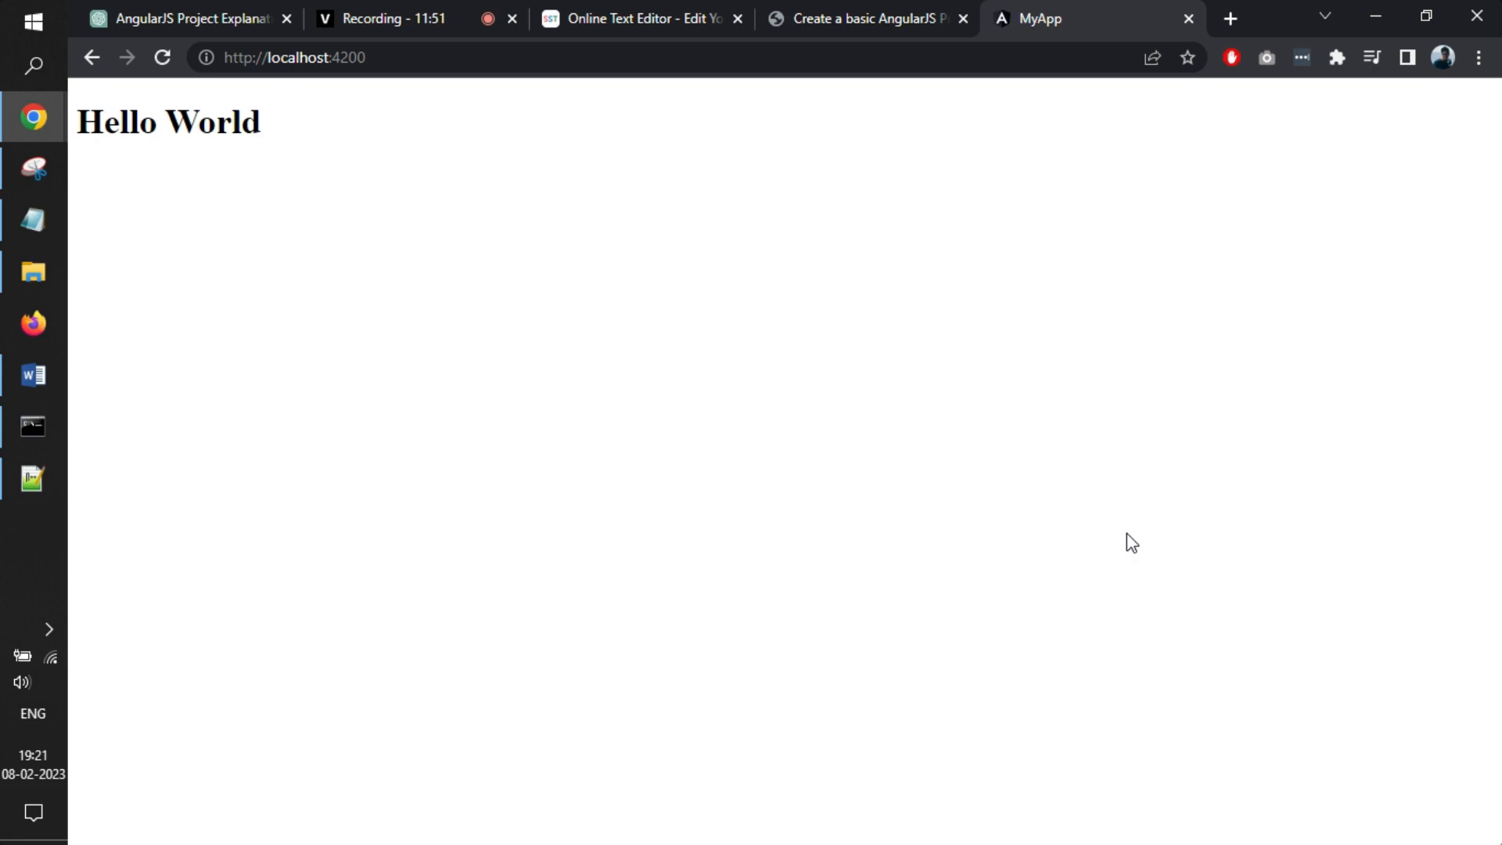
- Restart ng serve in the my-app terminal so the app rebuilds
click(33, 426)
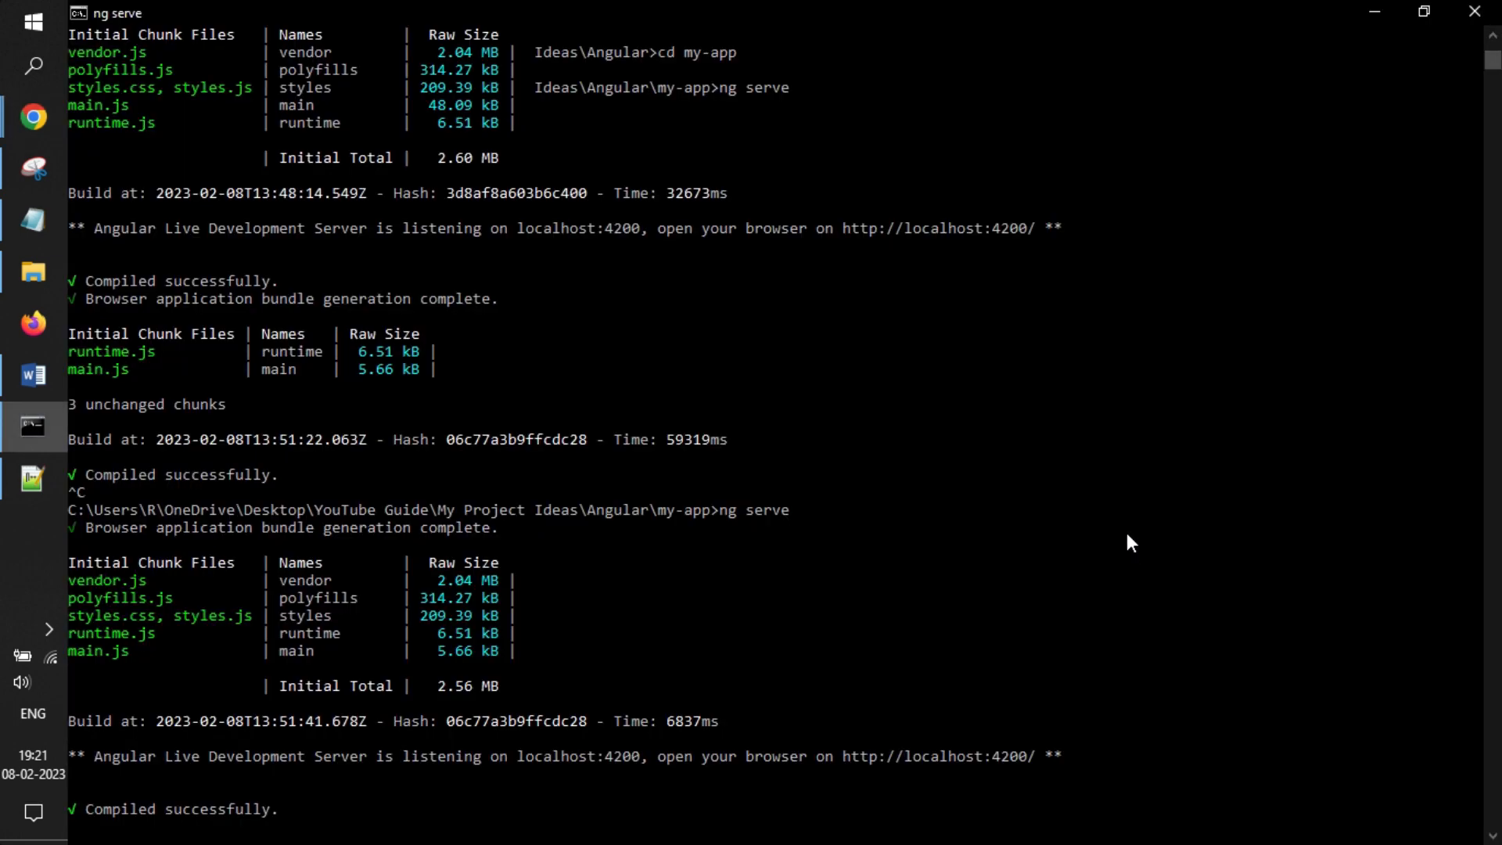
mouse_move(730, 499)
text(ng serve)
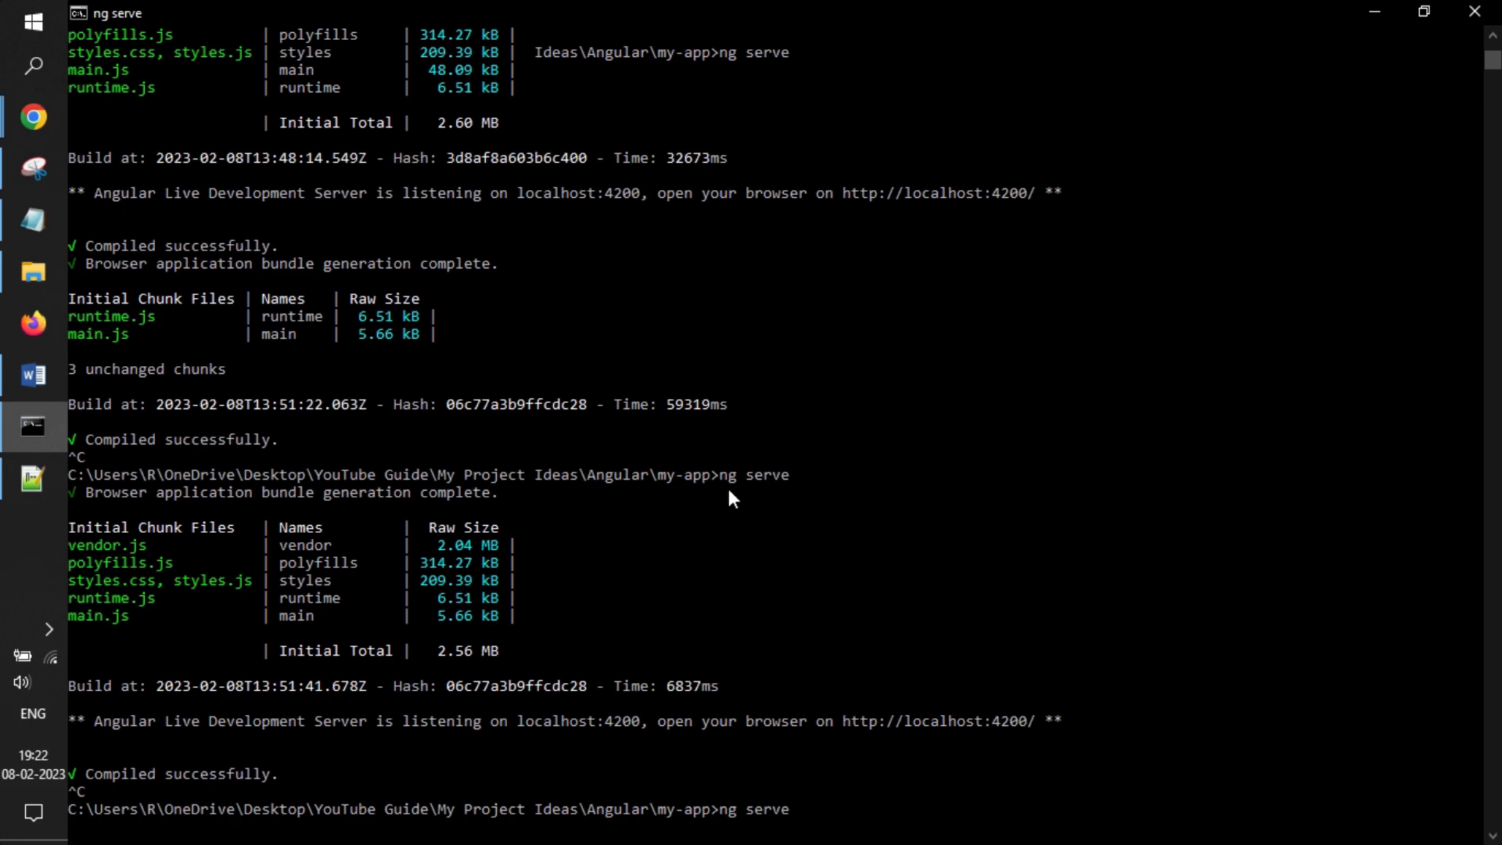
key(Return)
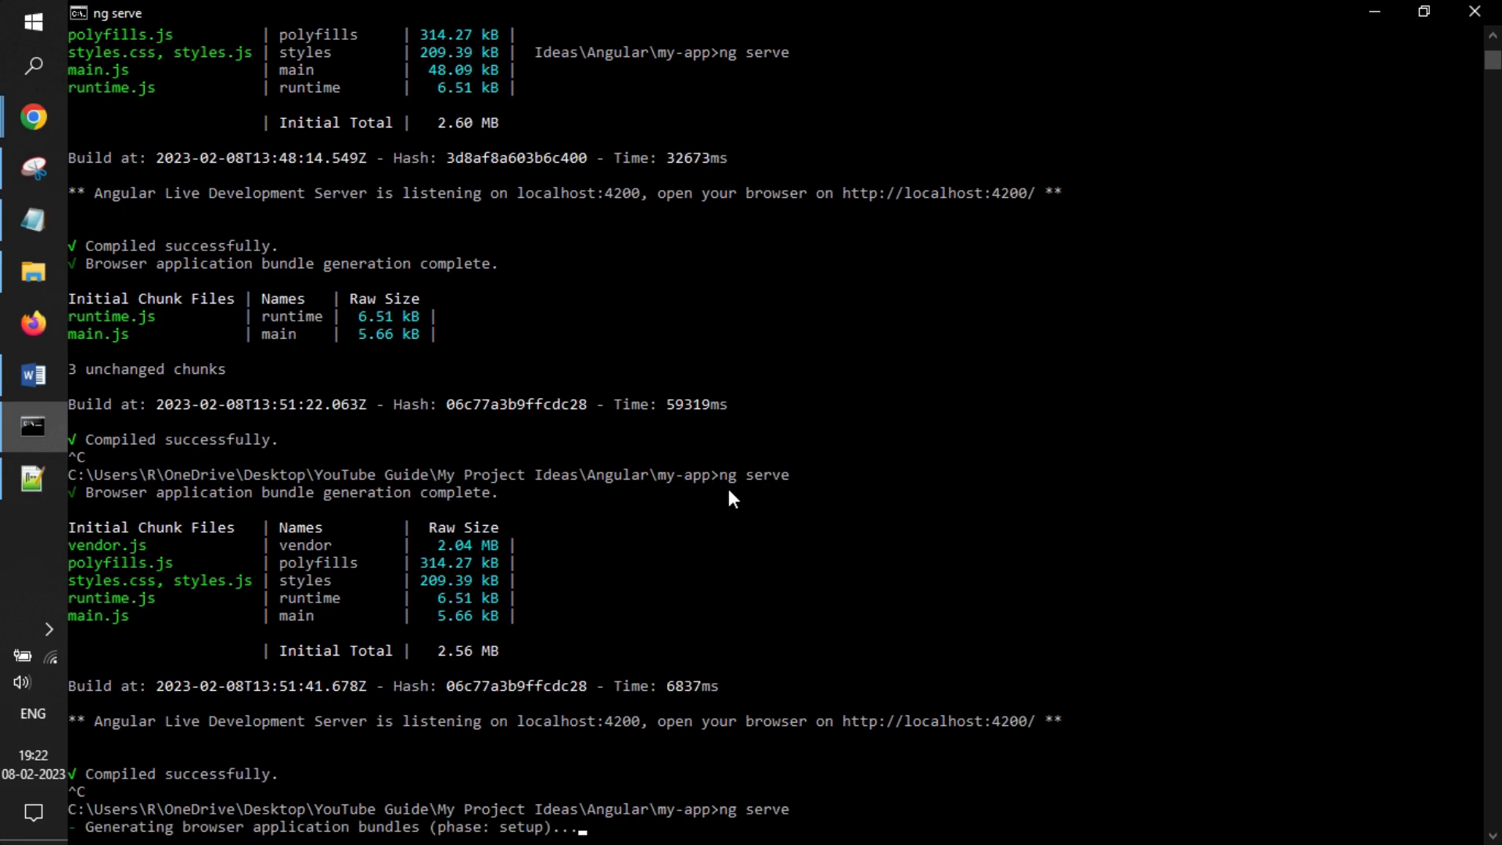
key(alt+tab)
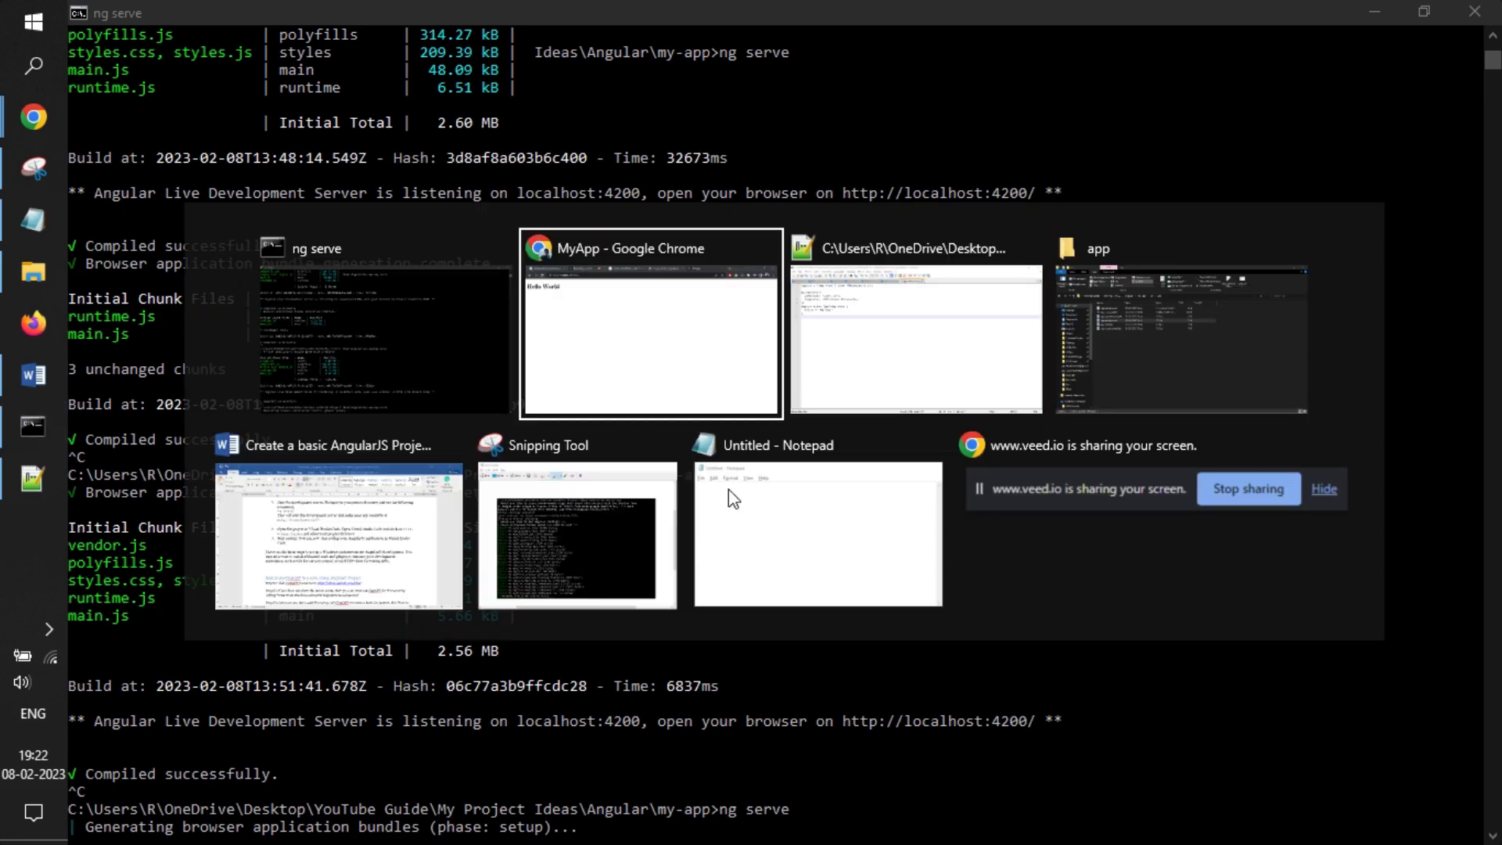
- Read ChatGPT's closing explanation of the Hello World example, then return to app.component.ts
click(650, 325)
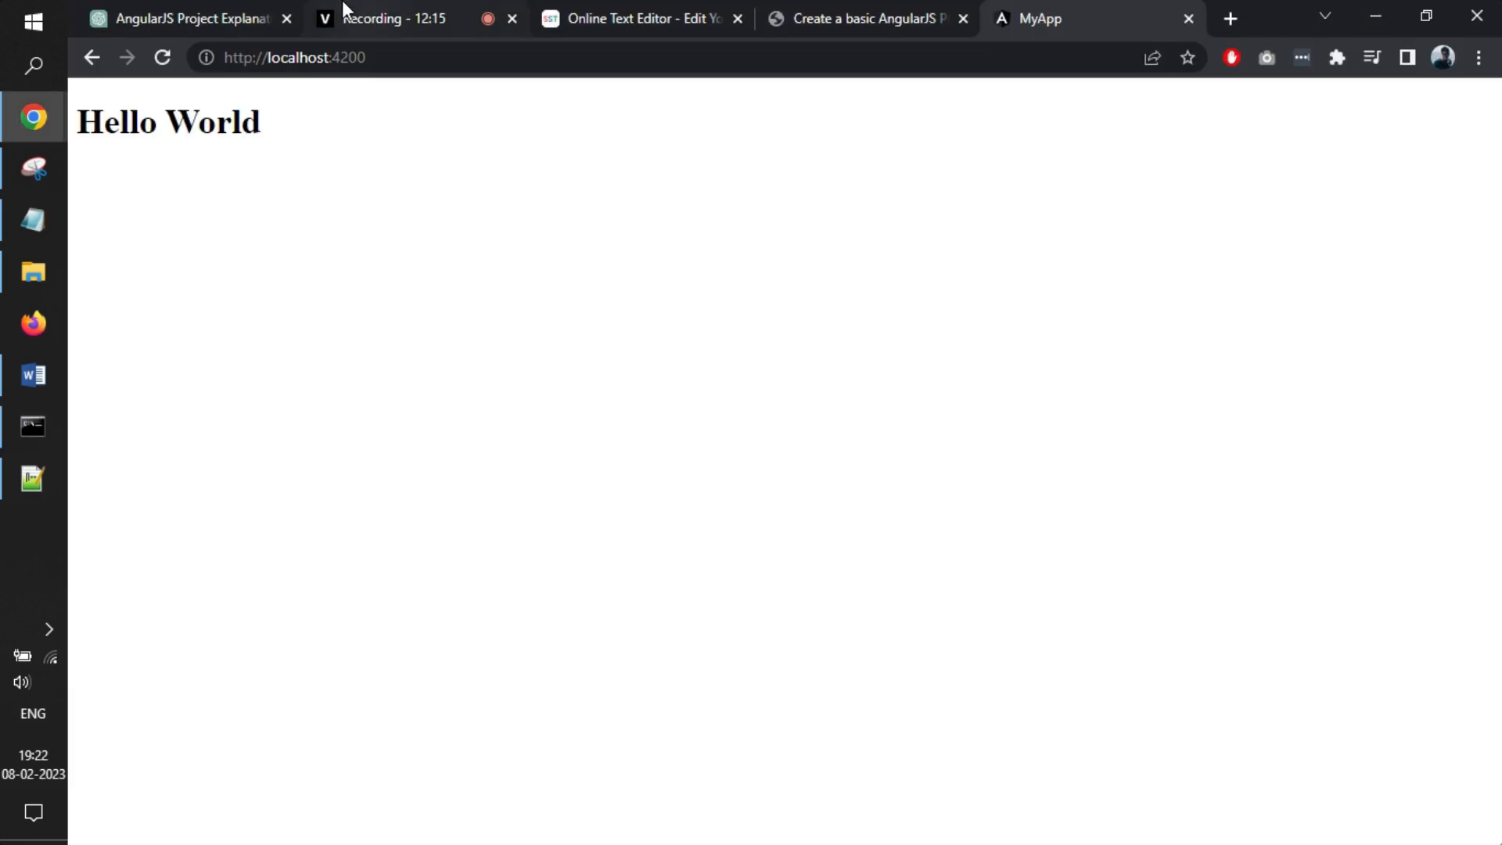
click(182, 18)
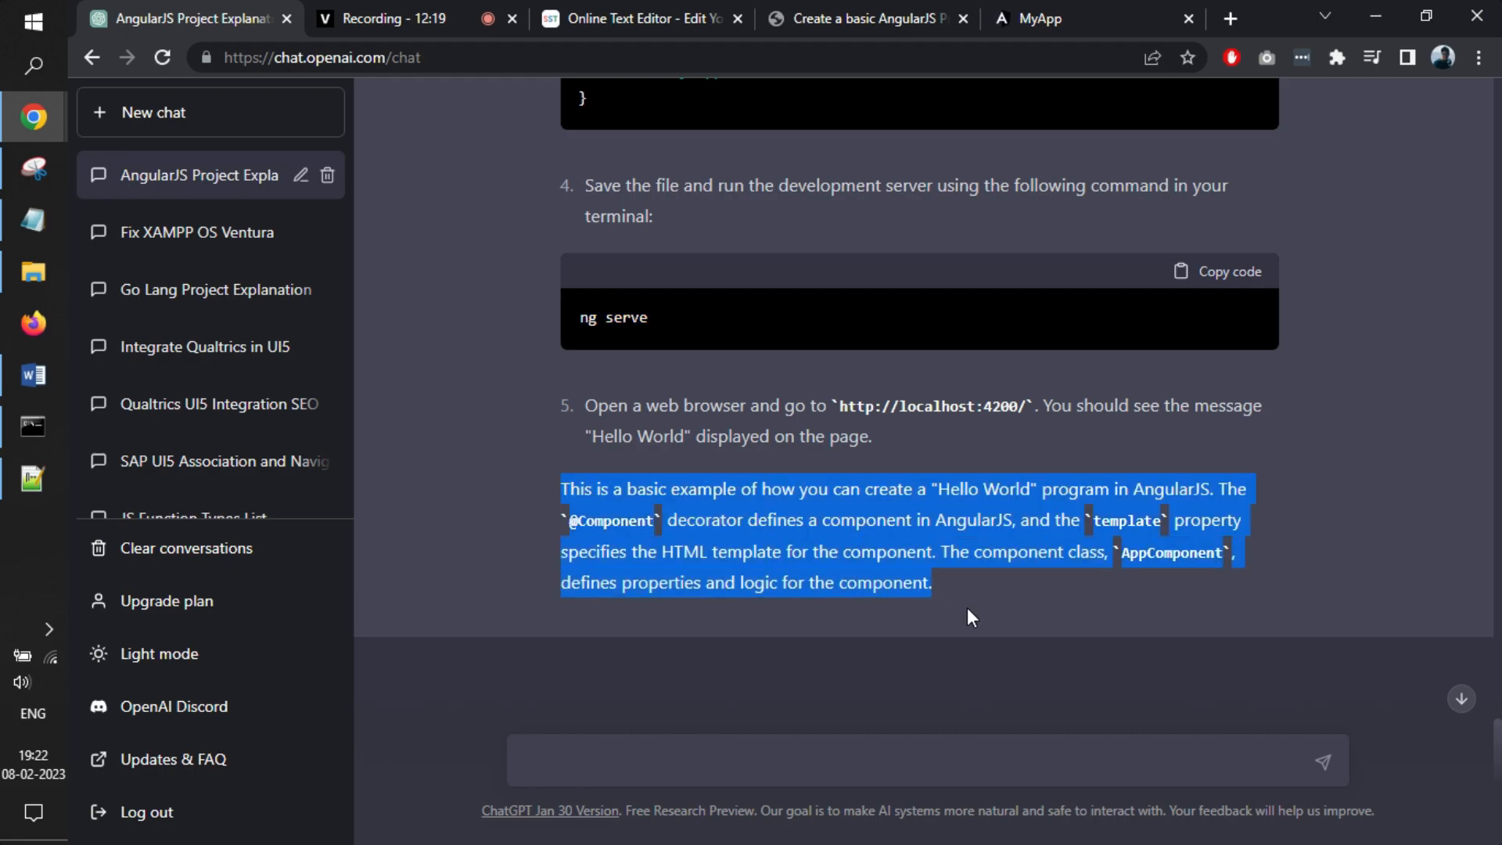
key(alt+tab)
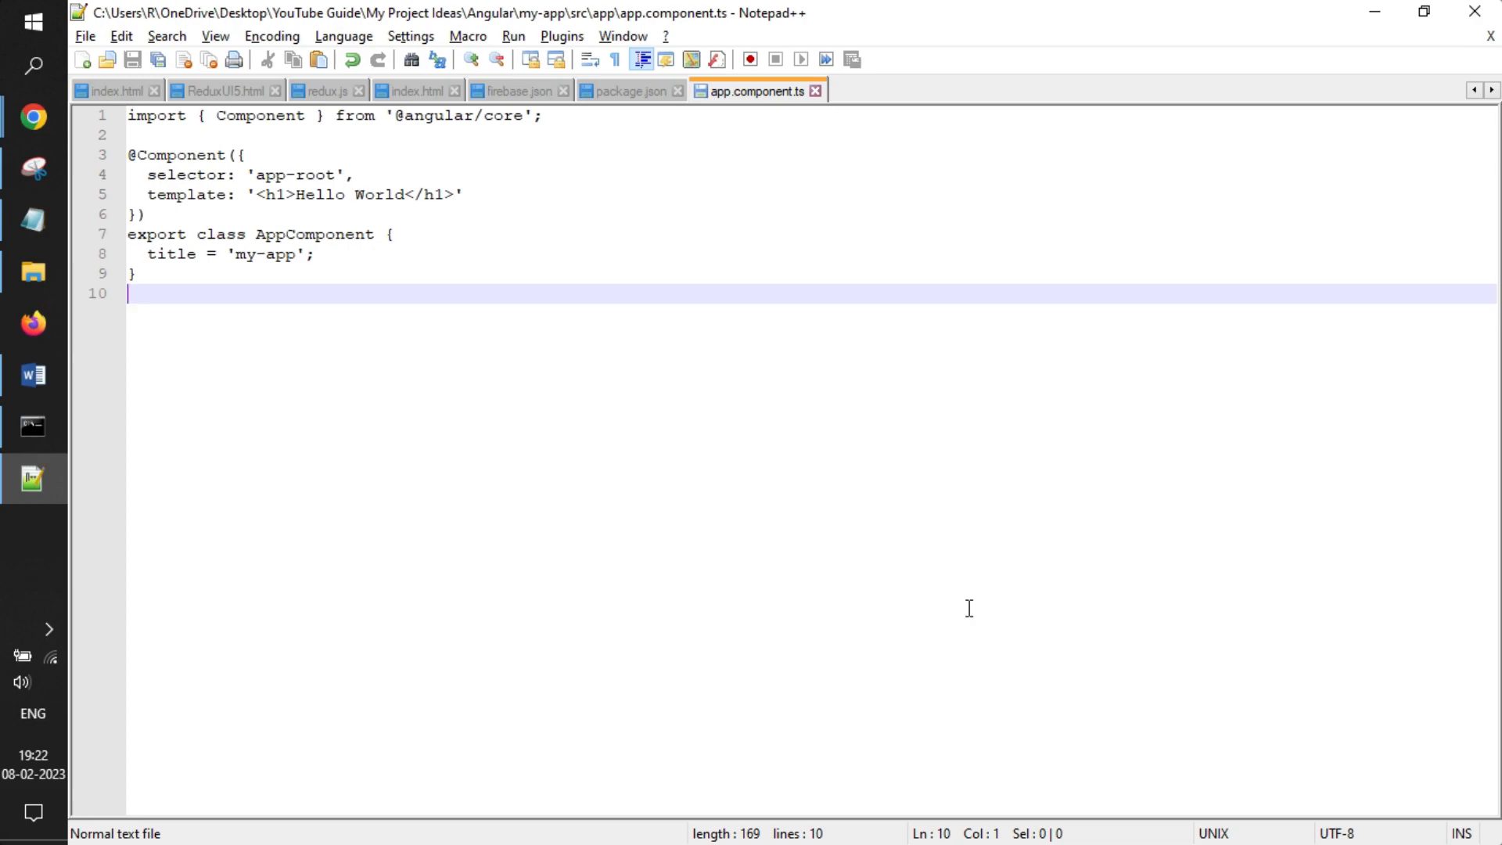
mouse_move(144, 119)
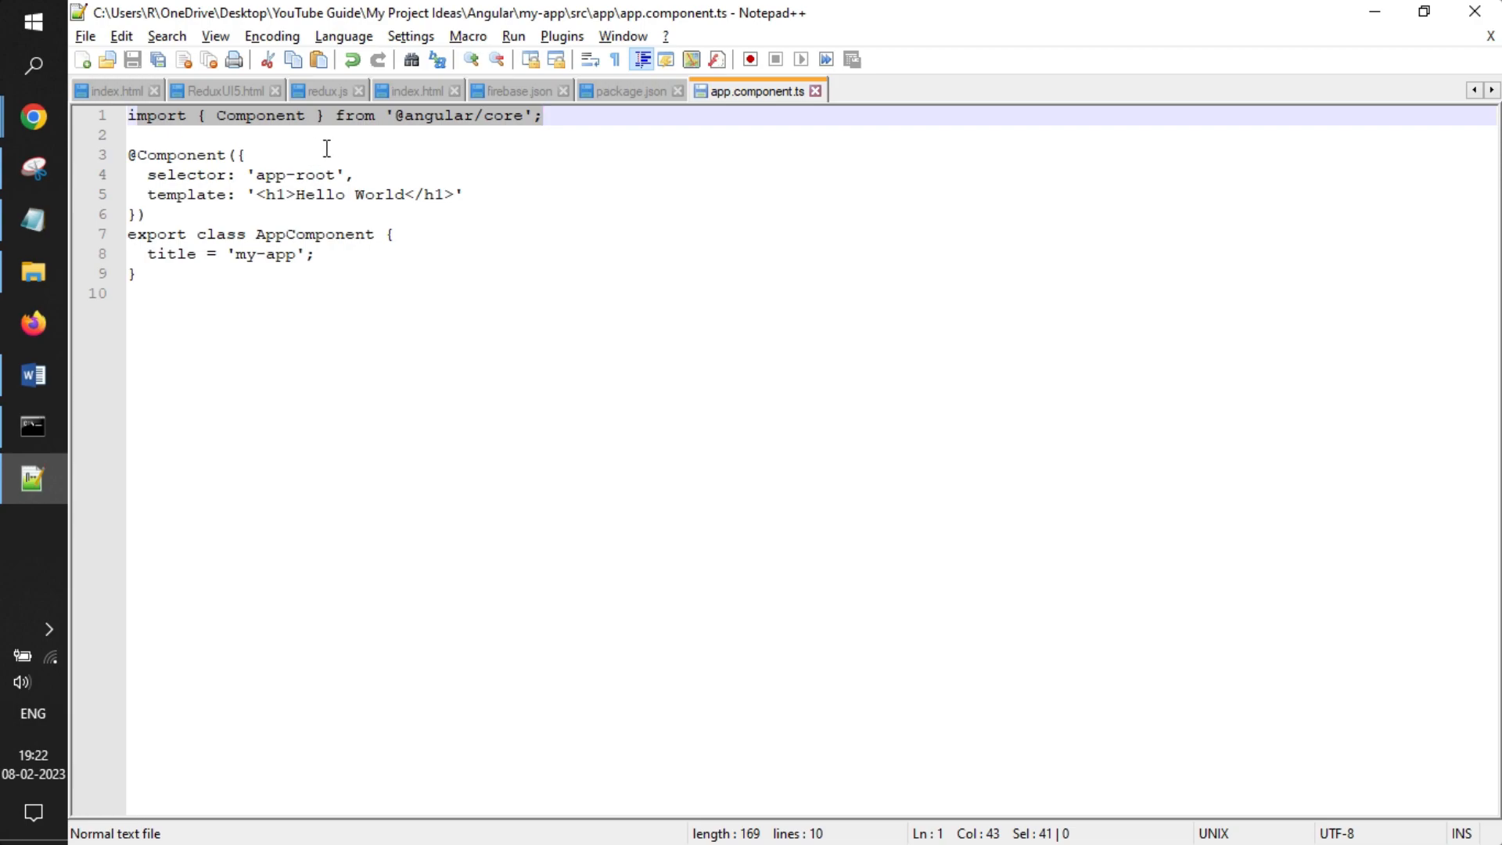
- Review app.component.ts, then view the MyApp tab showing Hello World at localhost:4200
click(243, 155)
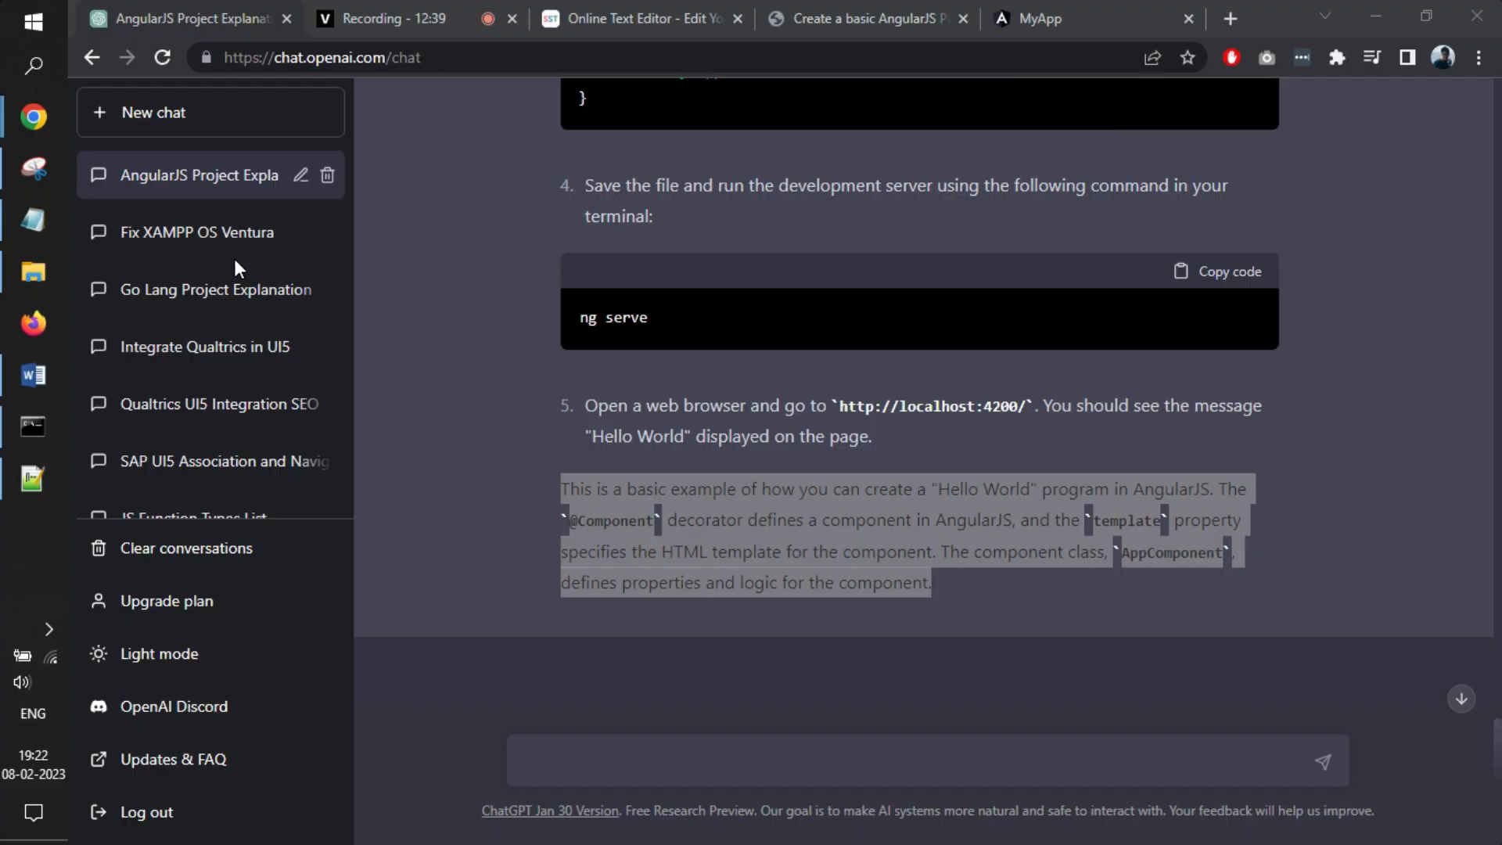
click(1040, 18)
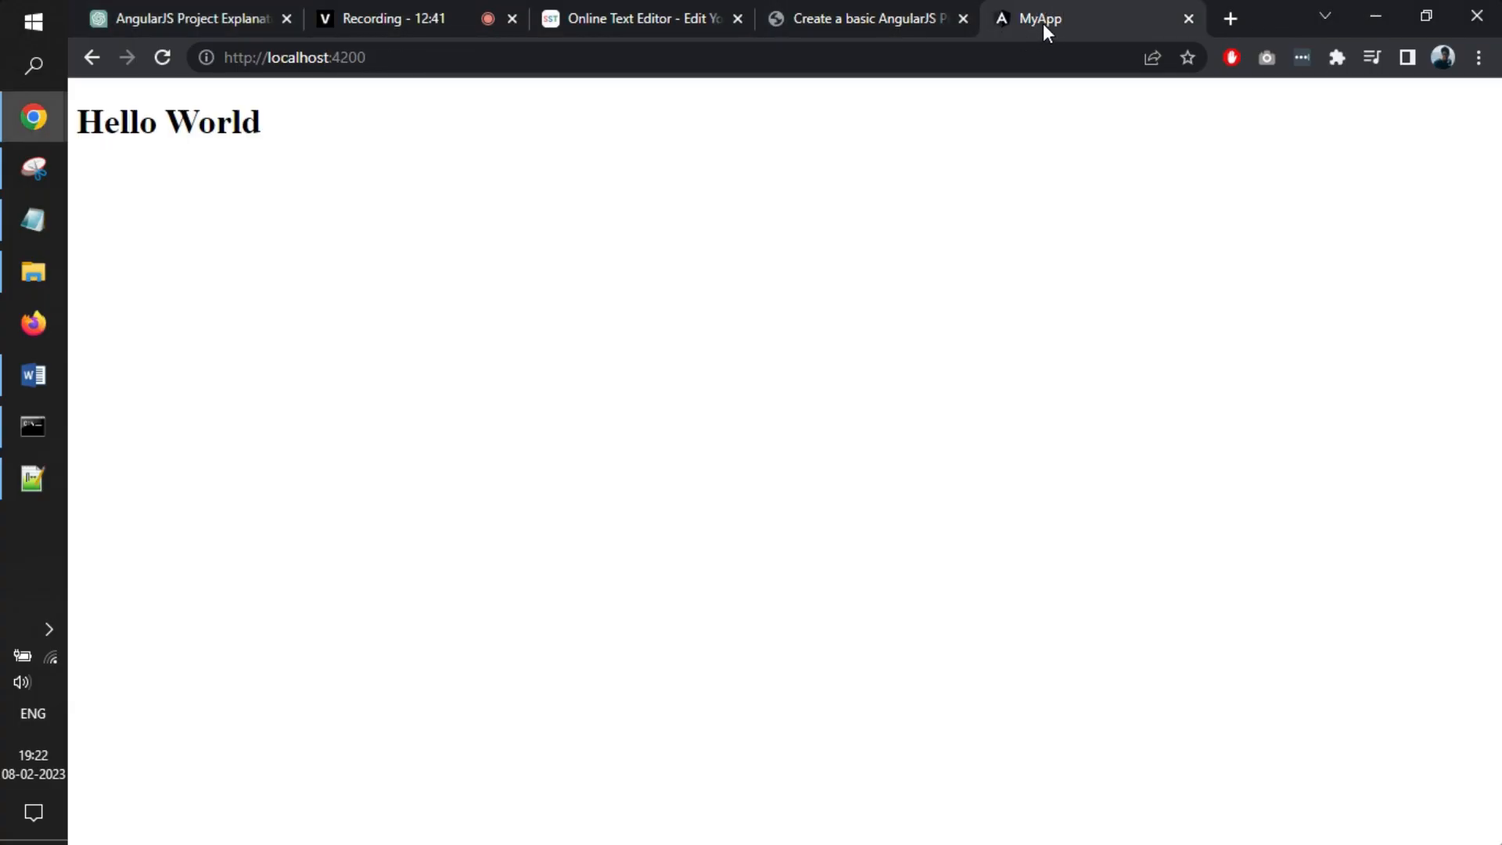
mouse_move(982, 474)
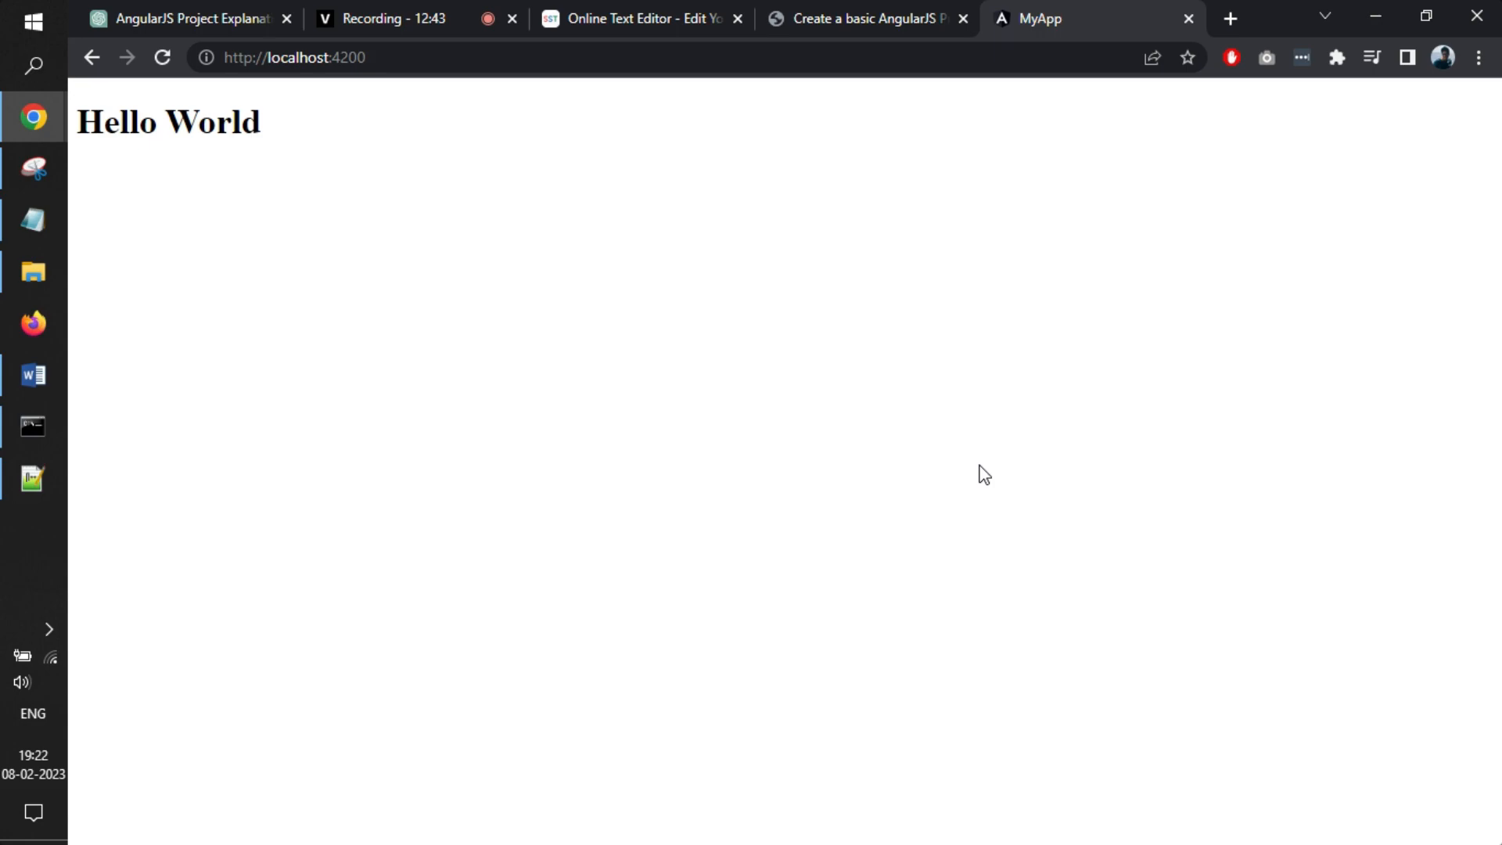